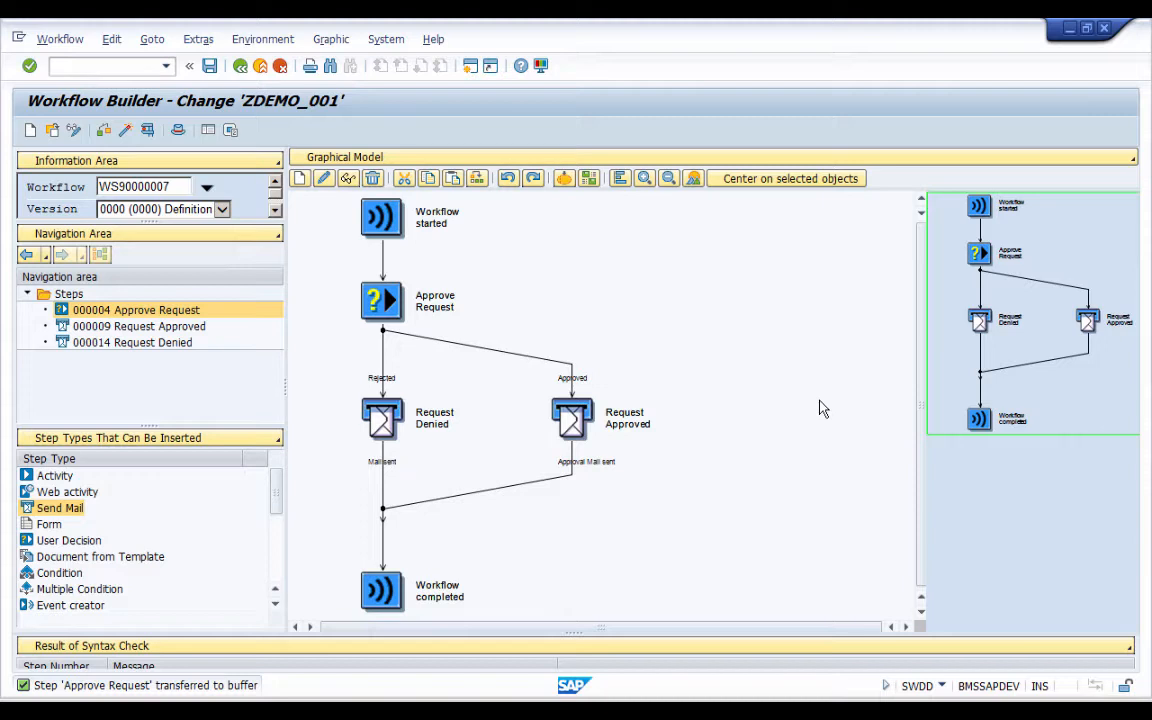
pyautogui.moveTo(700, 334)
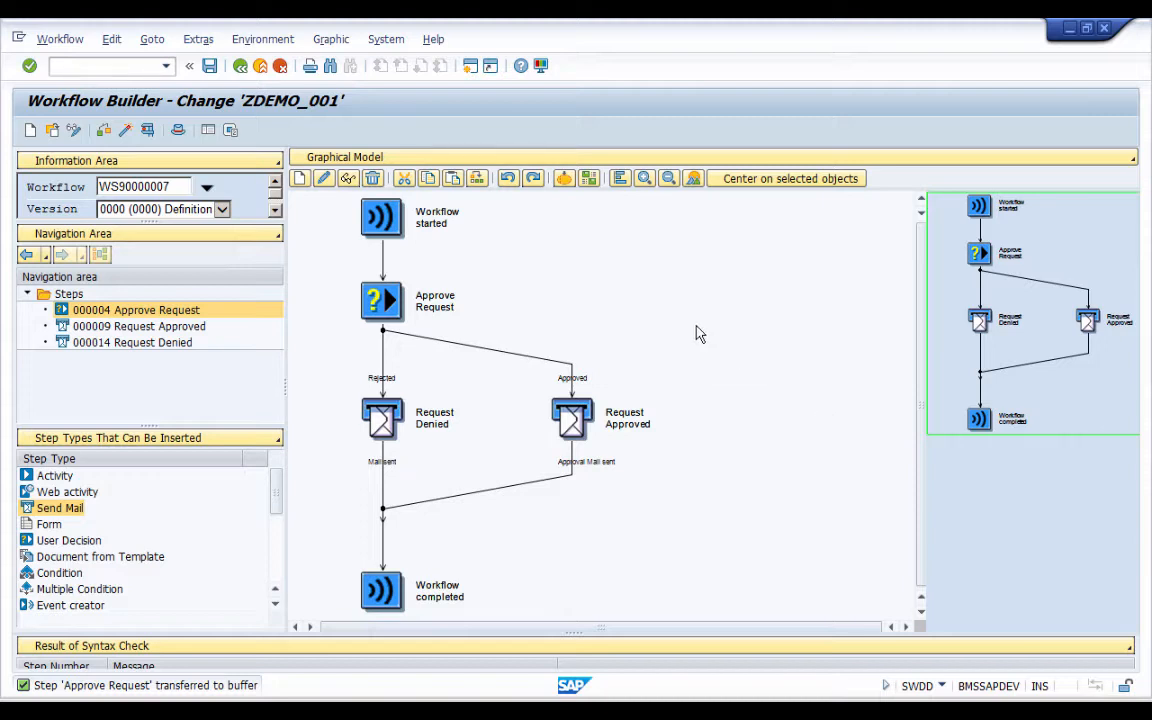
pyautogui.moveTo(678, 330)
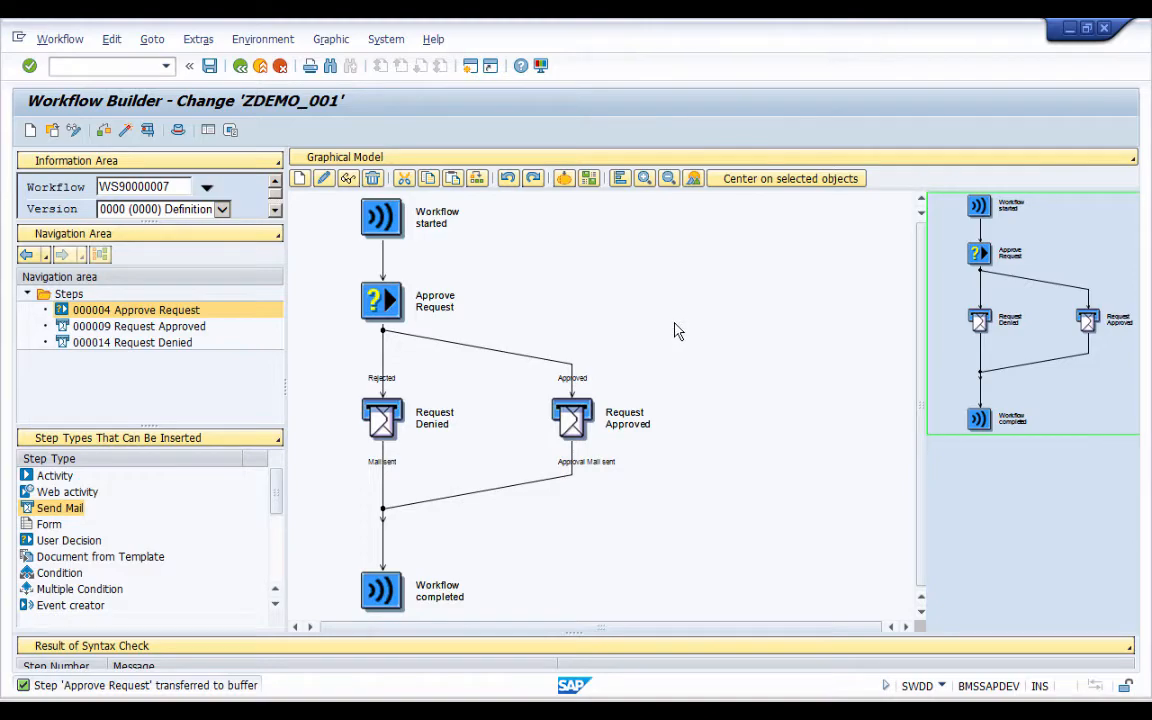
pyautogui.moveTo(540, 304)
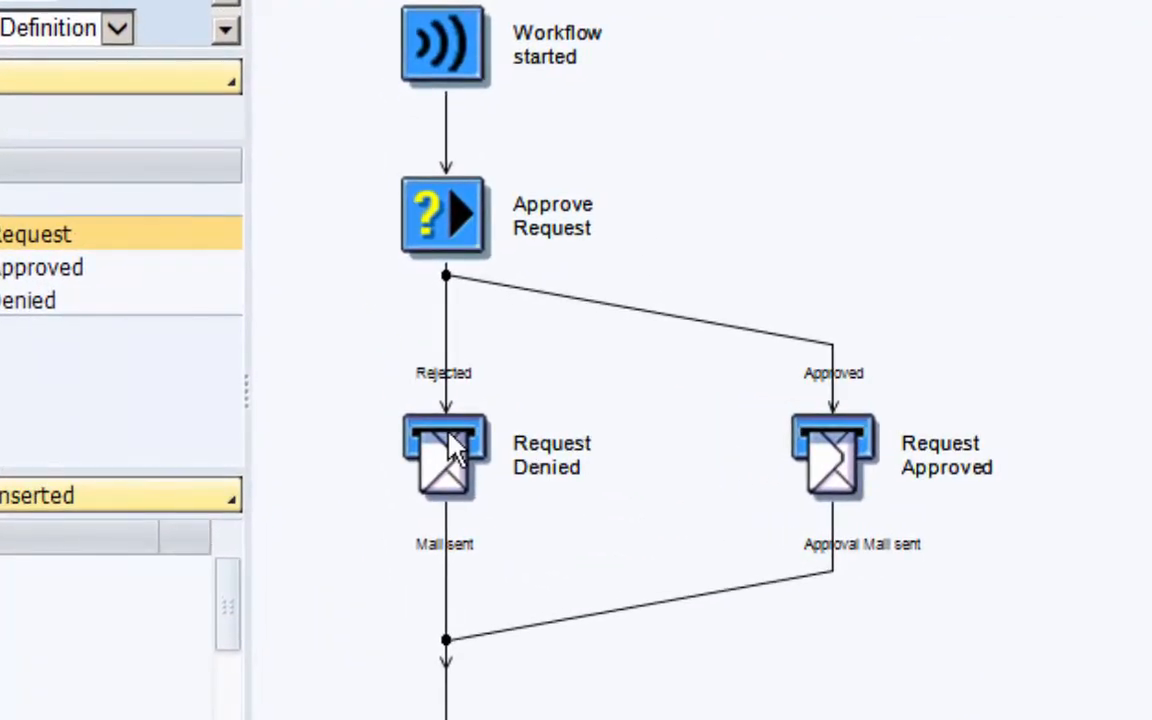
pyautogui.moveTo(524, 444)
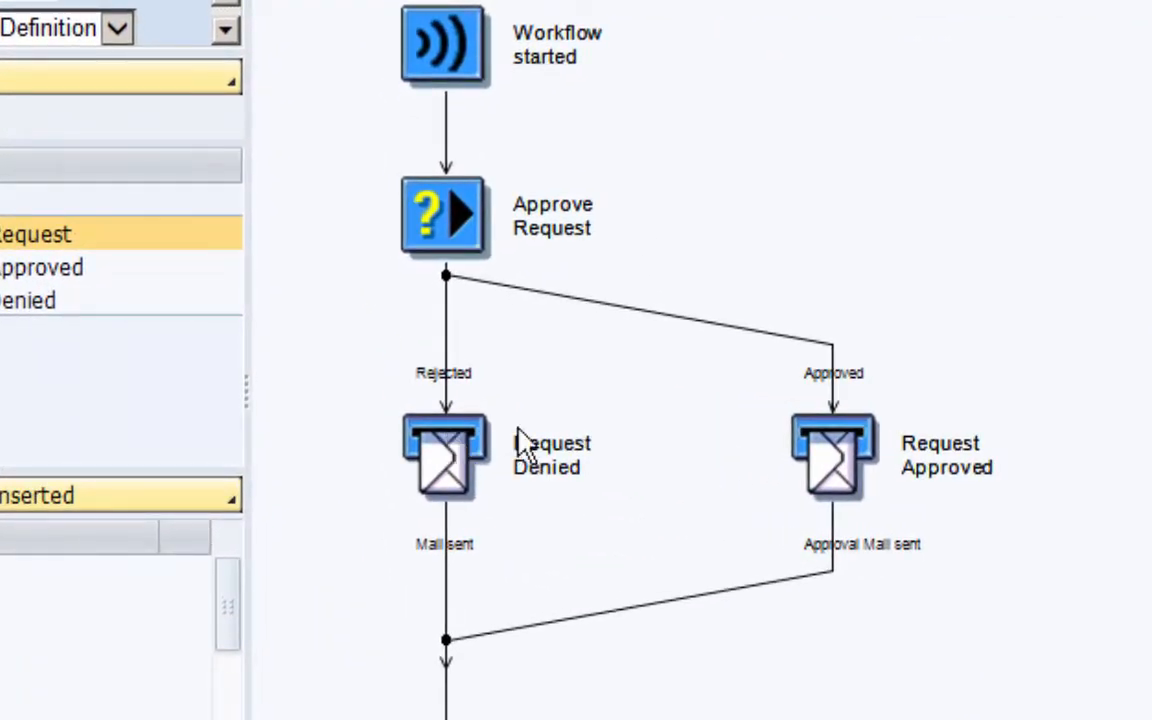
pyautogui.moveTo(530, 440)
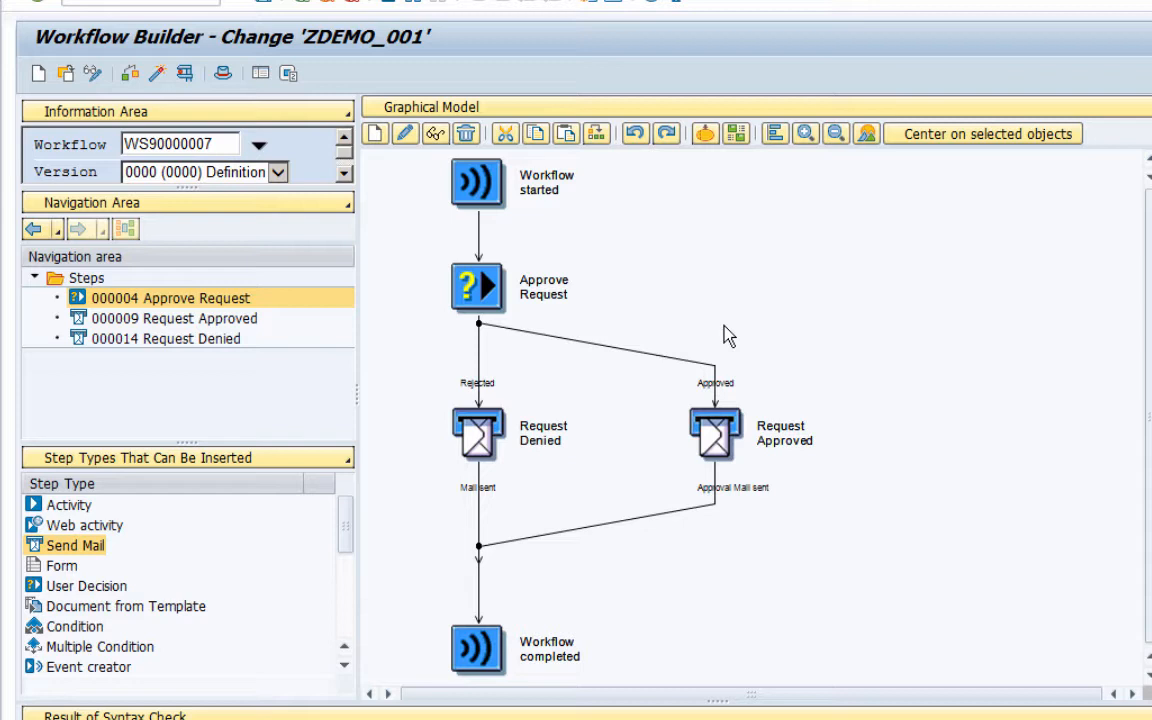
pyautogui.moveTo(588, 290)
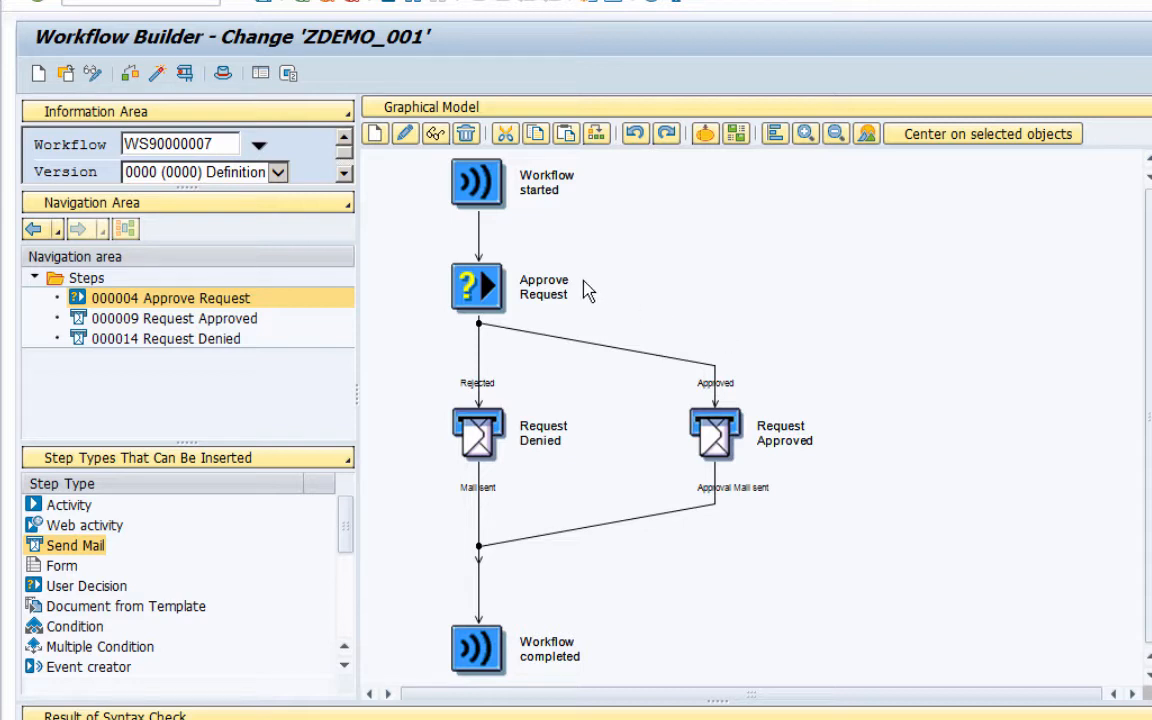
pyautogui.moveTo(530, 298)
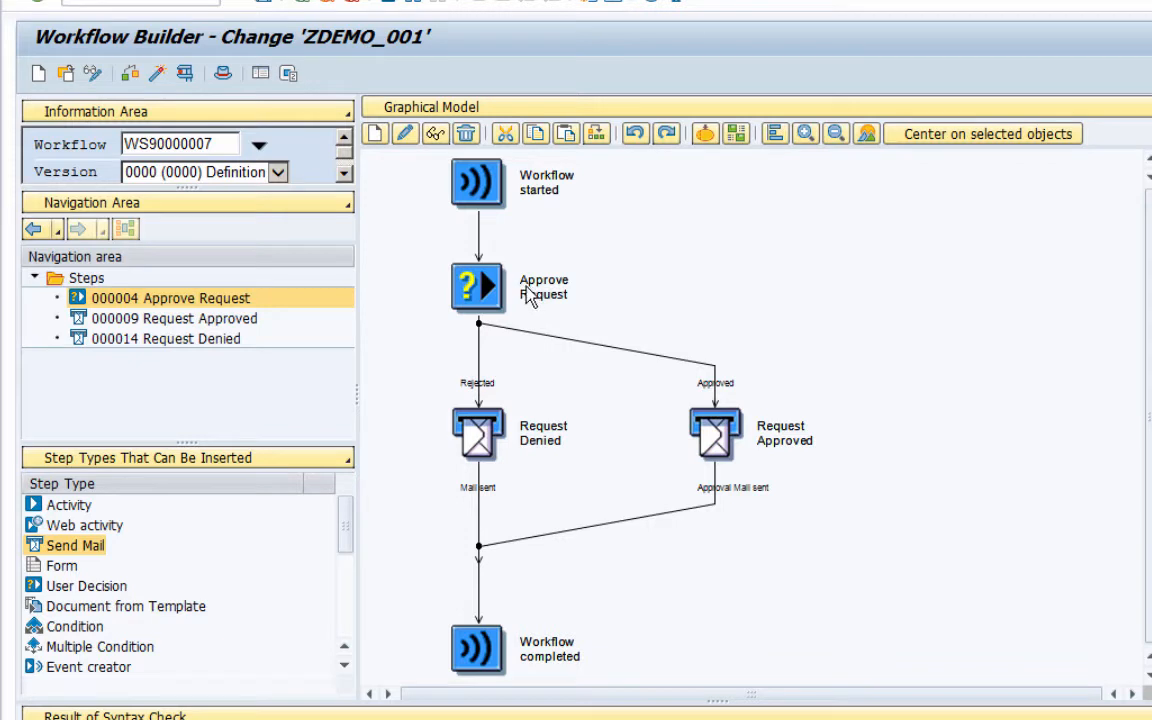
pyautogui.moveTo(570, 308)
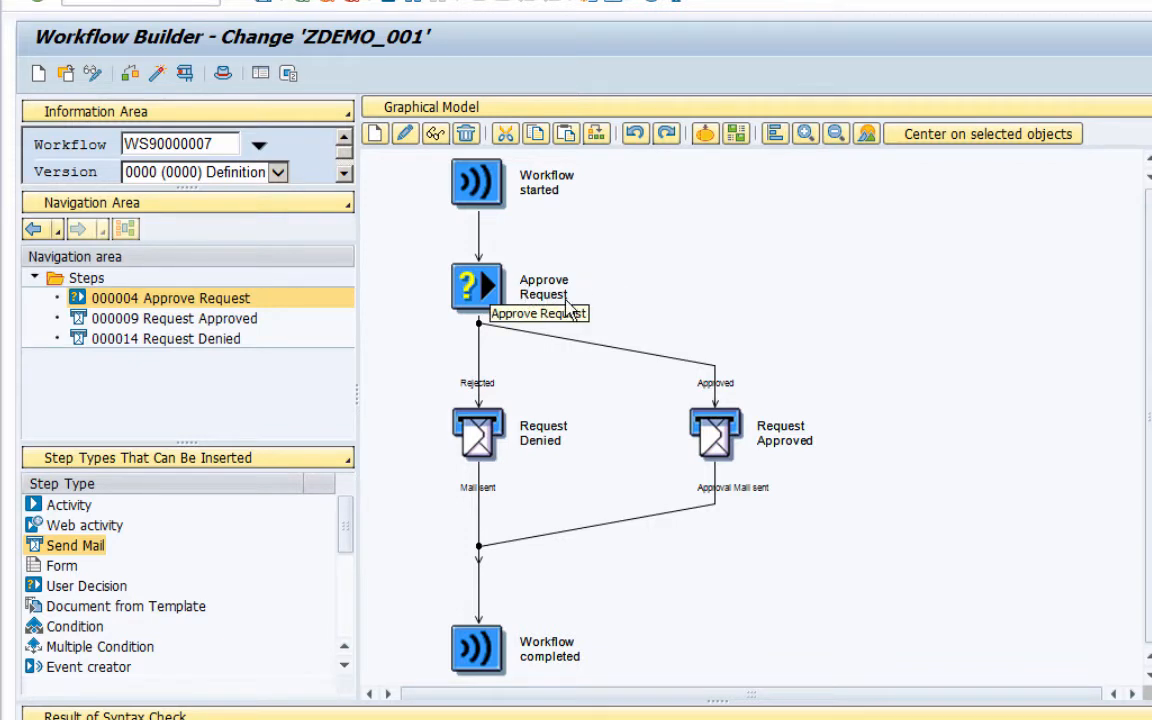
pyautogui.moveTo(538, 296)
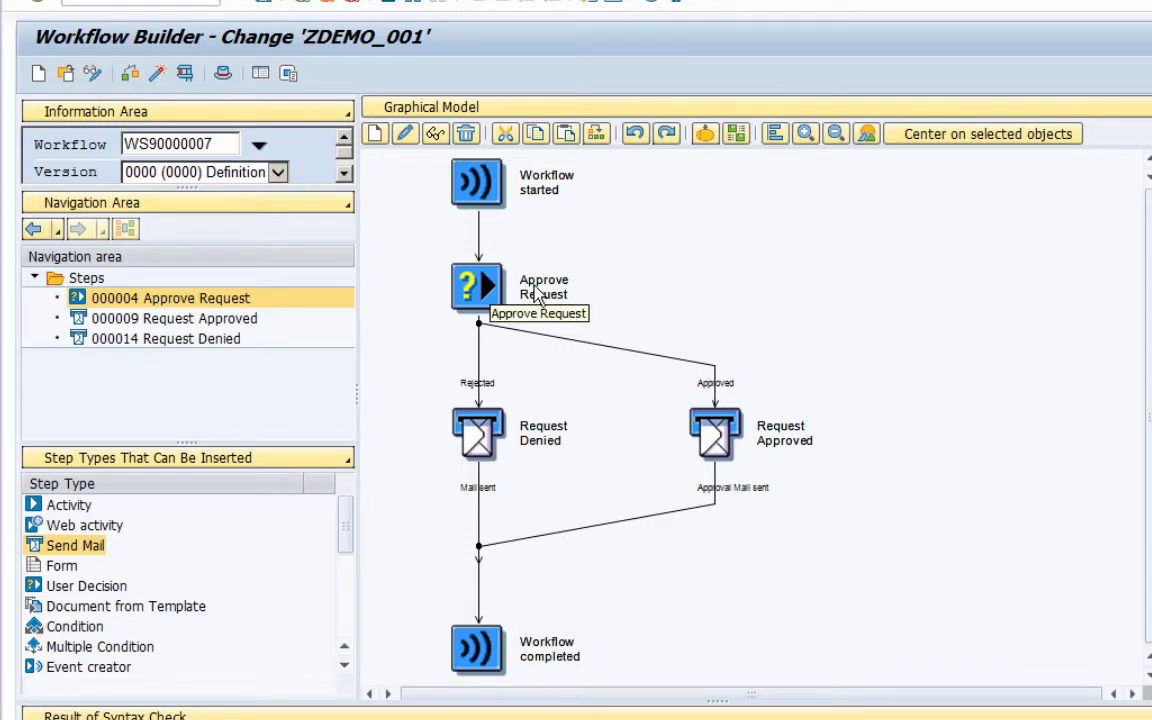
pyautogui.moveTo(480, 428)
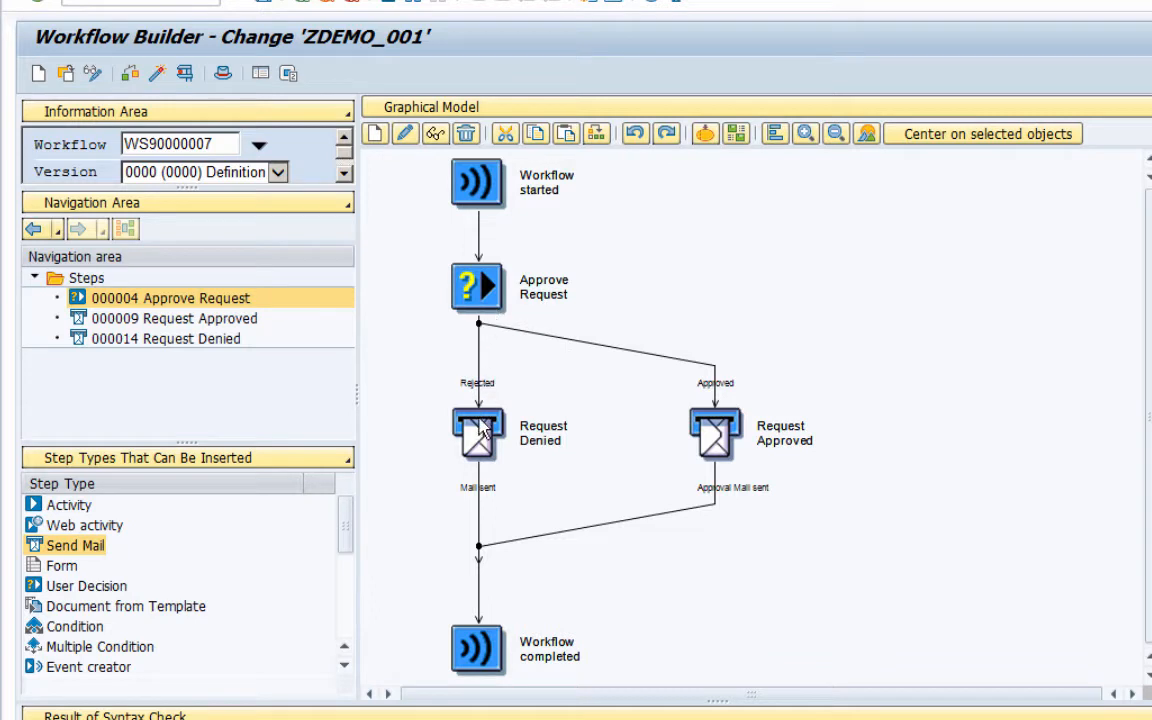
pyautogui.moveTo(718, 432)
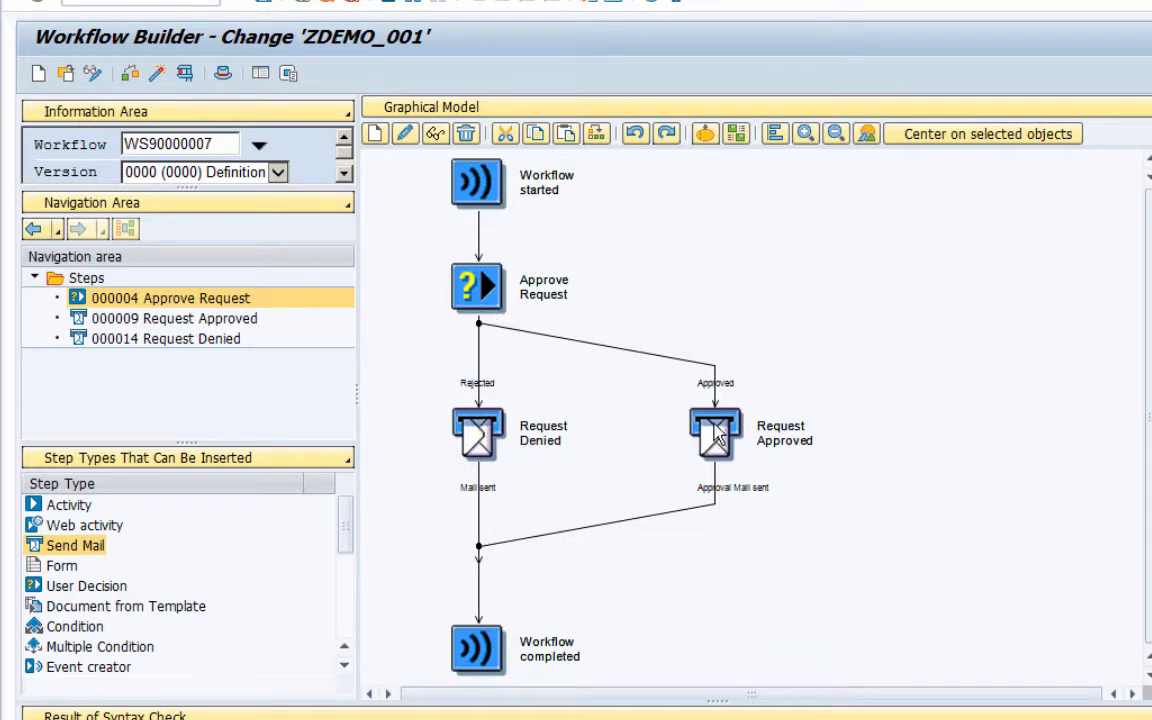
pyautogui.moveTo(864, 404)
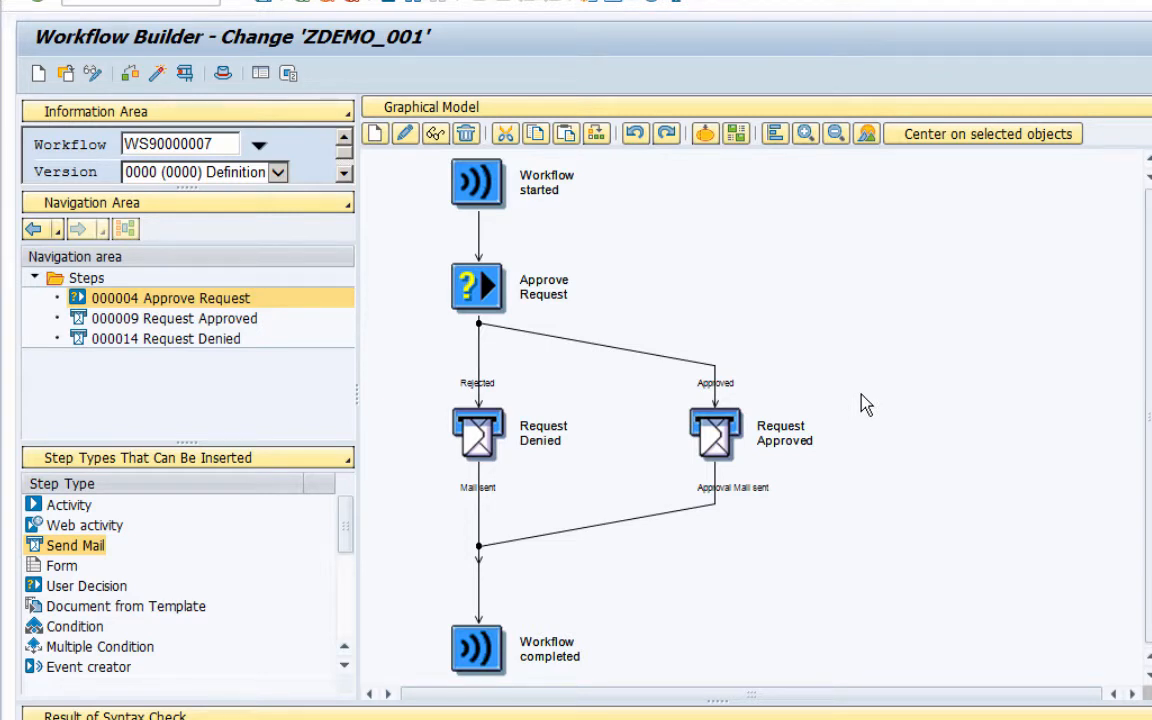
pyautogui.moveTo(696, 320)
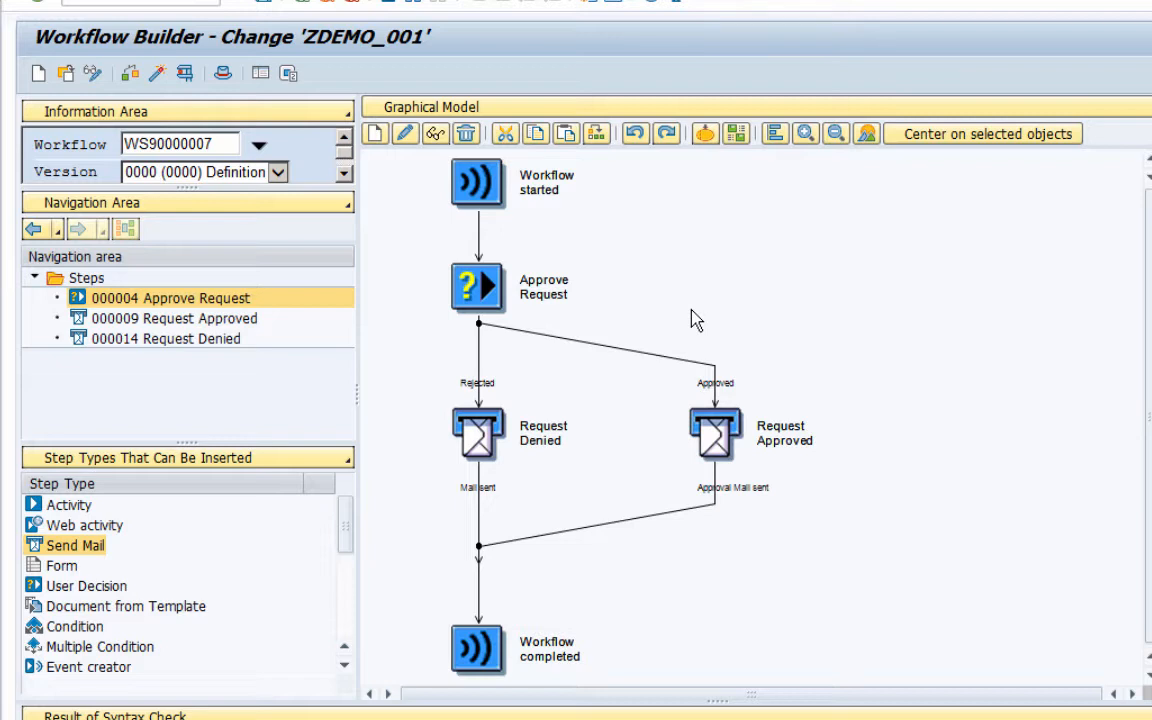
pyautogui.moveTo(690, 318)
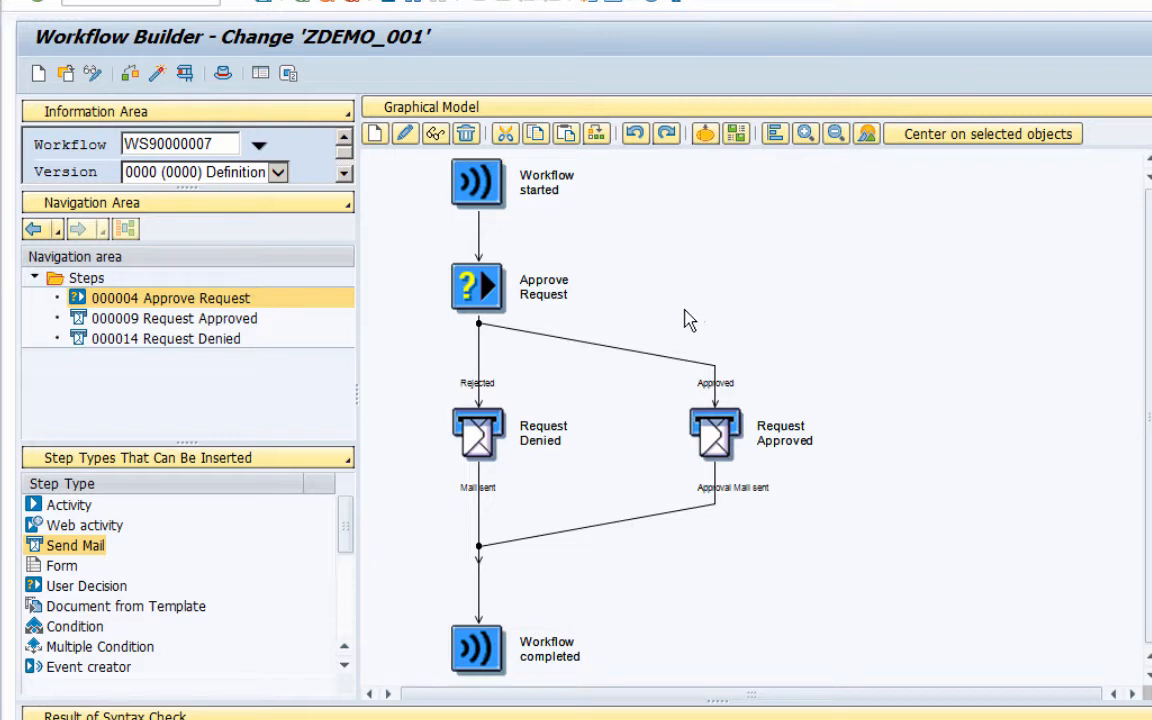
pyautogui.moveTo(612, 322)
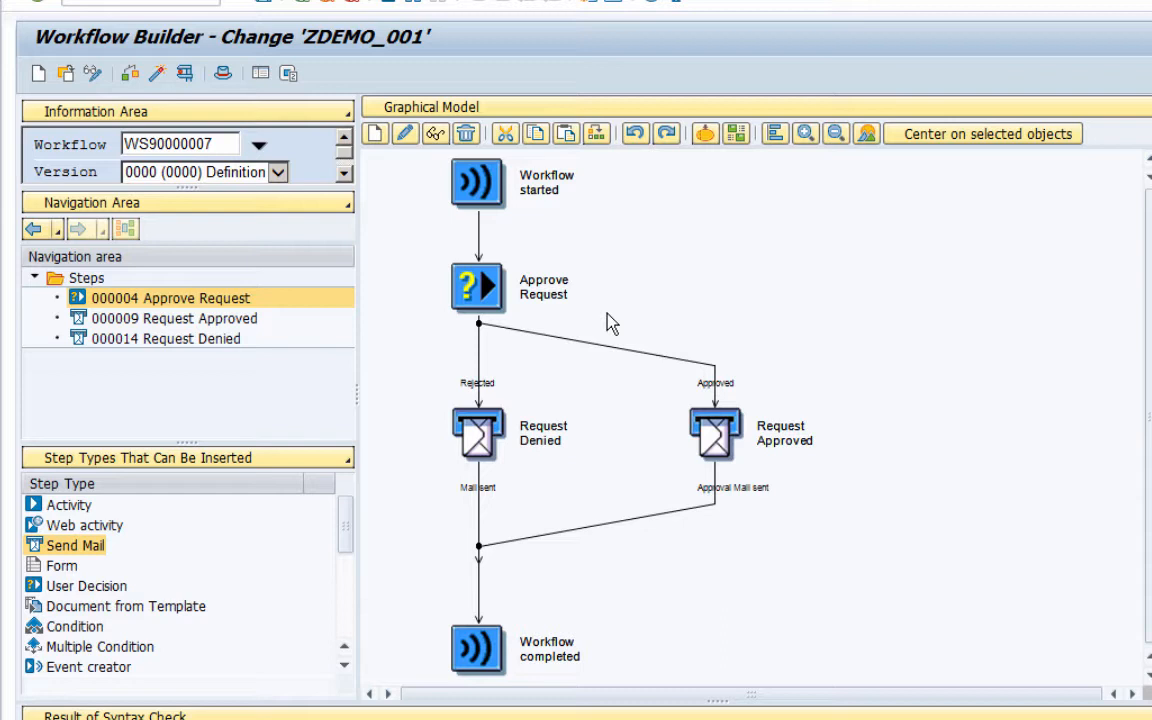
pyautogui.moveTo(596, 316)
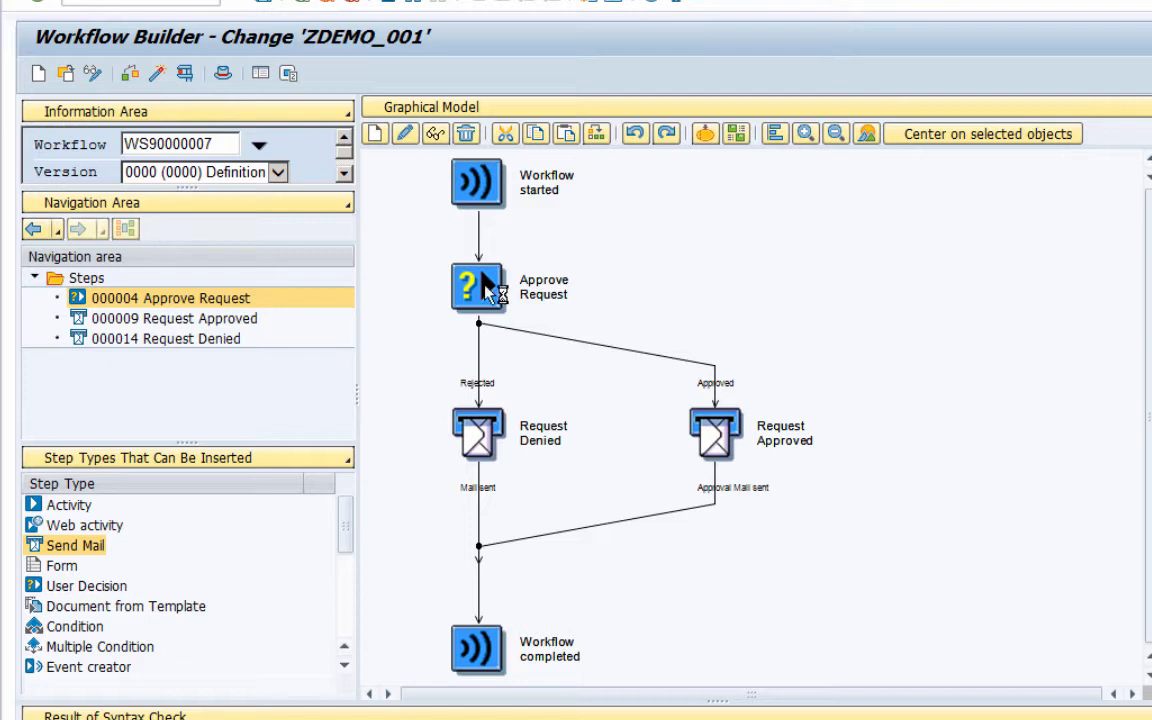
# Open the Approve Request decision step's definition from the graphical model.
pyautogui.click(476, 288)
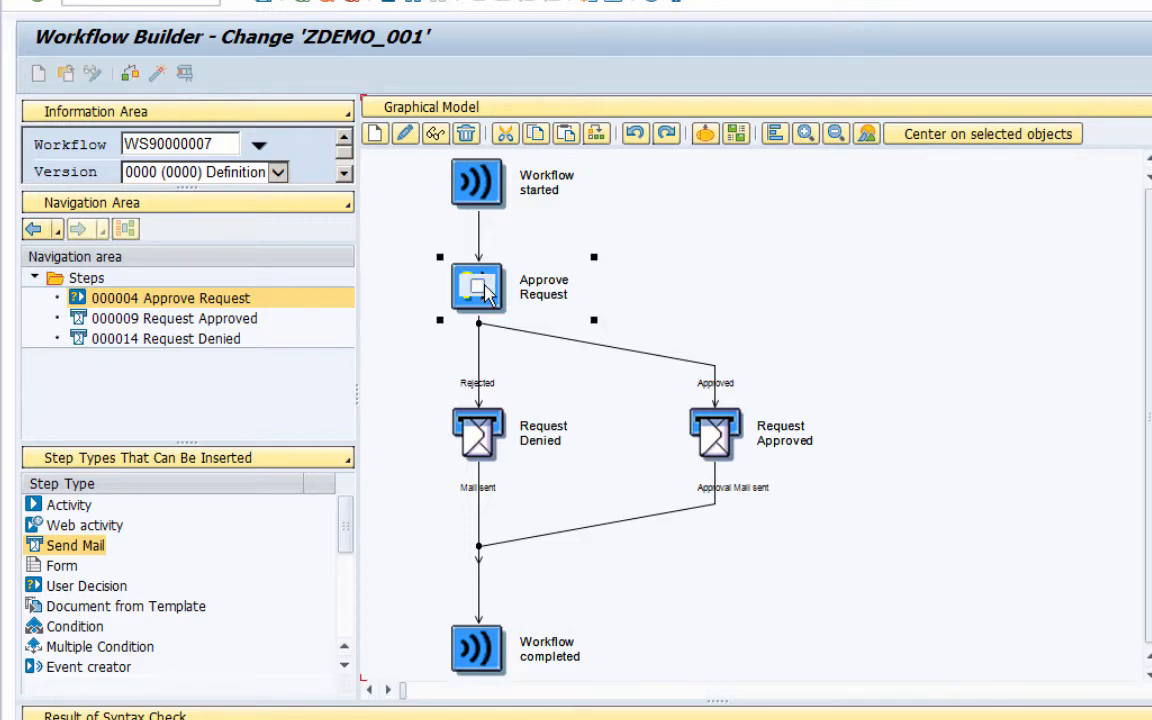
pyautogui.doubleClick(476, 288)
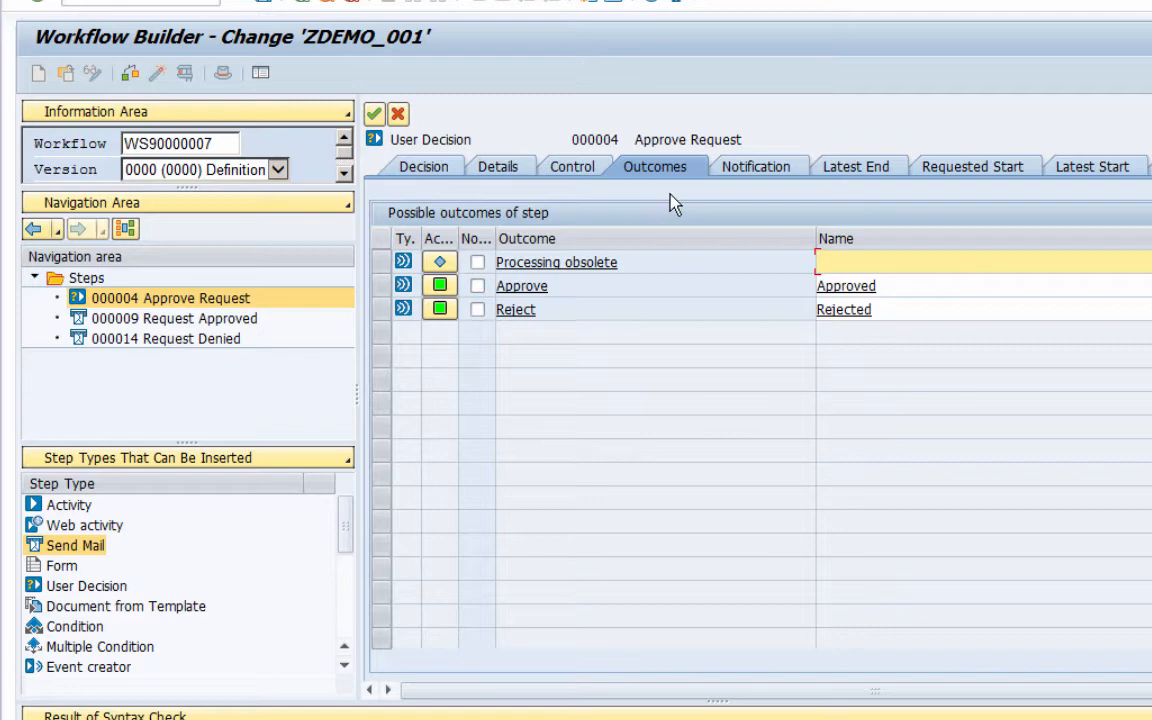
pyautogui.moveTo(644, 184)
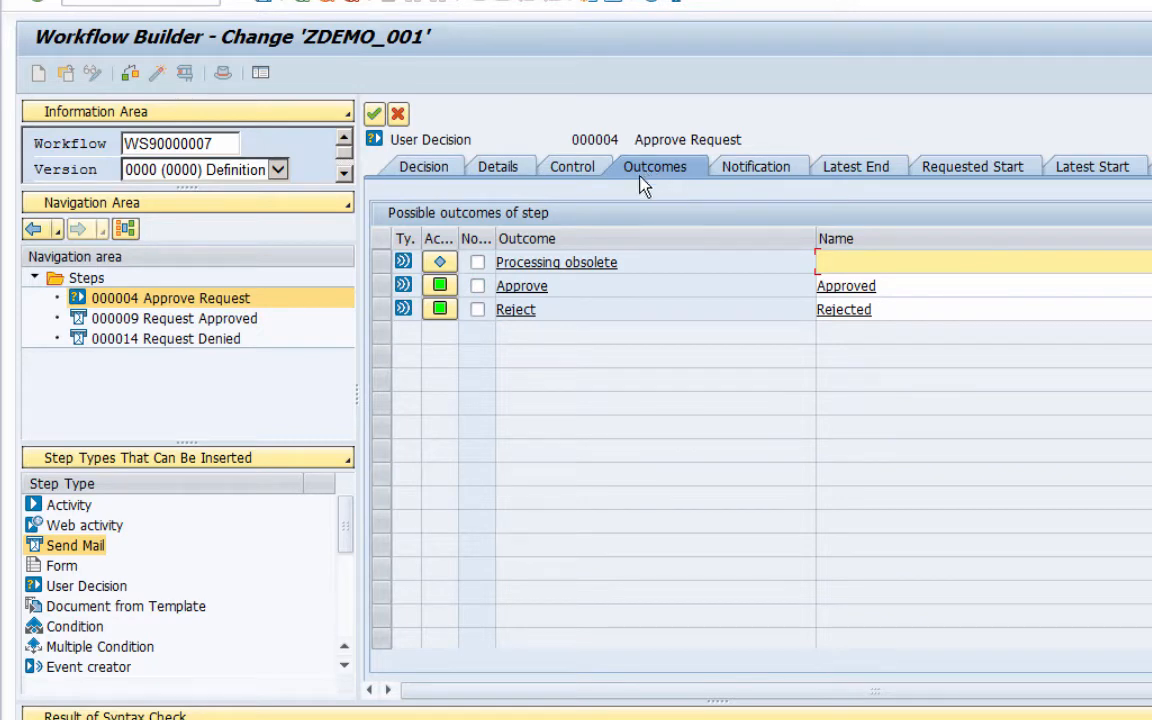
pyautogui.moveTo(584, 298)
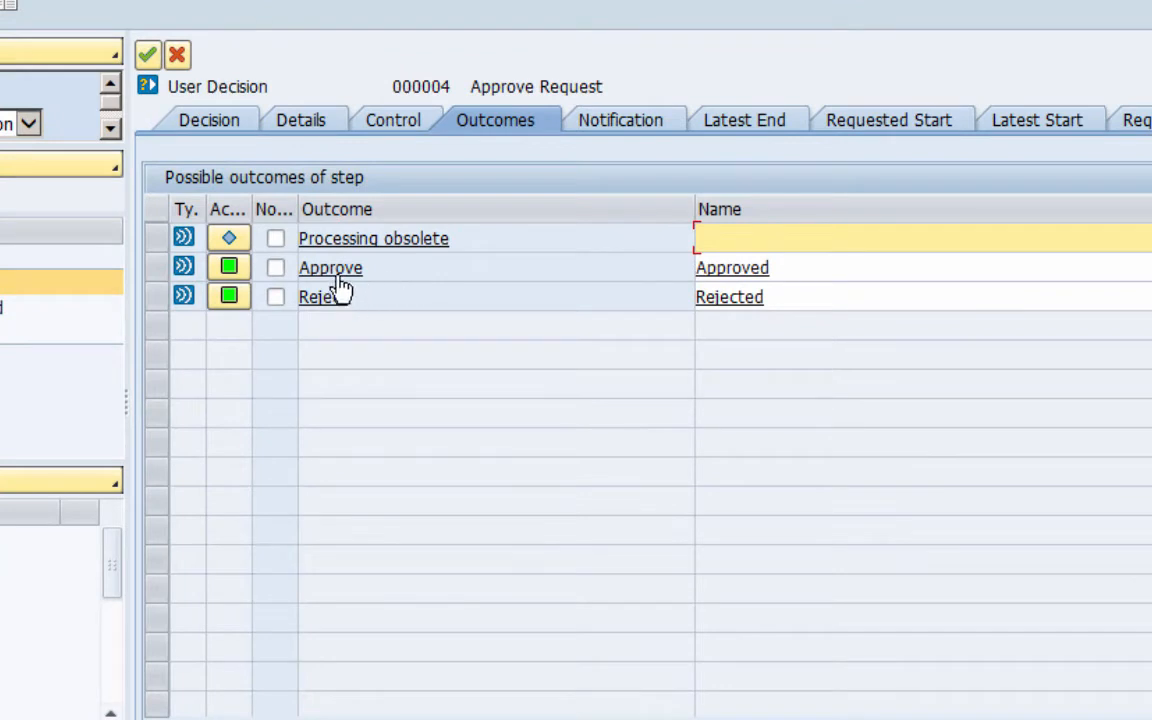
pyautogui.moveTo(722, 296)
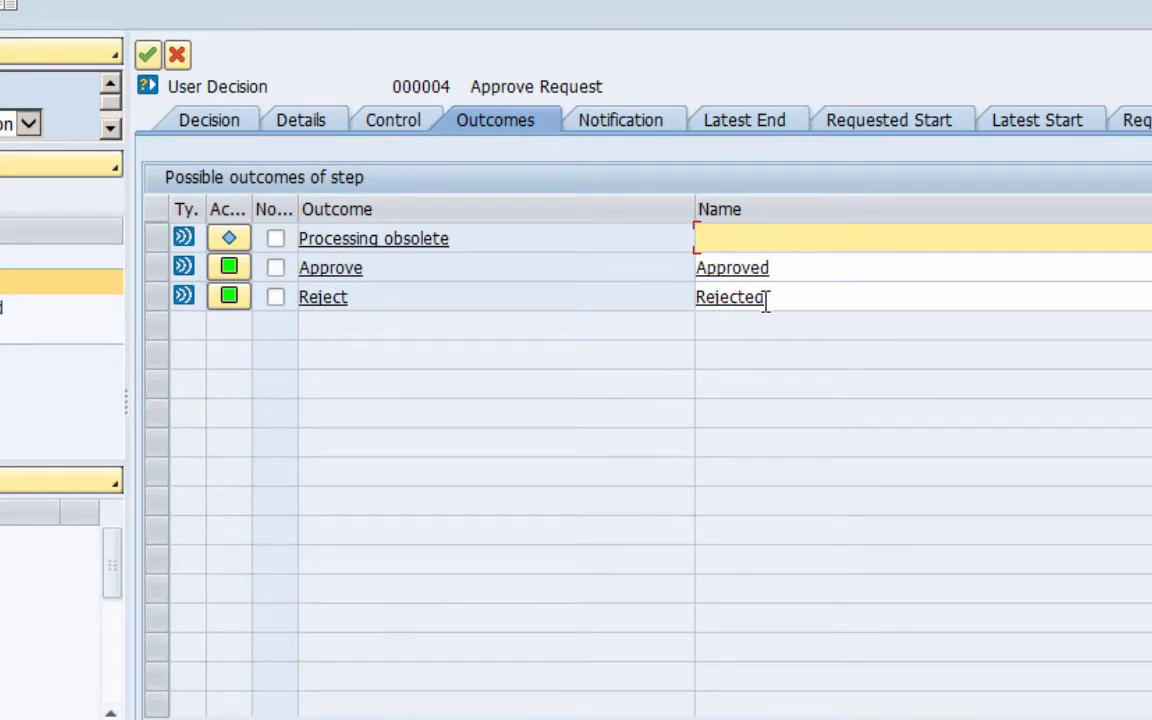
pyautogui.moveTo(364, 248)
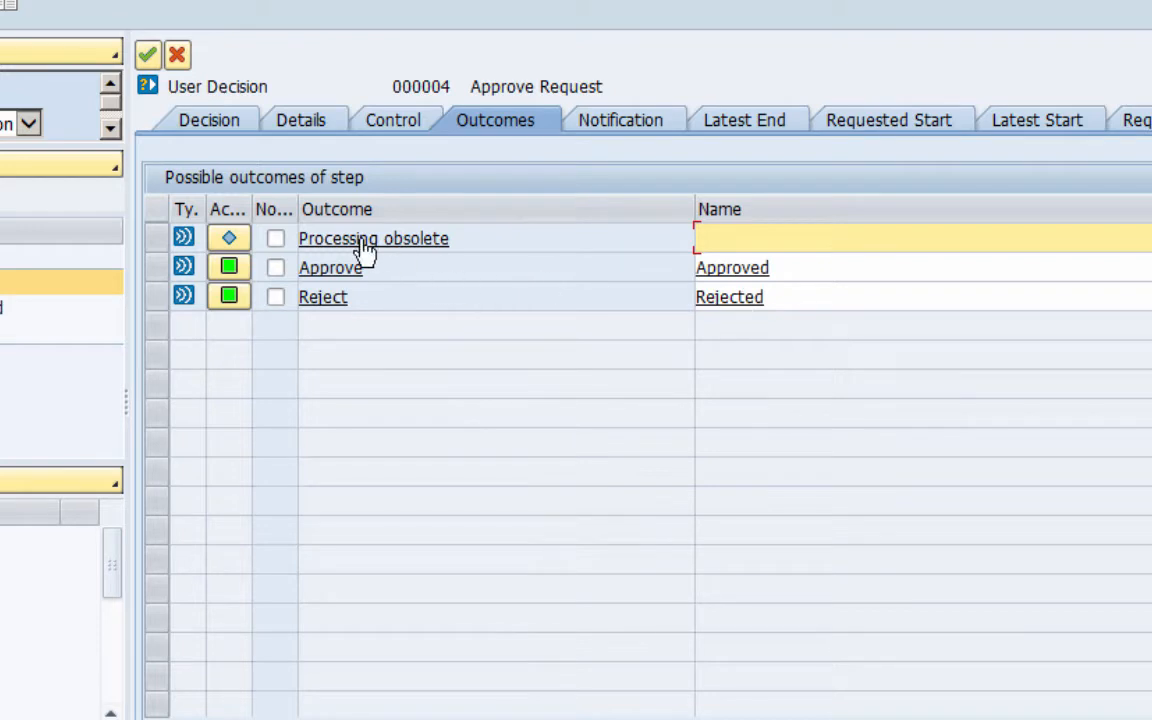
pyautogui.moveTo(390, 248)
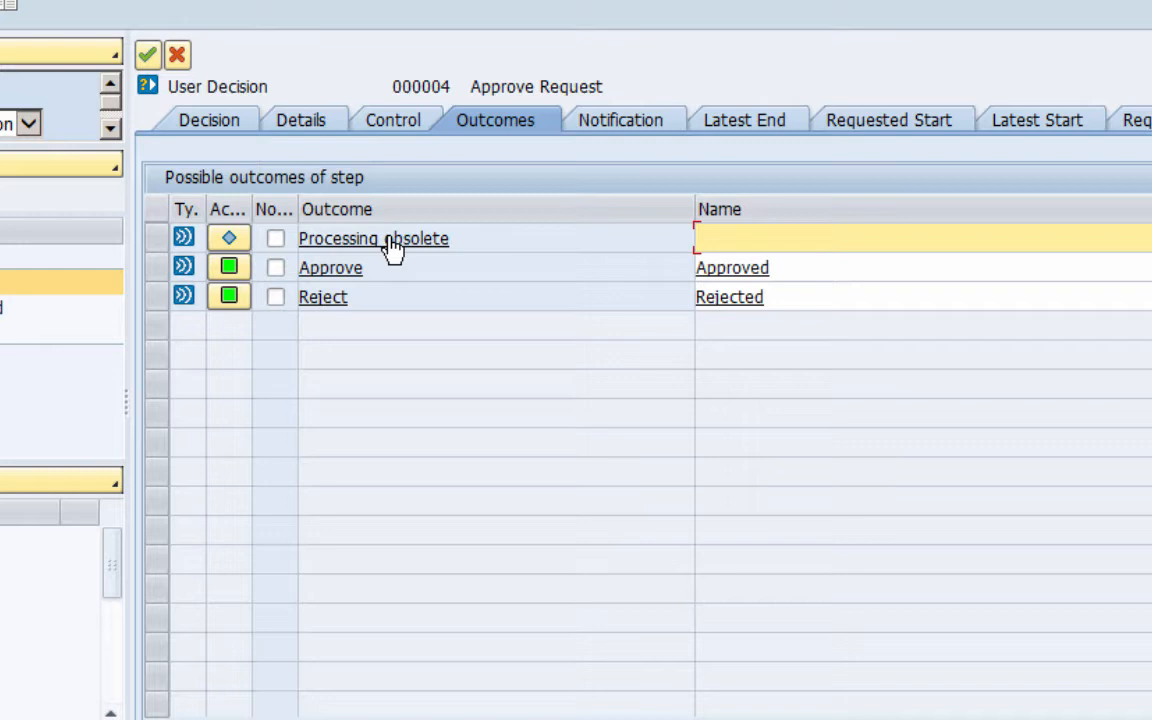
pyautogui.moveTo(736, 130)
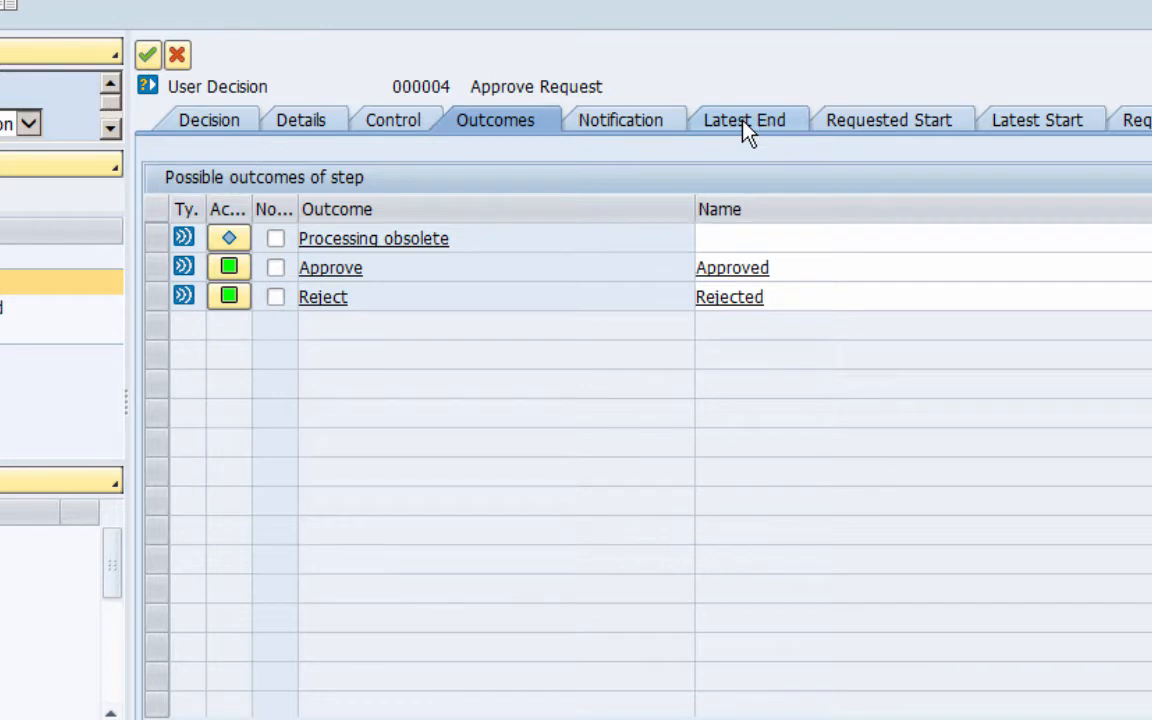
# Set the latest-end deadline to 2 minutes after work item creation.
pyautogui.click(740, 120)
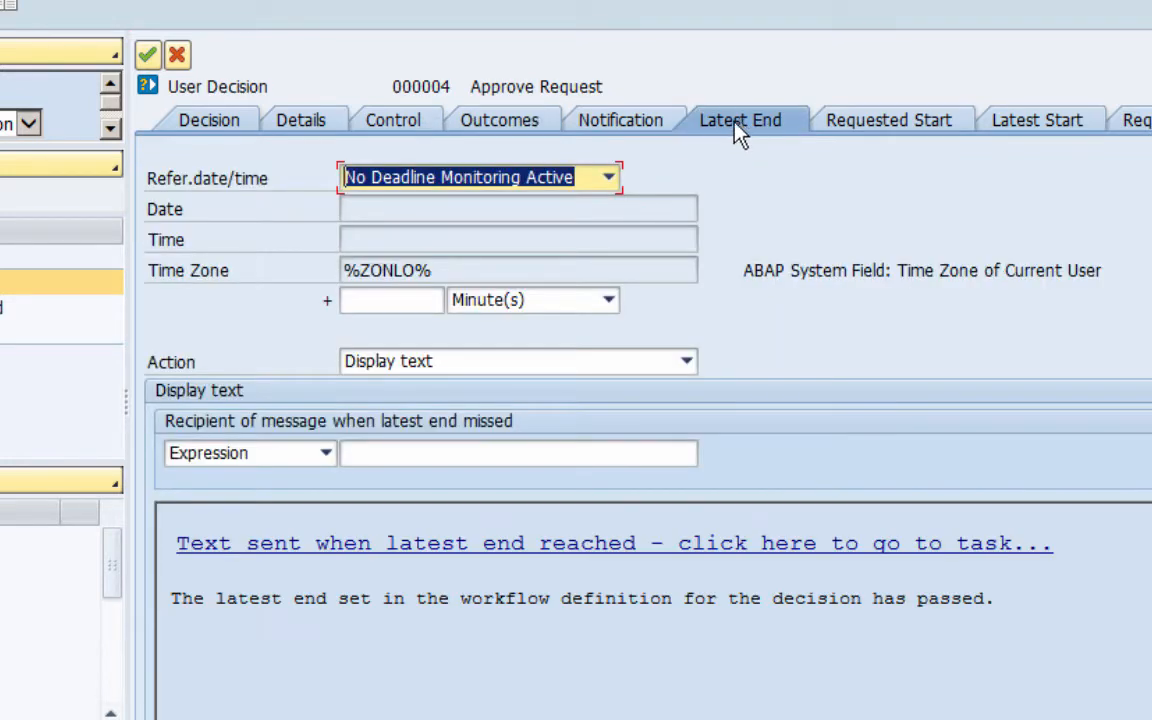
pyautogui.moveTo(738, 128)
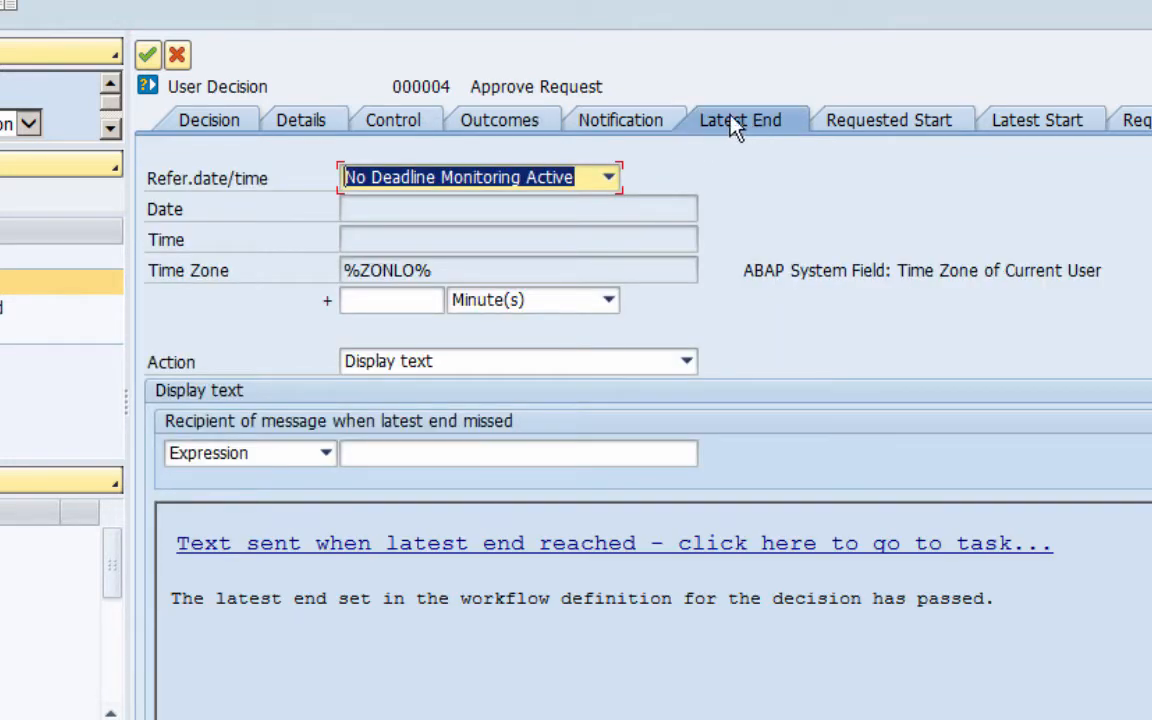
pyautogui.moveTo(750, 136)
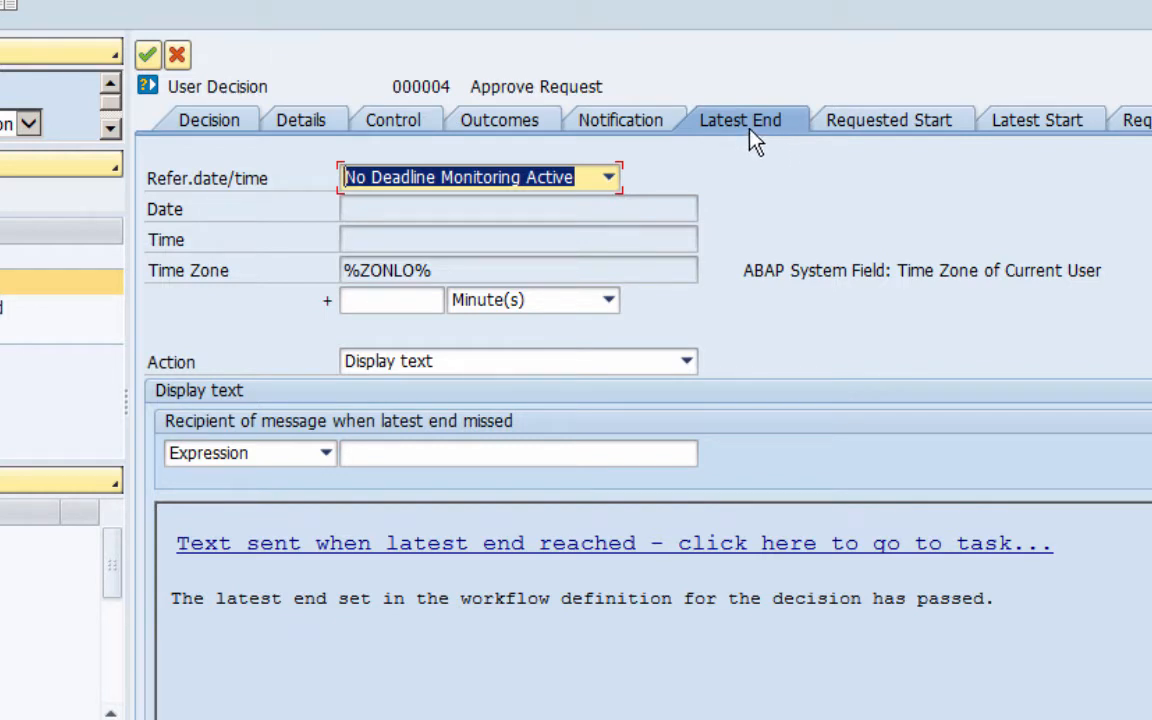
pyautogui.moveTo(596, 204)
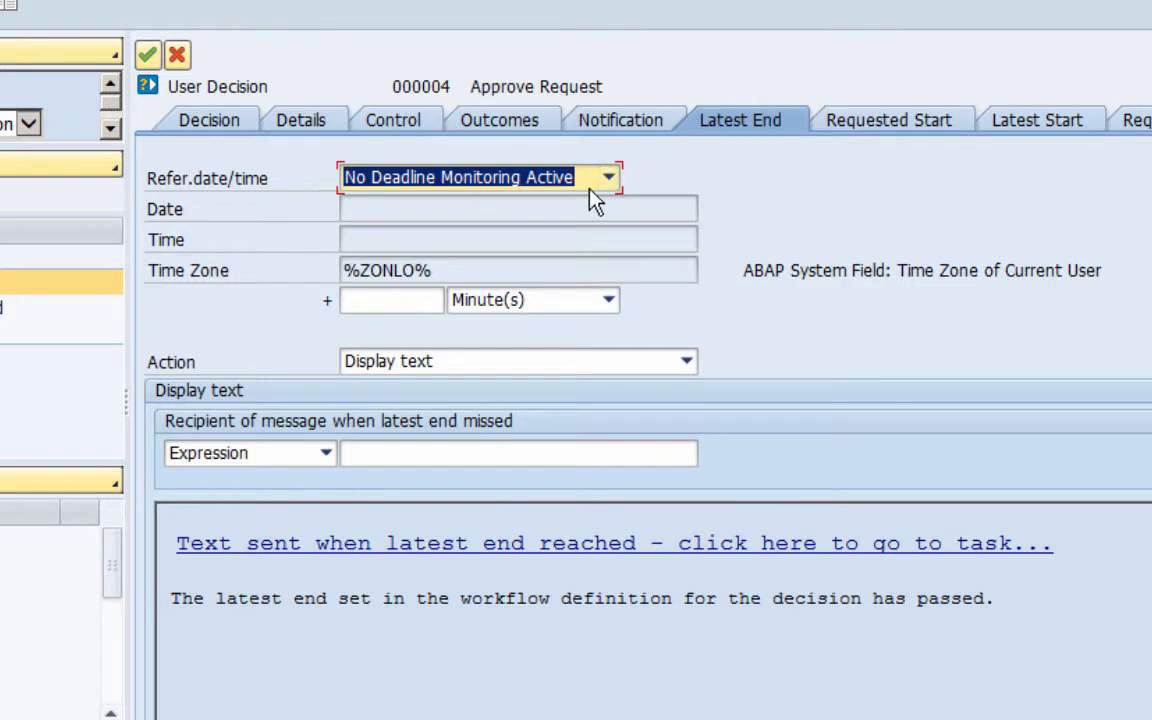
pyautogui.moveTo(544, 192)
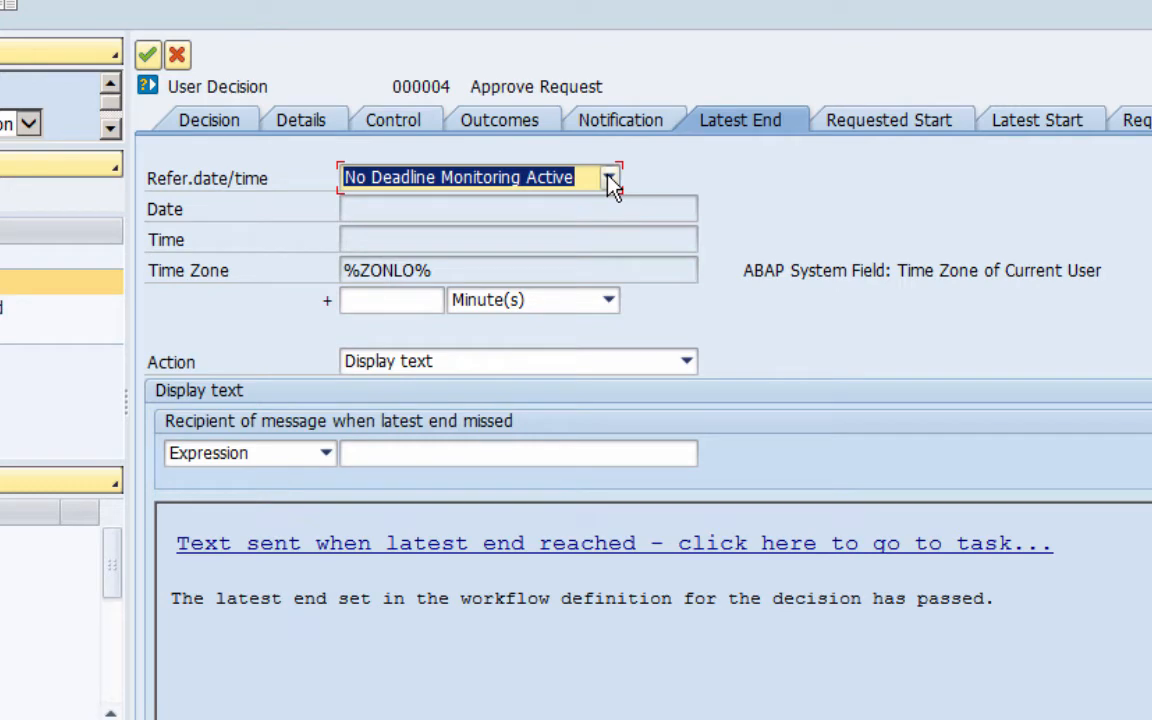
pyautogui.click(608, 178)
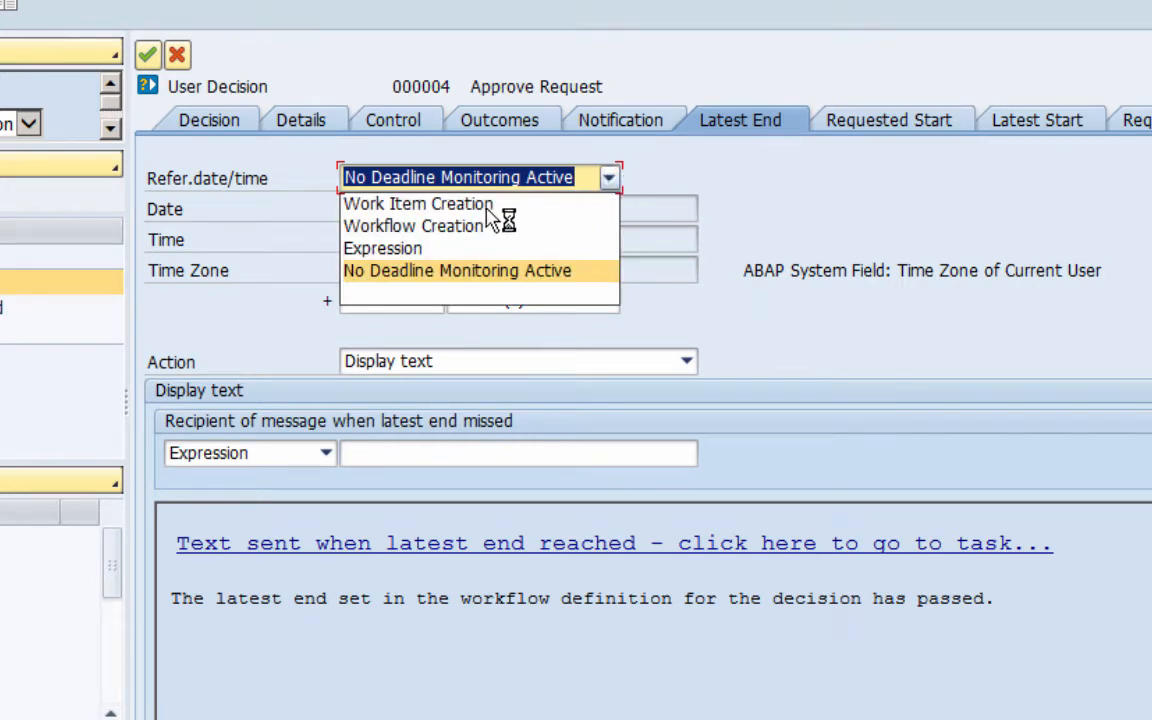
pyautogui.moveTo(450, 210)
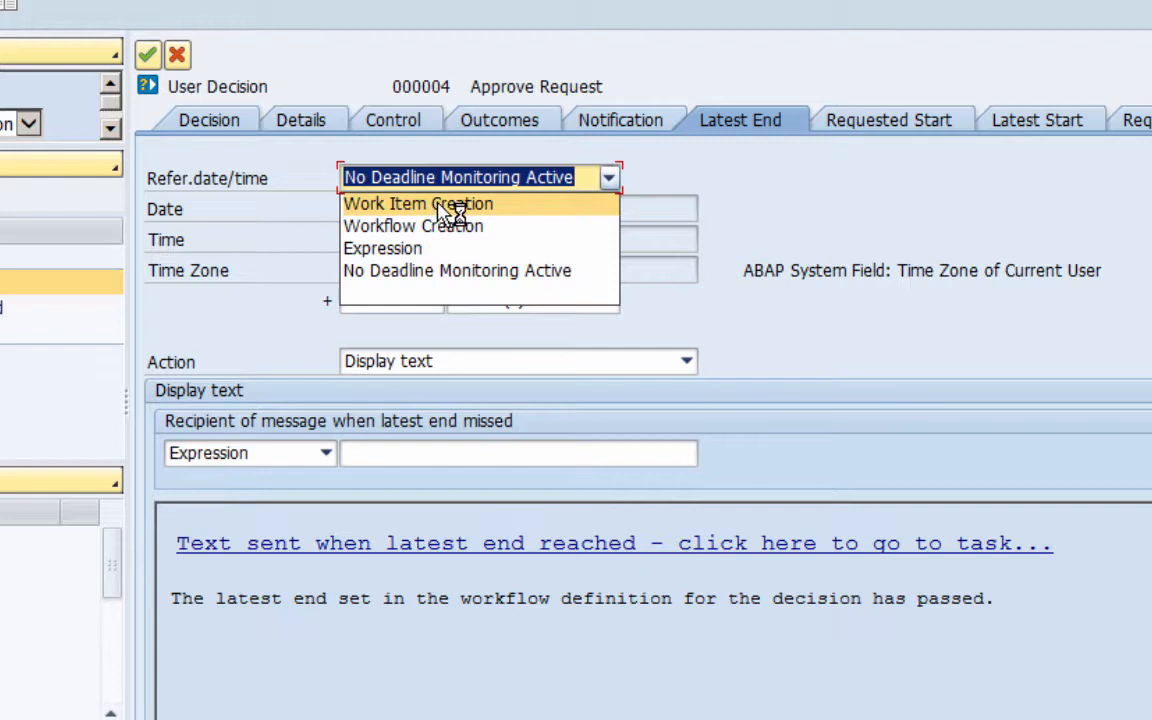
pyautogui.click(416, 204)
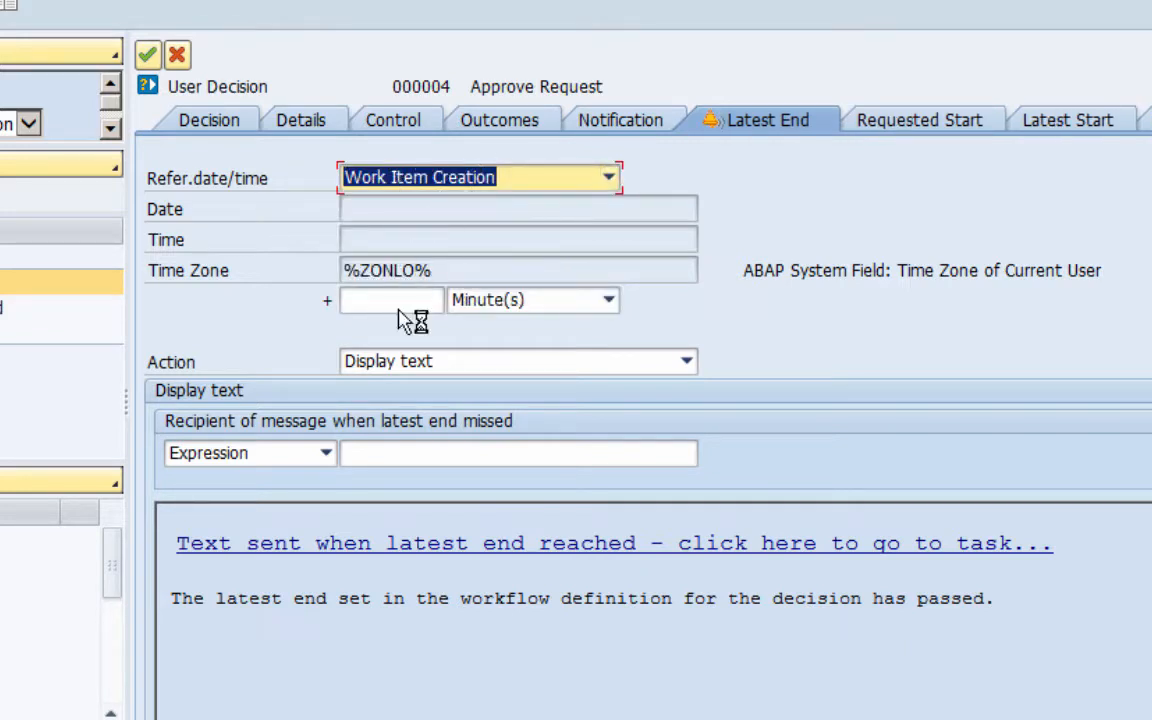
pyautogui.write('2')
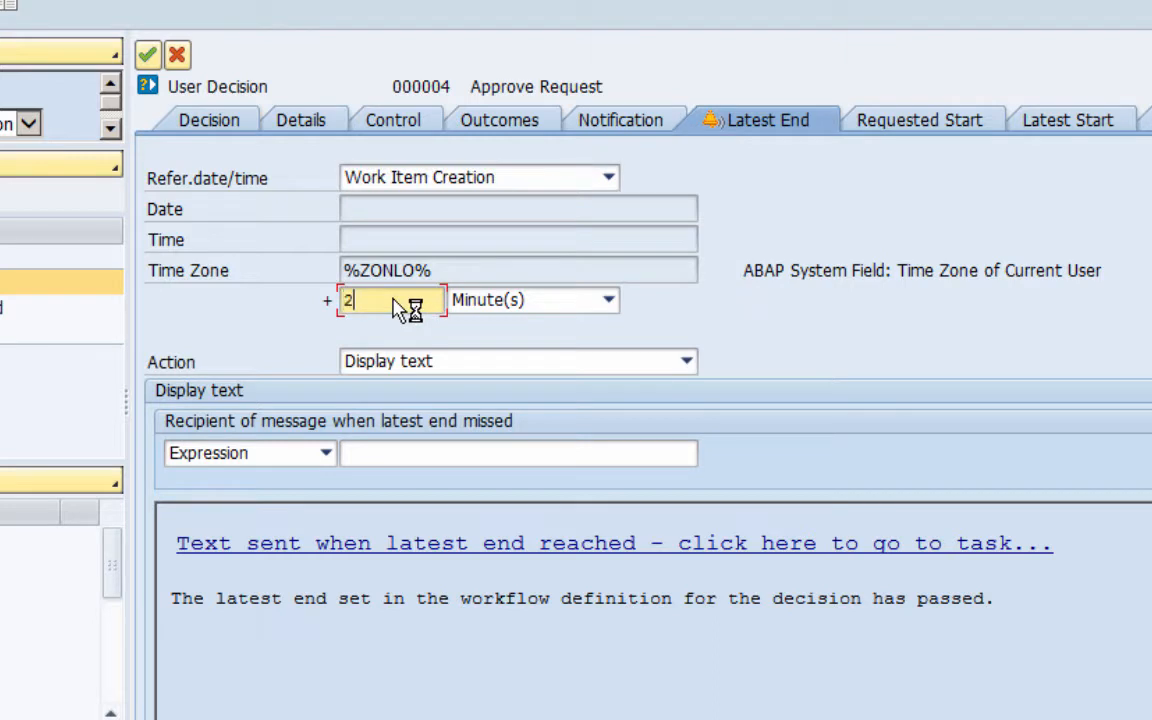
pyautogui.moveTo(510, 304)
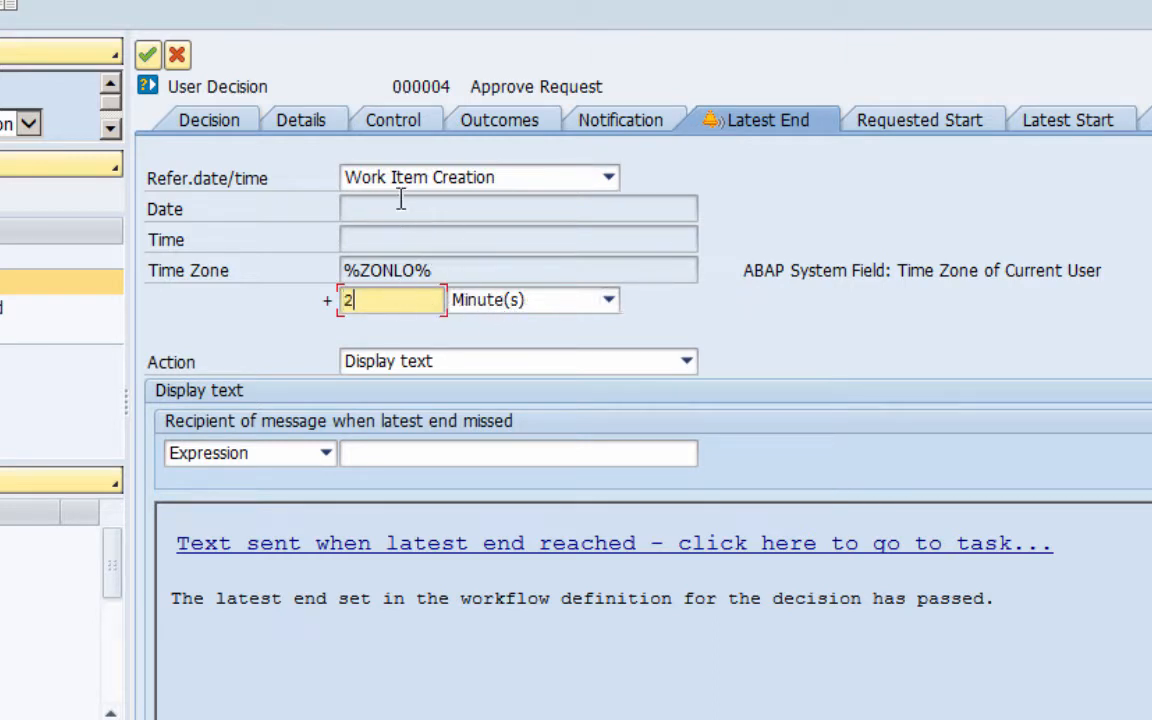
pyautogui.moveTo(440, 200)
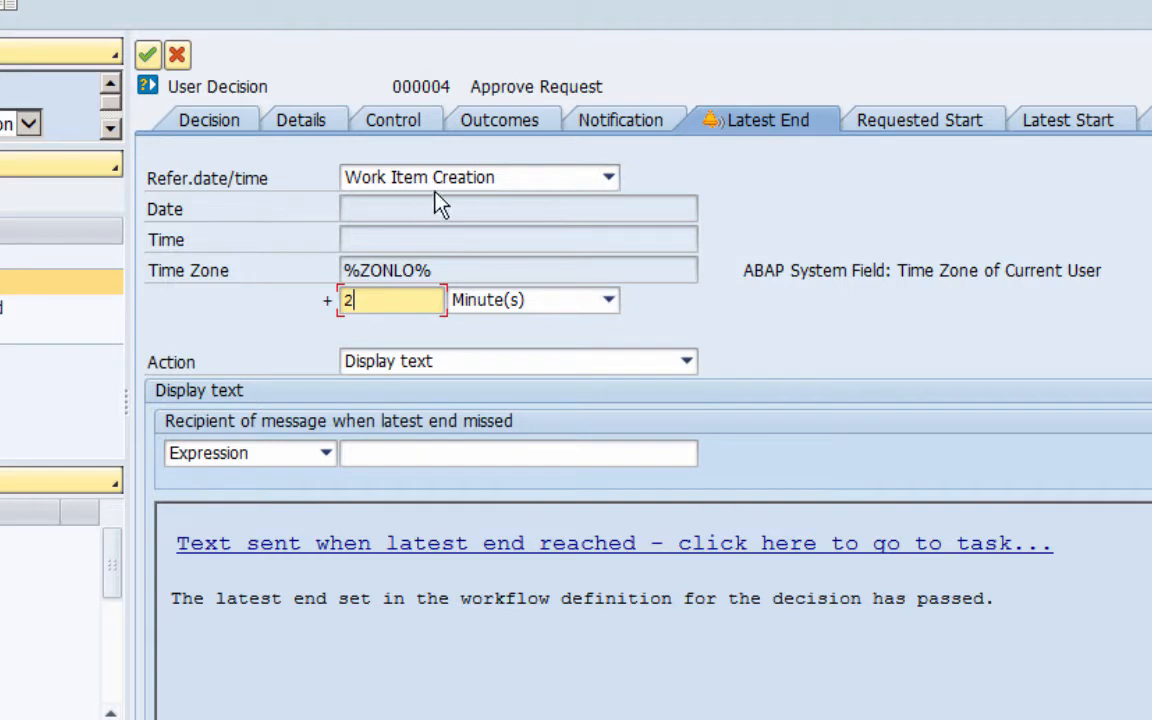
pyautogui.moveTo(430, 378)
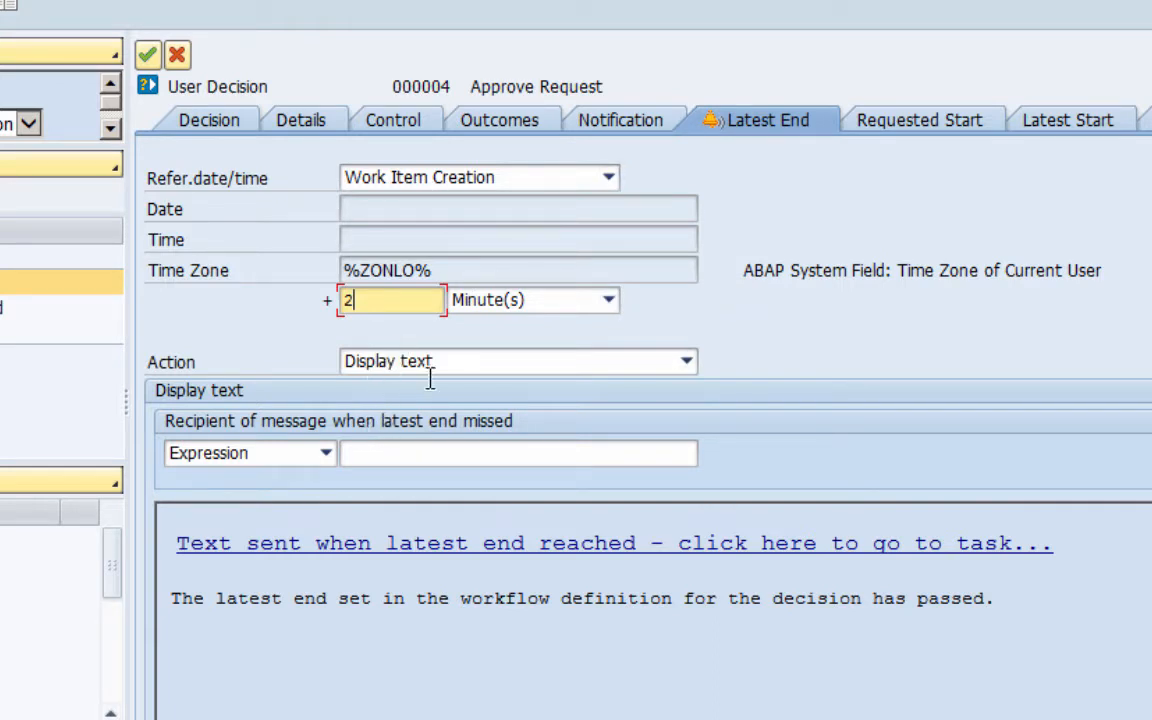
# Make a missed deadline trigger a modeled action with outcome 'Escalated'.
pyautogui.click(686, 360)
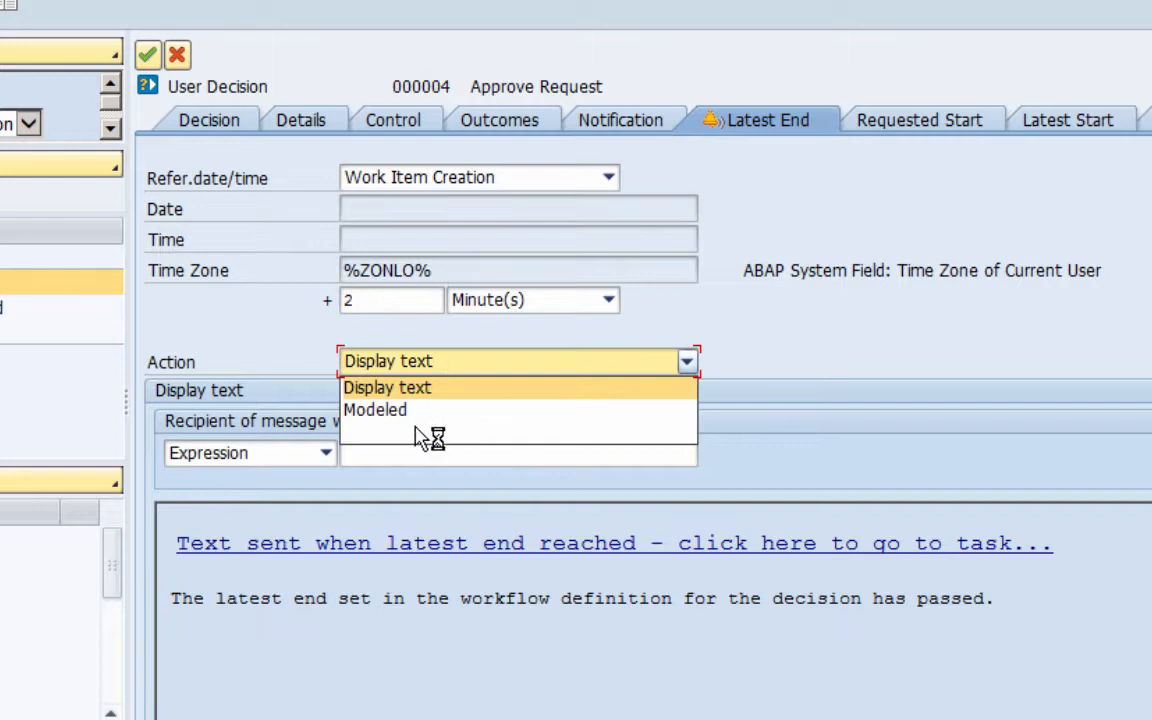
pyautogui.click(376, 408)
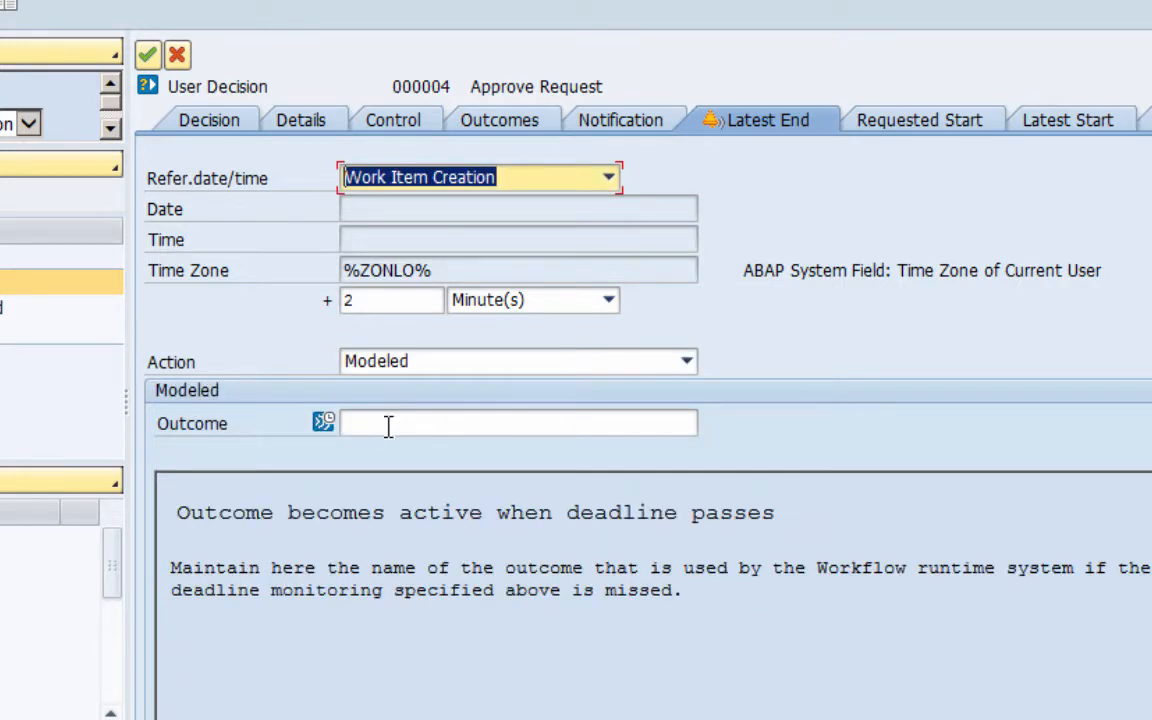
pyautogui.click(516, 424)
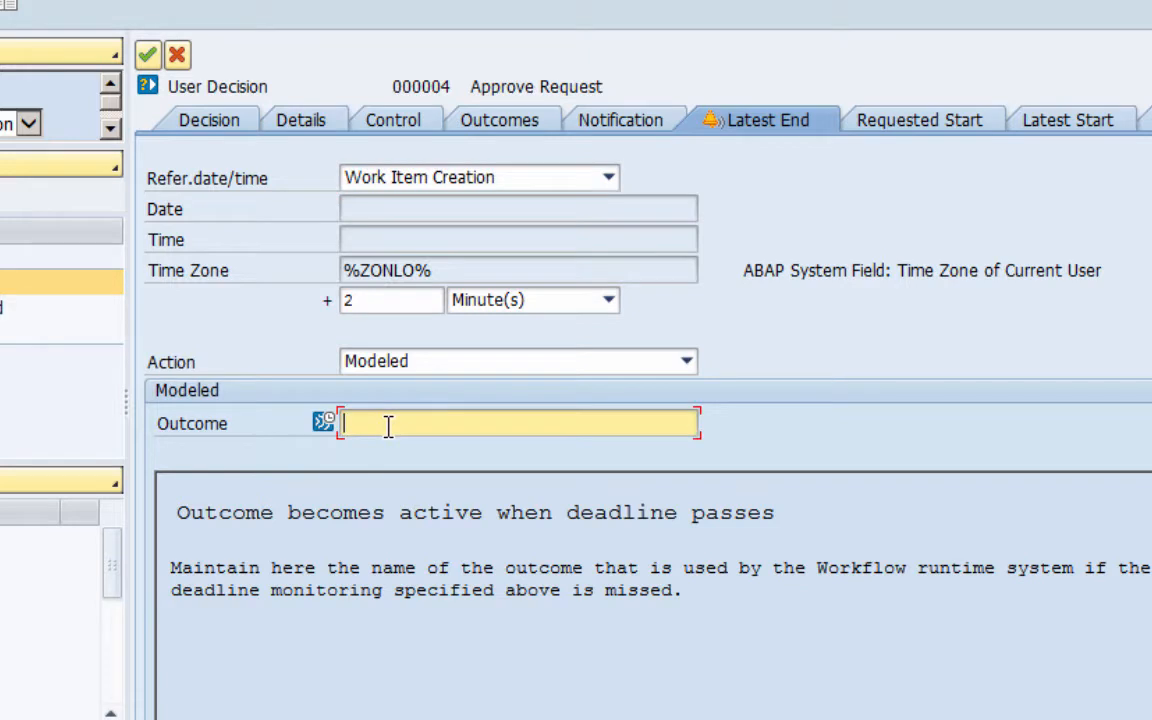
pyautogui.write('Esca')
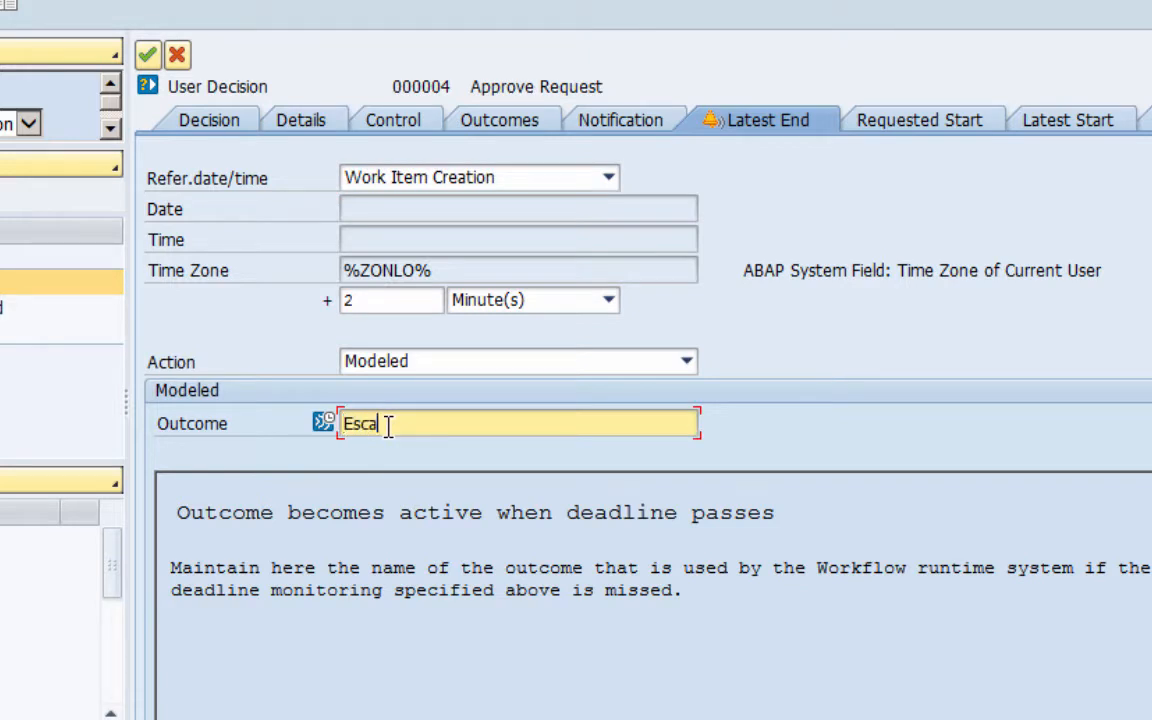
pyautogui.write('lated')
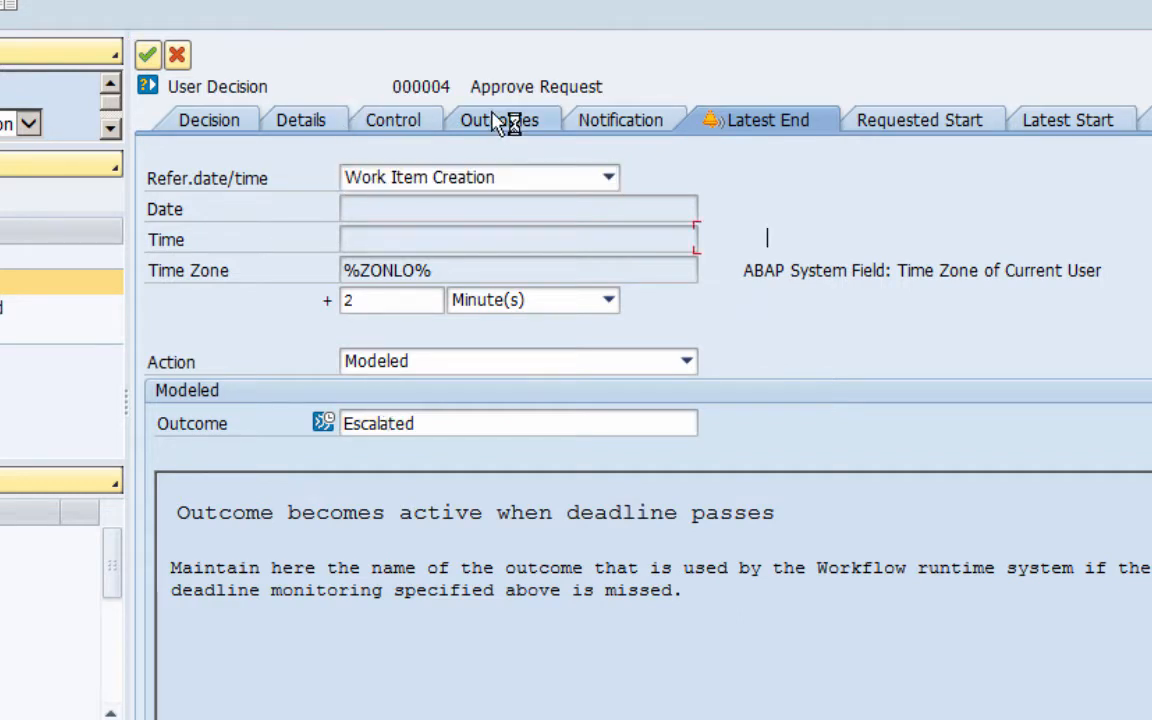
# Activate the Processing obsolete outcome in the decision step's outcome list.
pyautogui.click(496, 120)
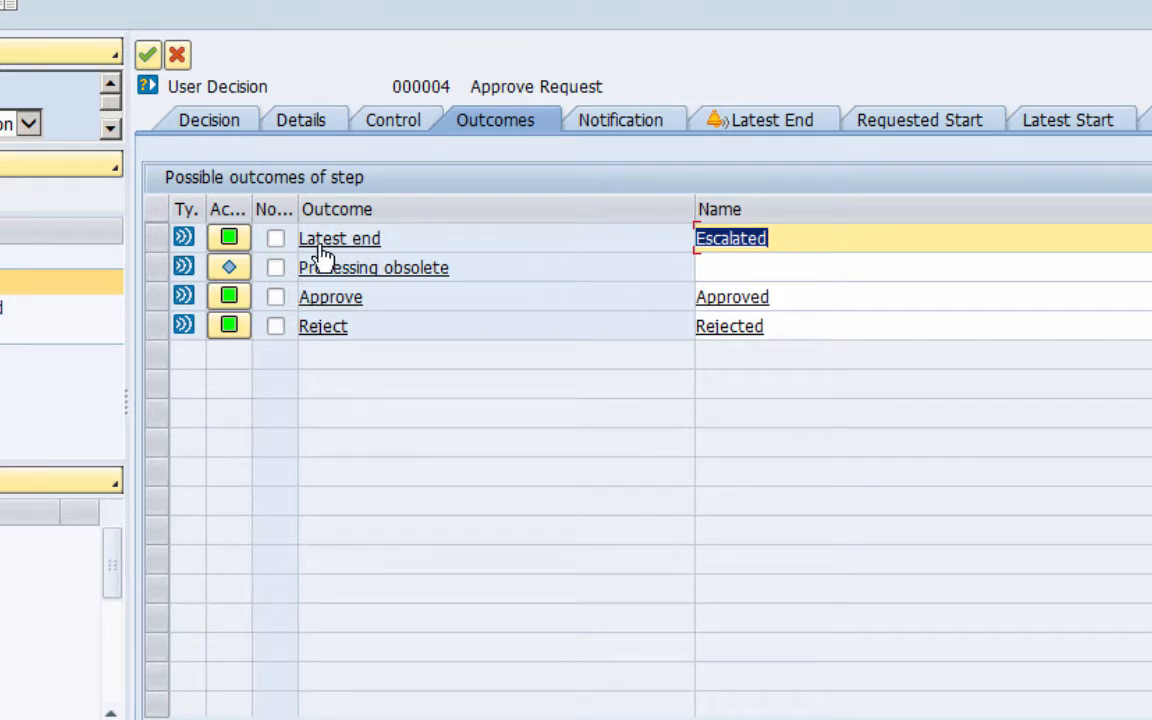
pyautogui.moveTo(702, 248)
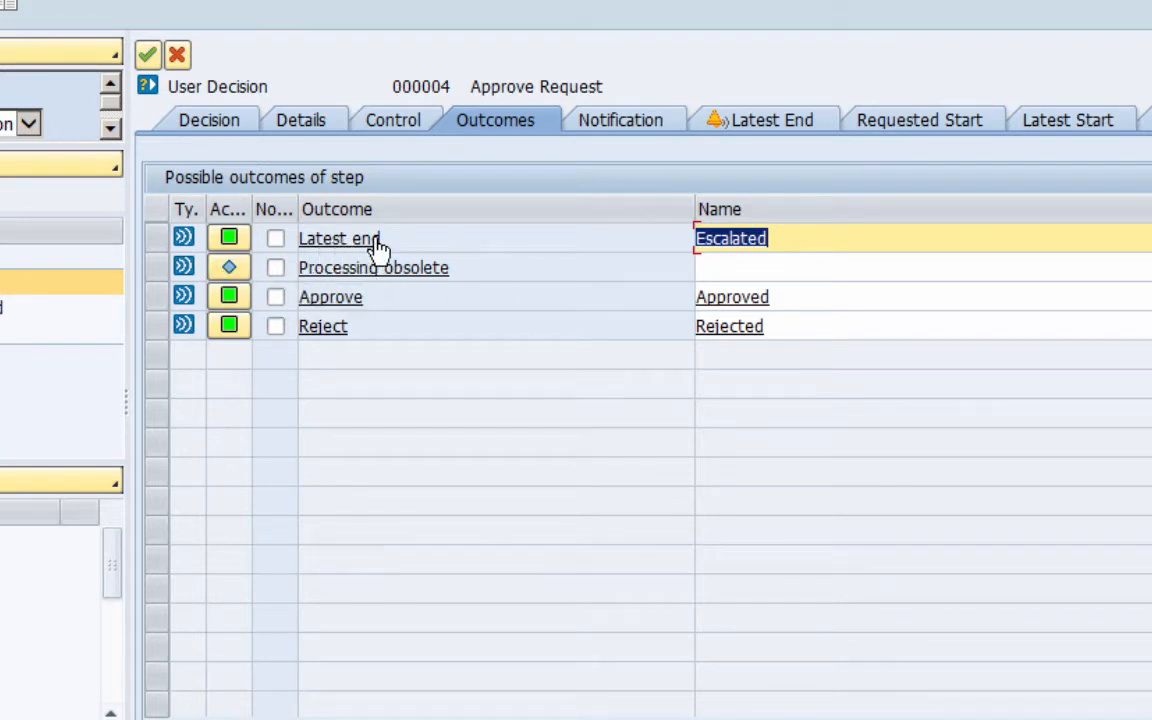
pyautogui.moveTo(292, 276)
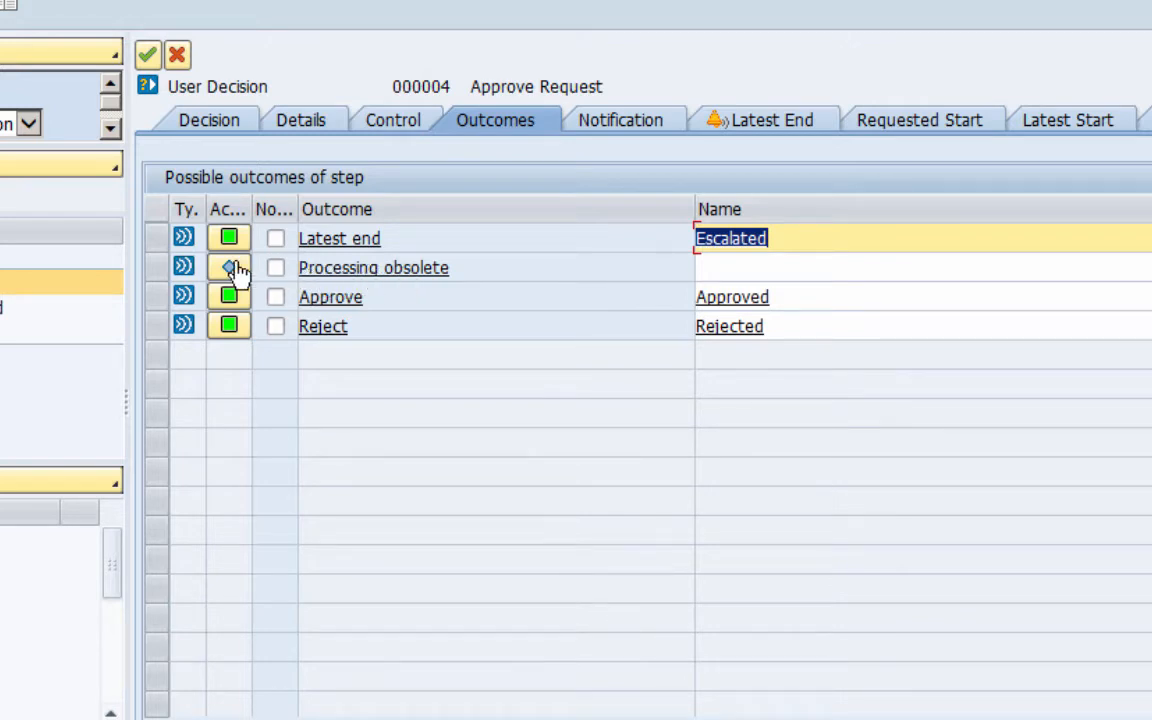
pyautogui.click(228, 268)
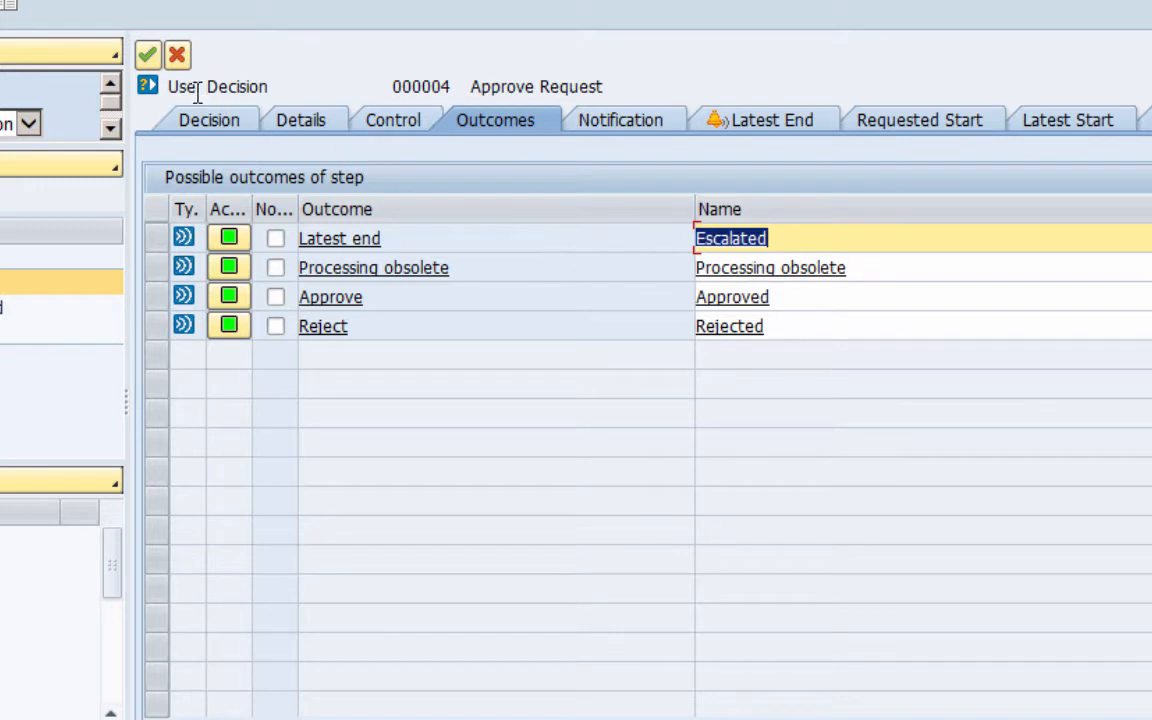
pyautogui.click(148, 56)
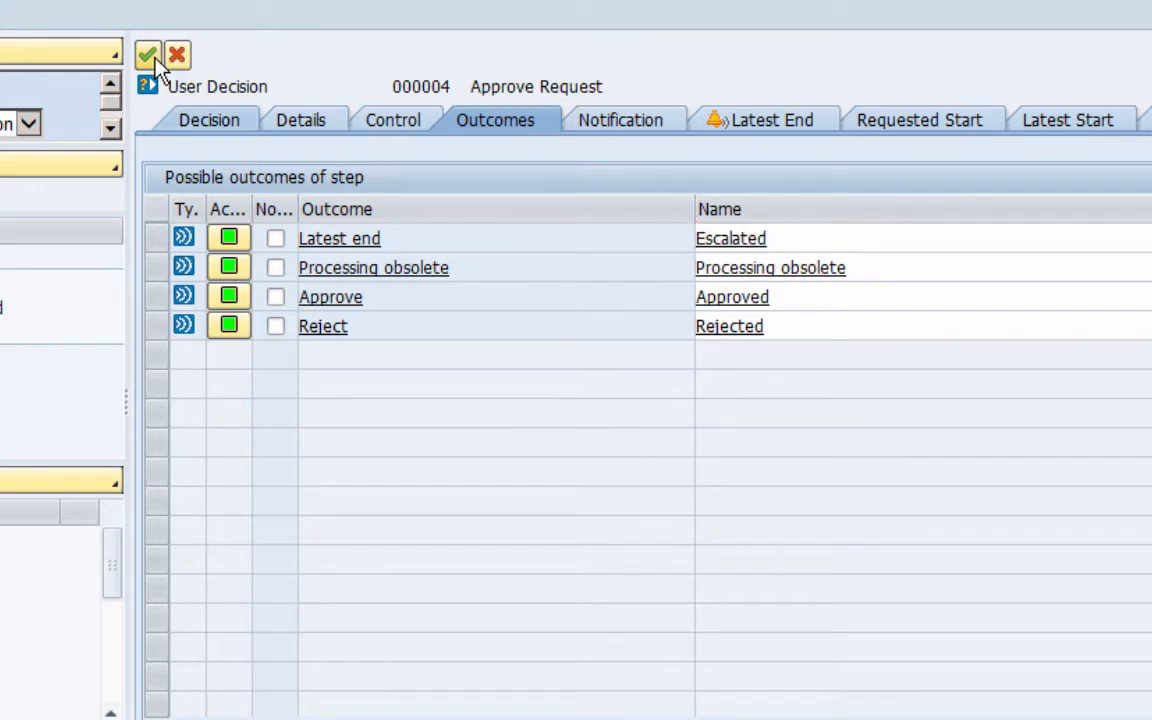
# Transfer the step changes to the graph and select the new Escalated node.
pyautogui.click(148, 54)
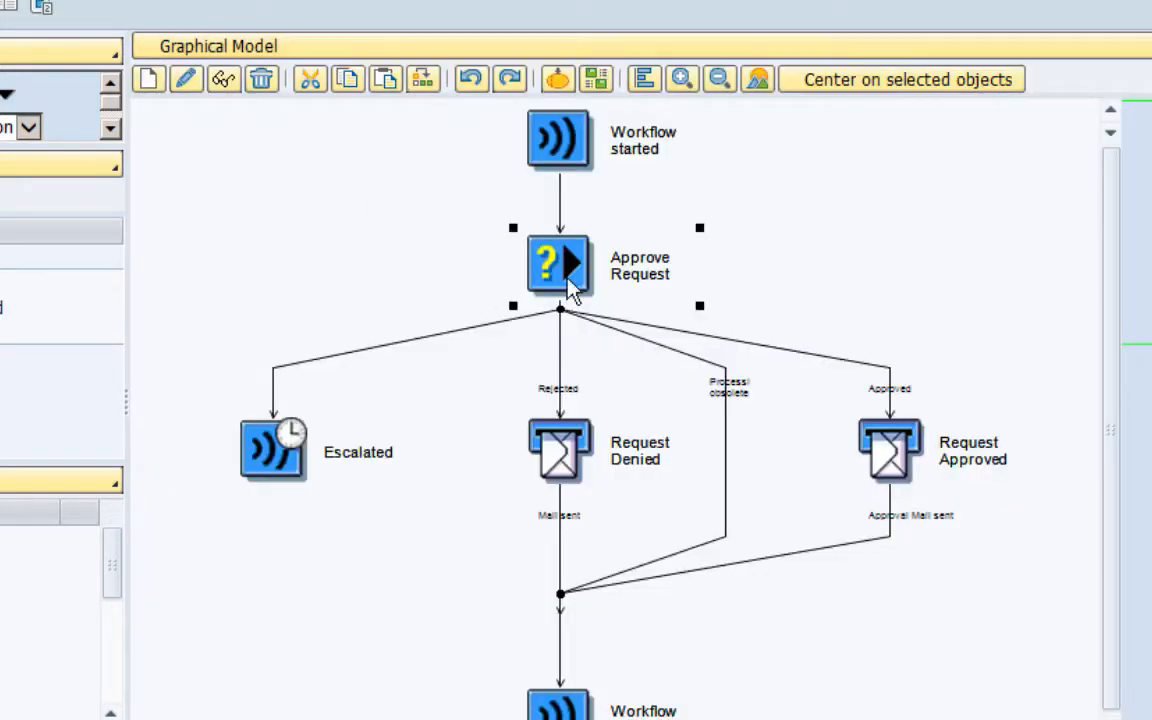
pyautogui.moveTo(596, 350)
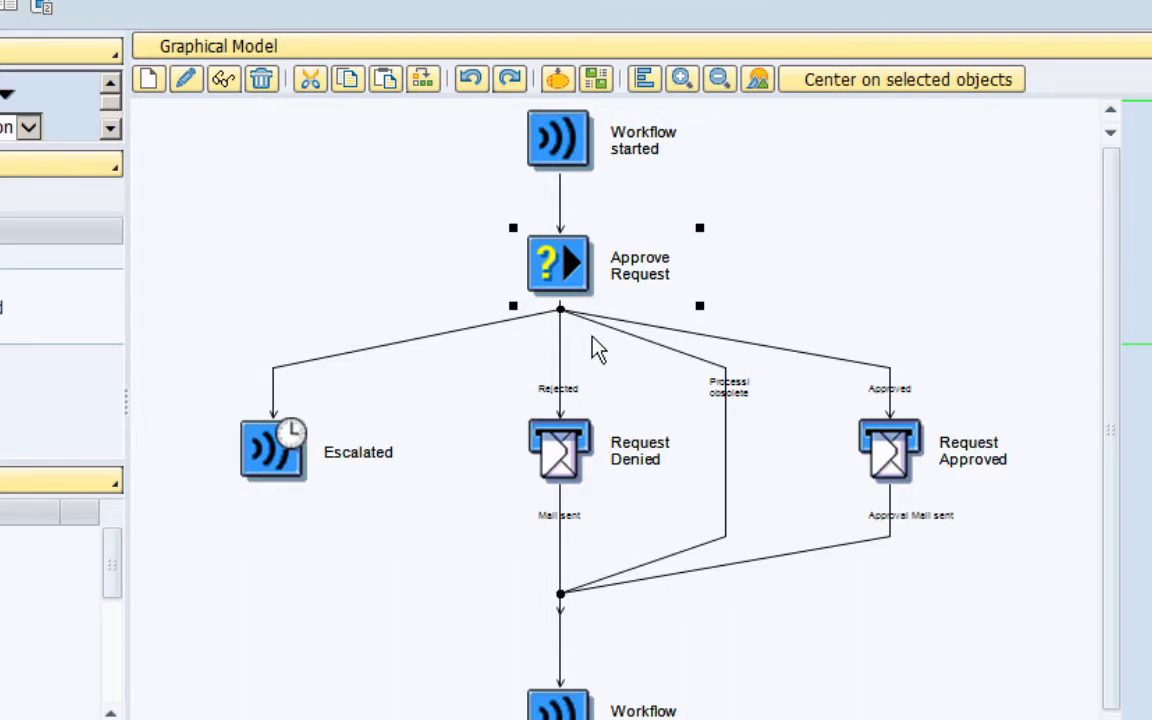
pyautogui.moveTo(608, 460)
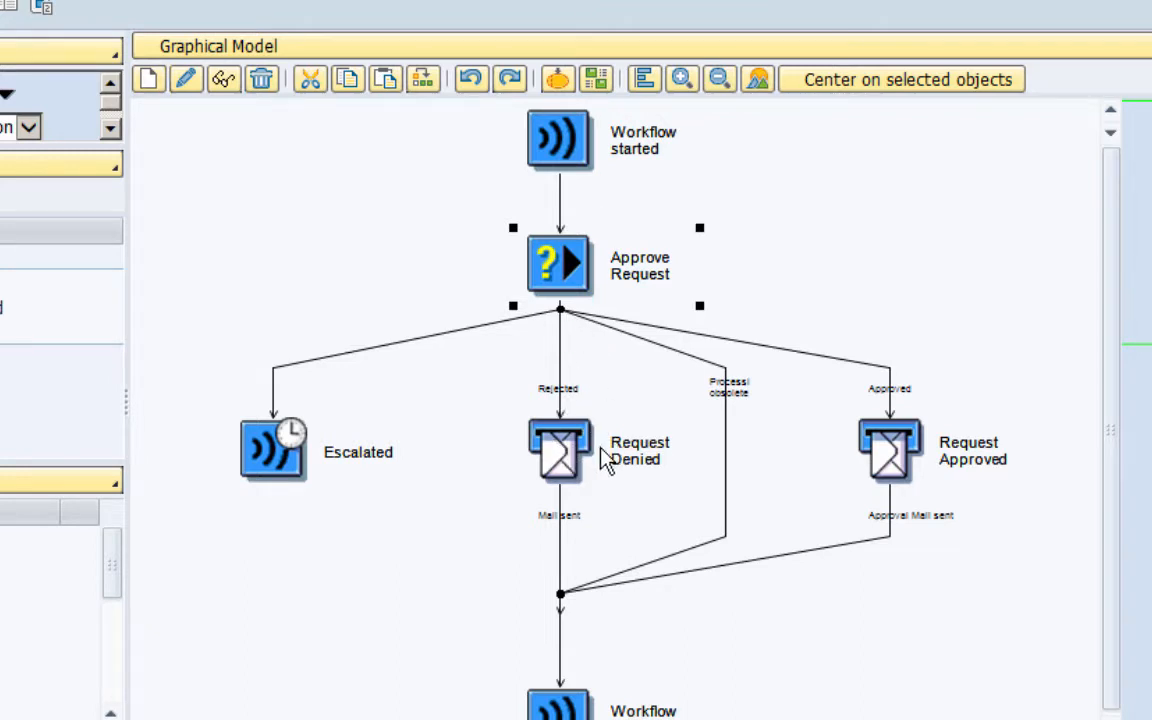
pyautogui.moveTo(644, 408)
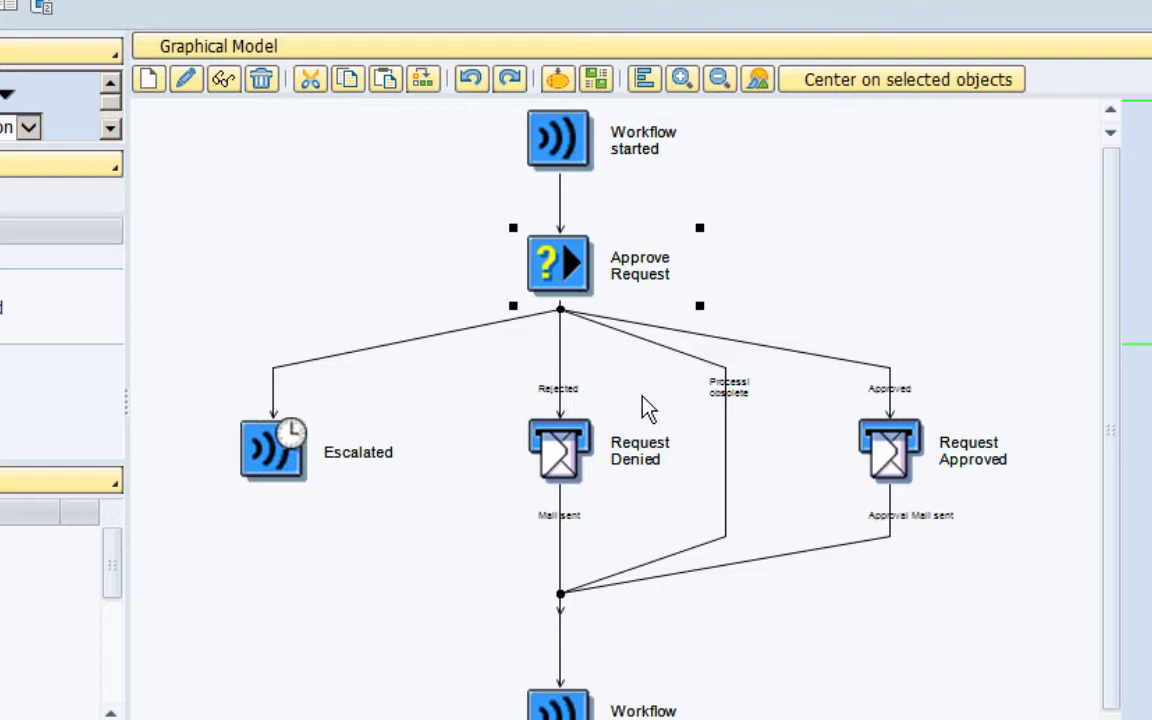
pyautogui.moveTo(576, 330)
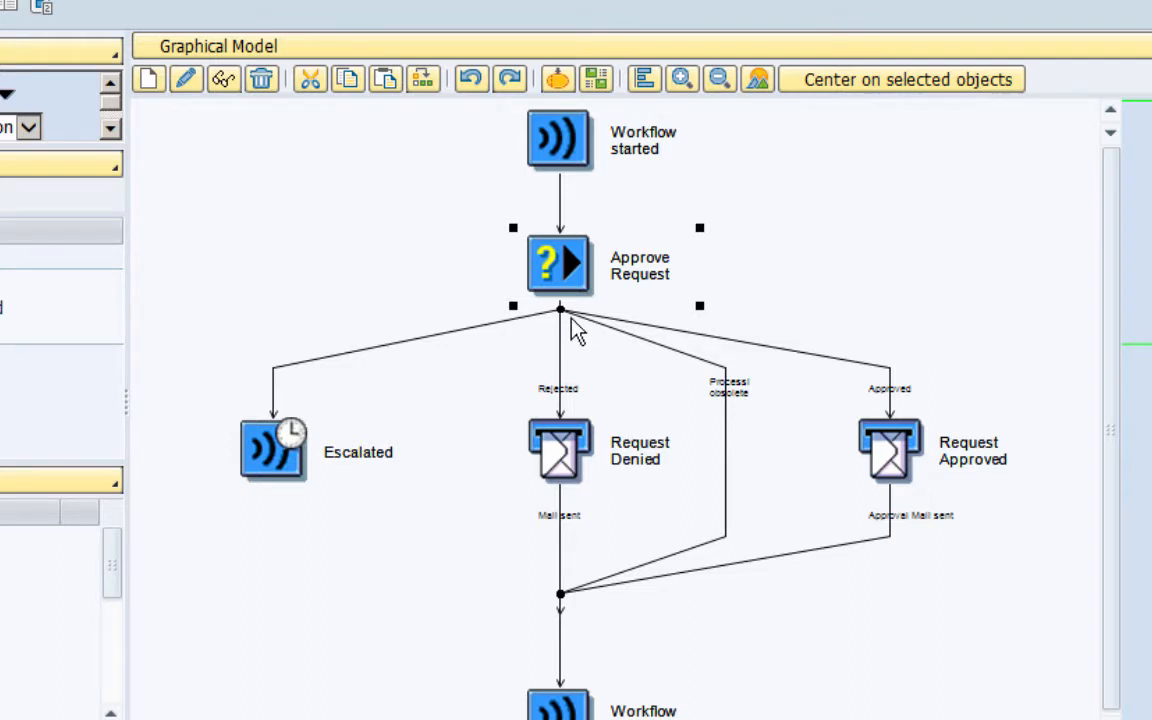
pyautogui.moveTo(750, 404)
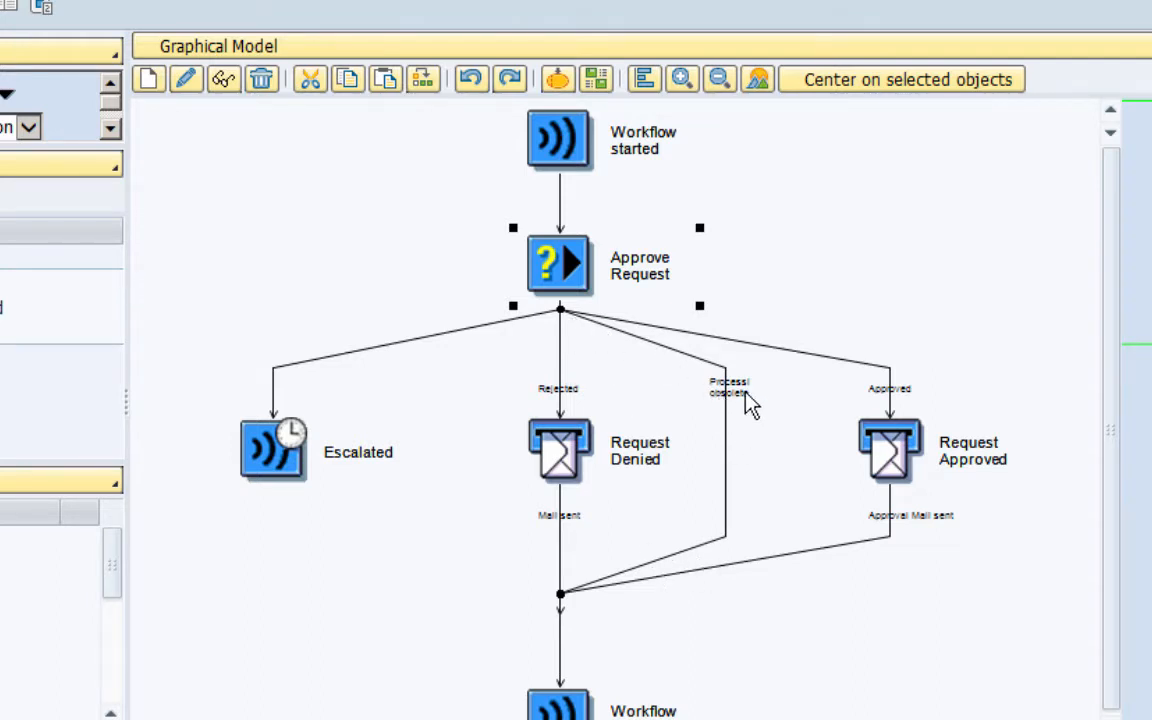
pyautogui.moveTo(316, 444)
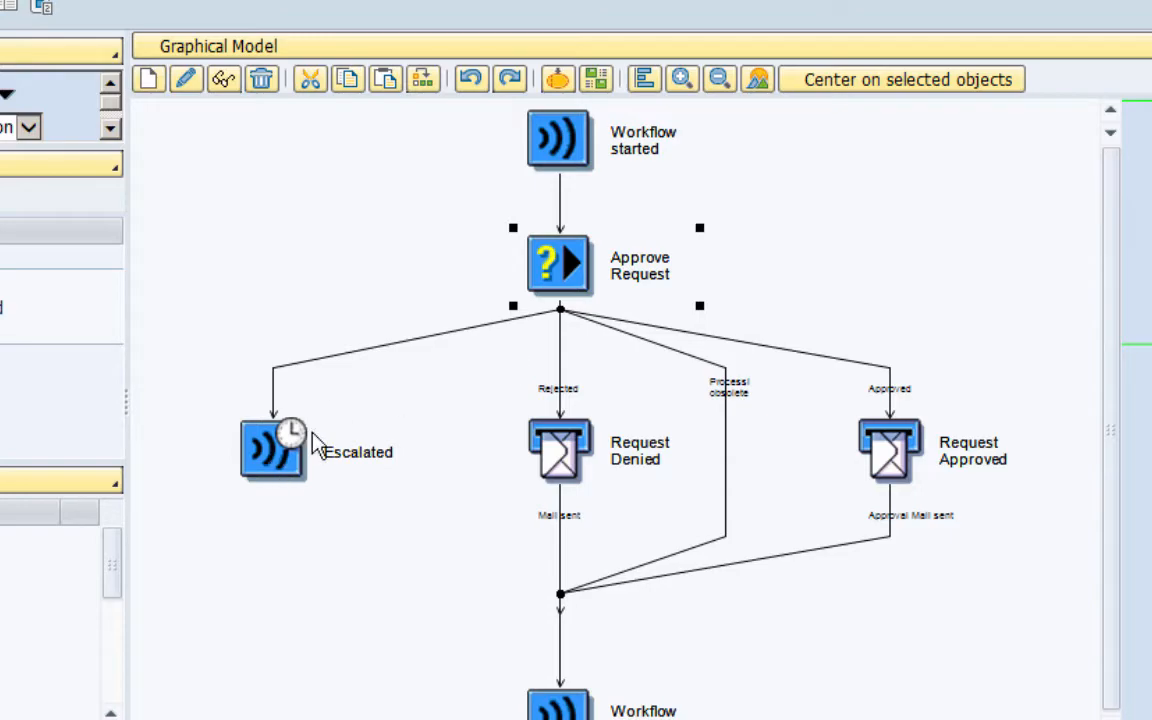
pyautogui.moveTo(320, 436)
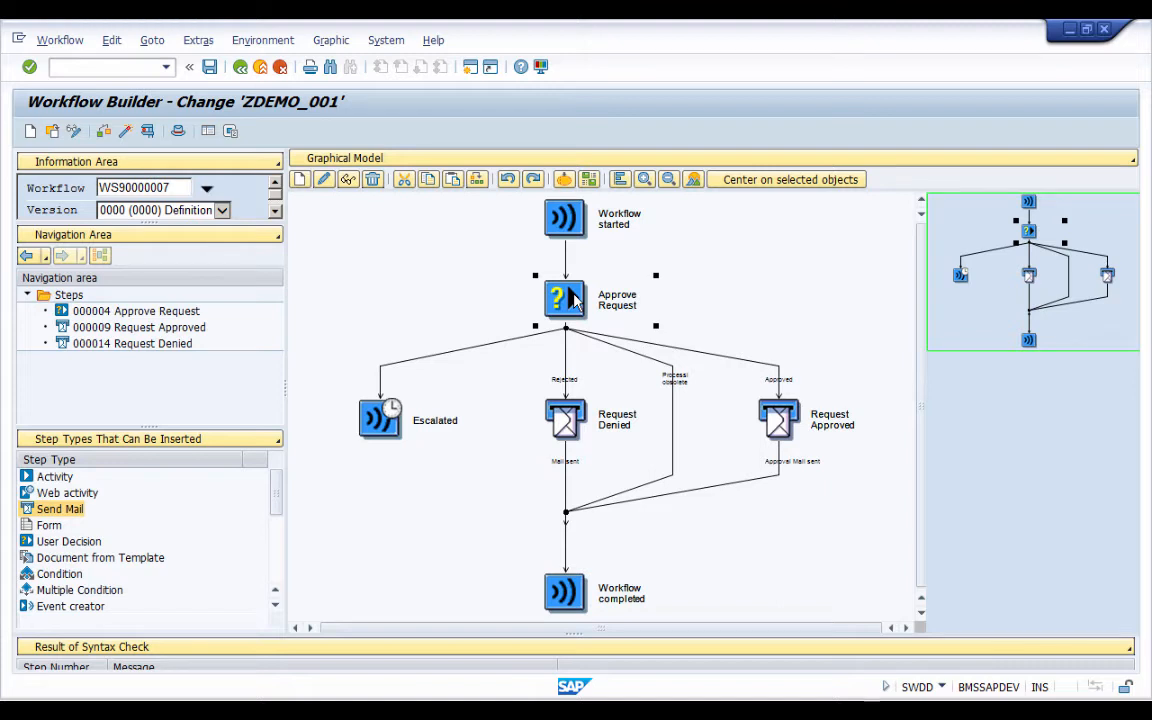
pyautogui.moveTo(380, 424)
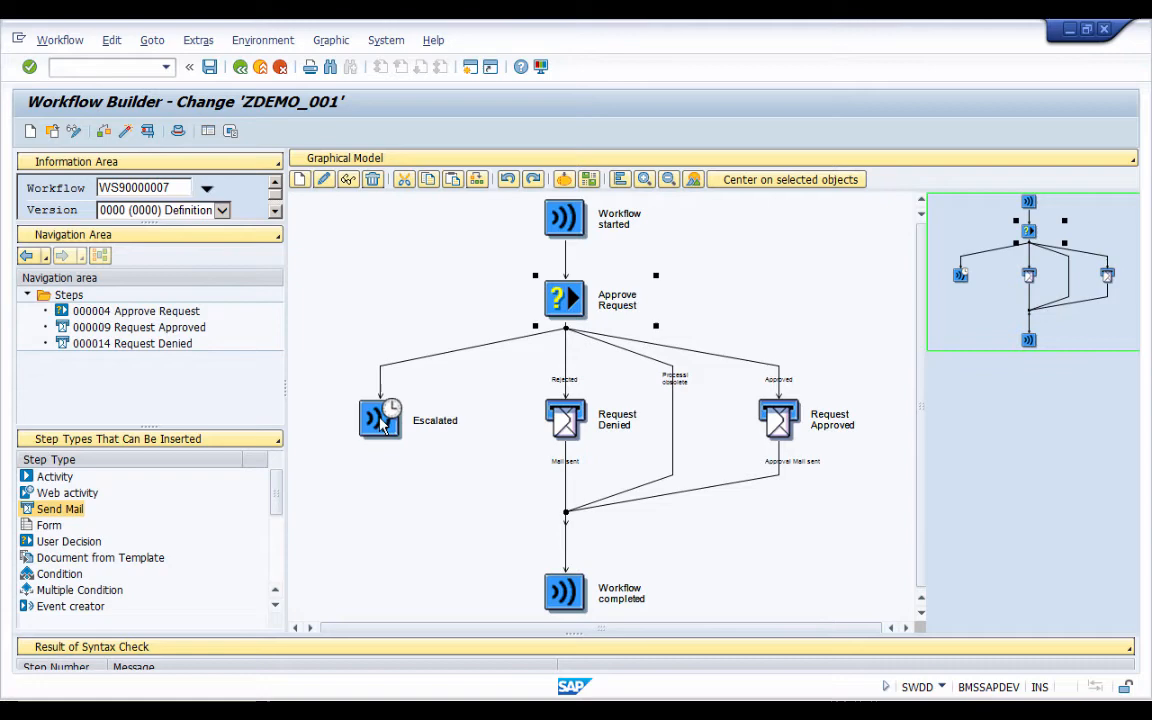
pyautogui.click(380, 418)
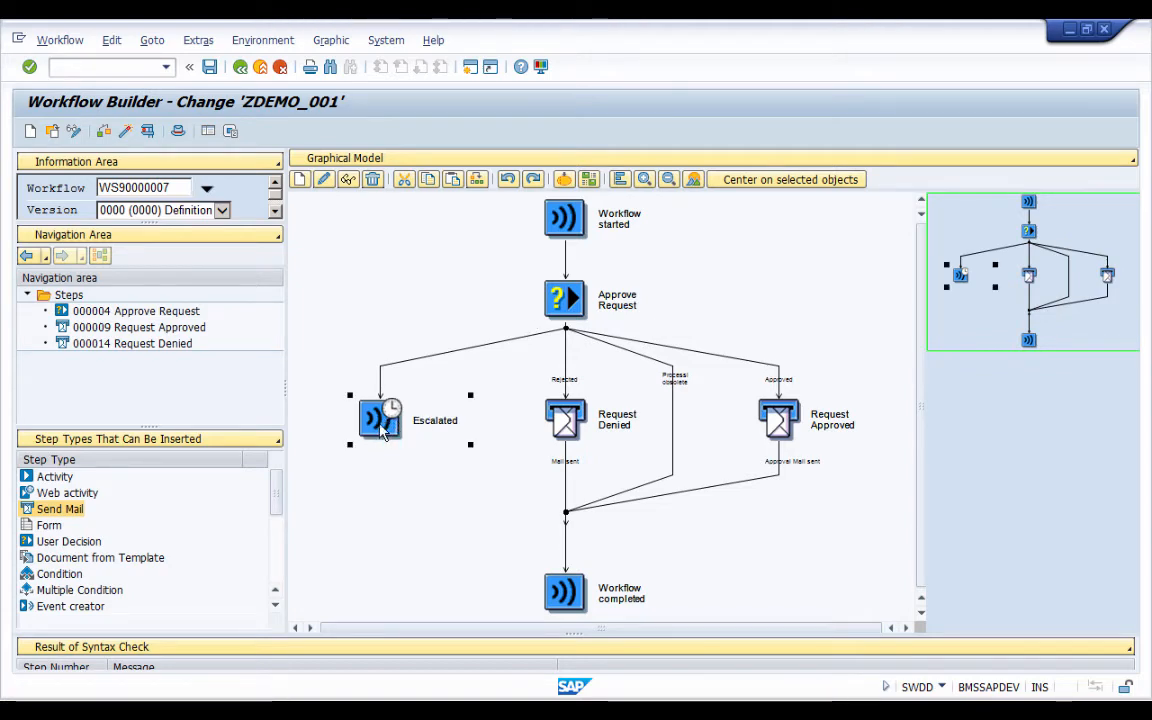
pyautogui.moveTo(384, 420)
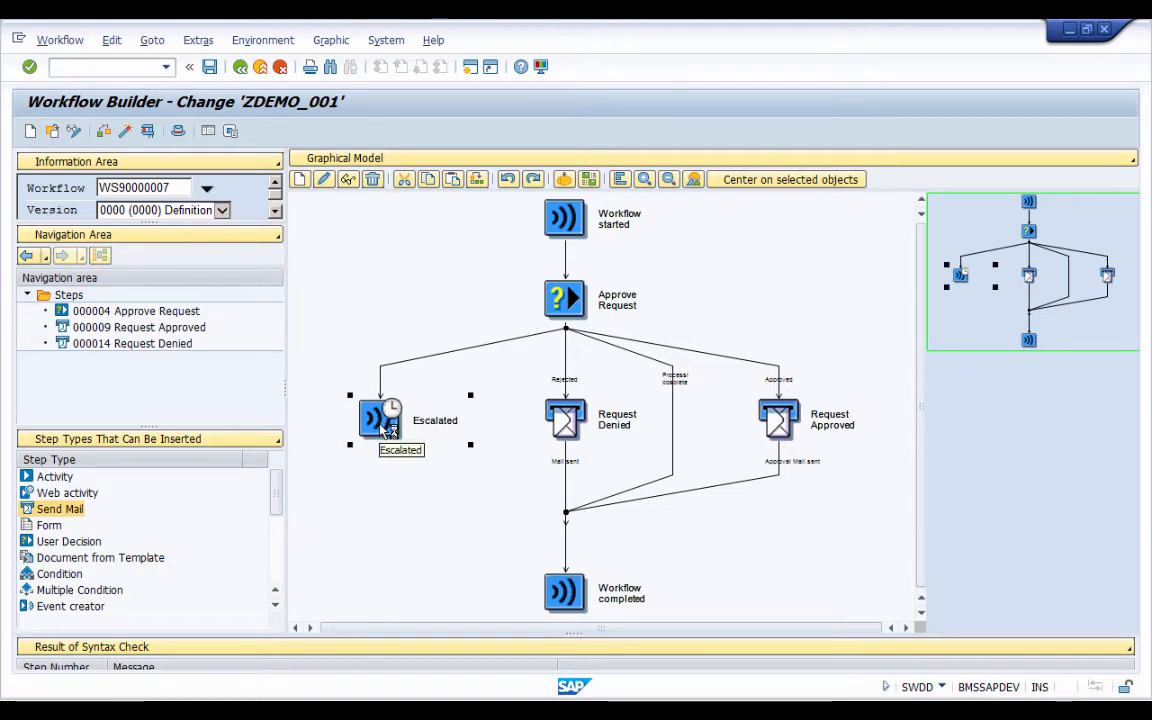
# Create a new Process Control step on the Escalated branch.
pyautogui.rightClick(378, 418)
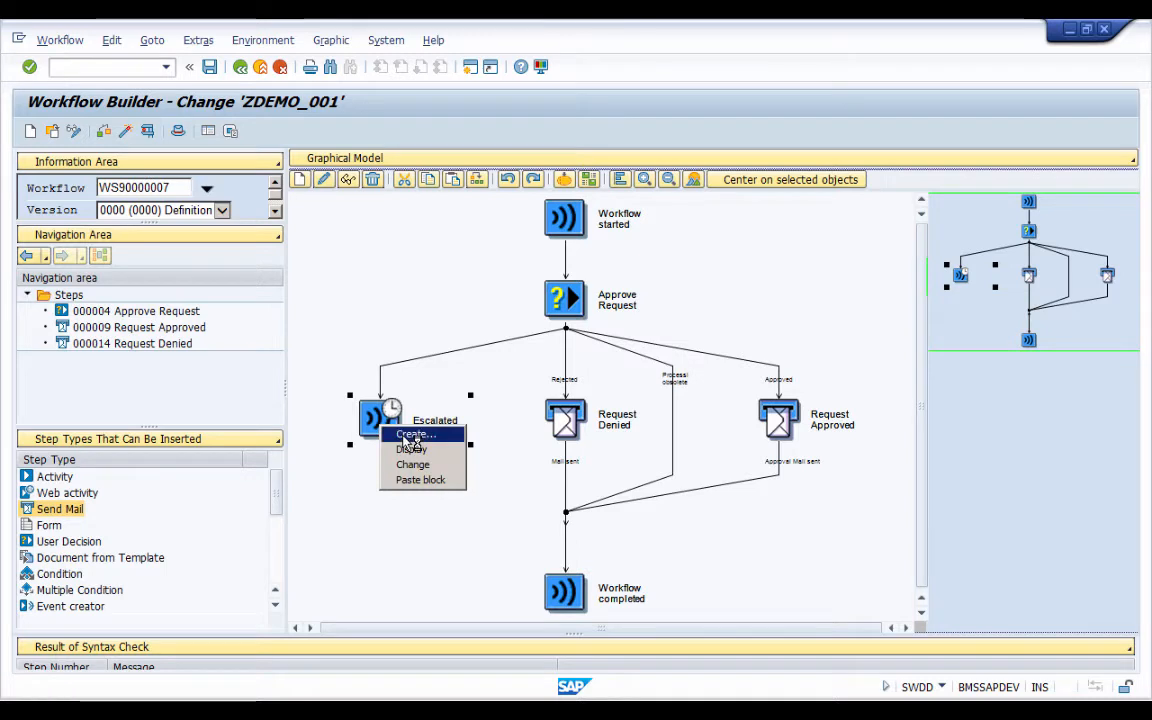
pyautogui.click(412, 434)
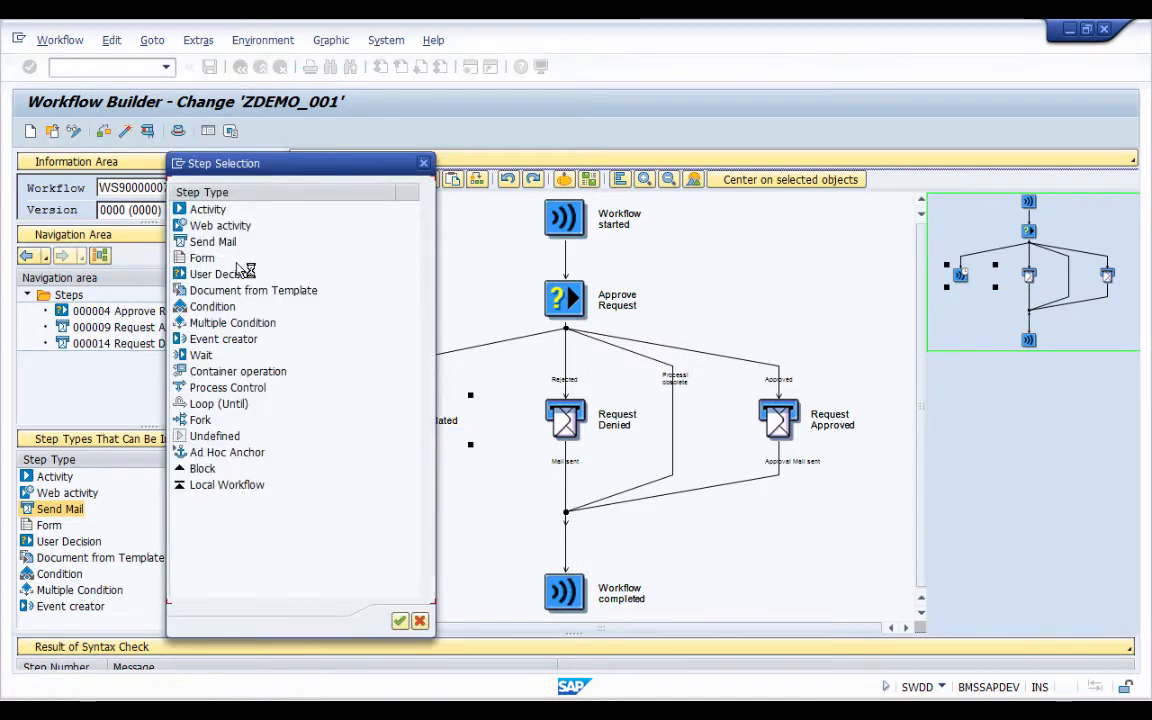
pyautogui.moveTo(244, 402)
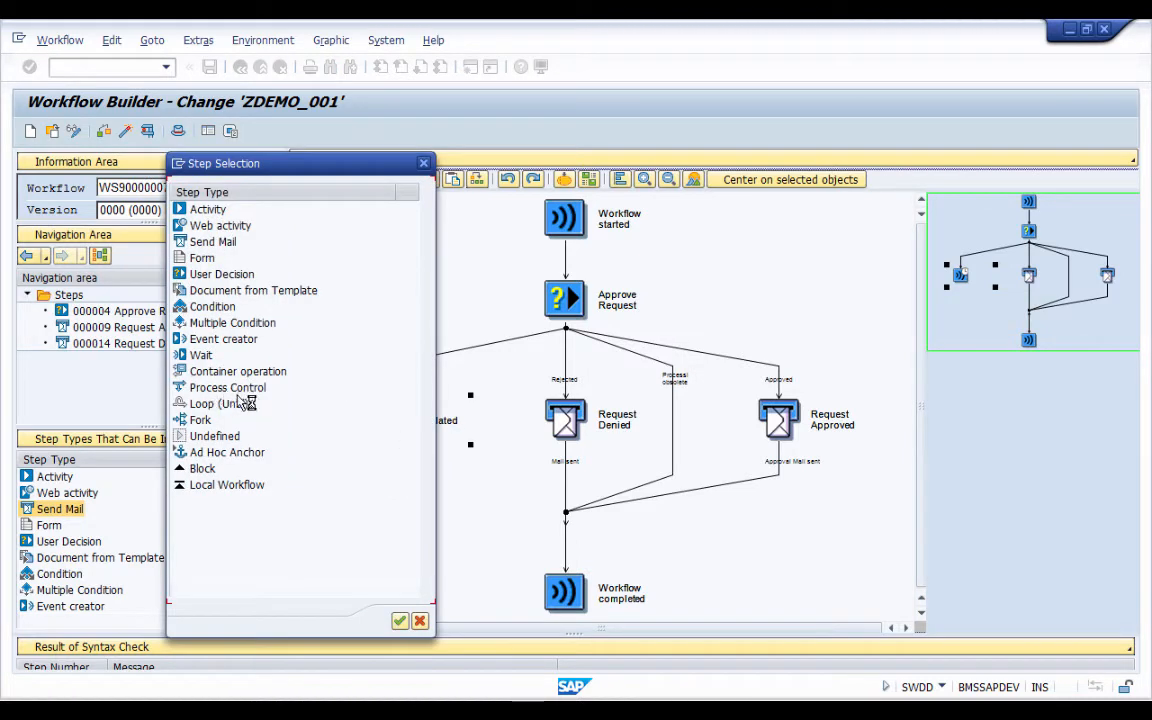
pyautogui.click(228, 388)
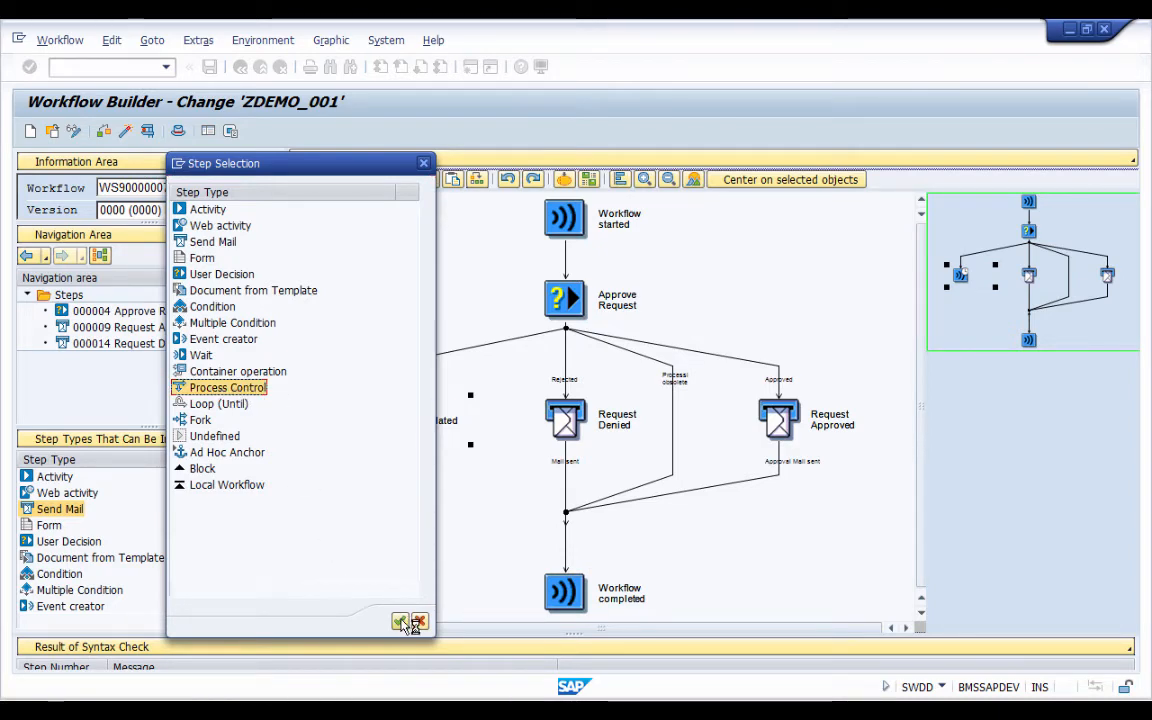
pyautogui.click(400, 622)
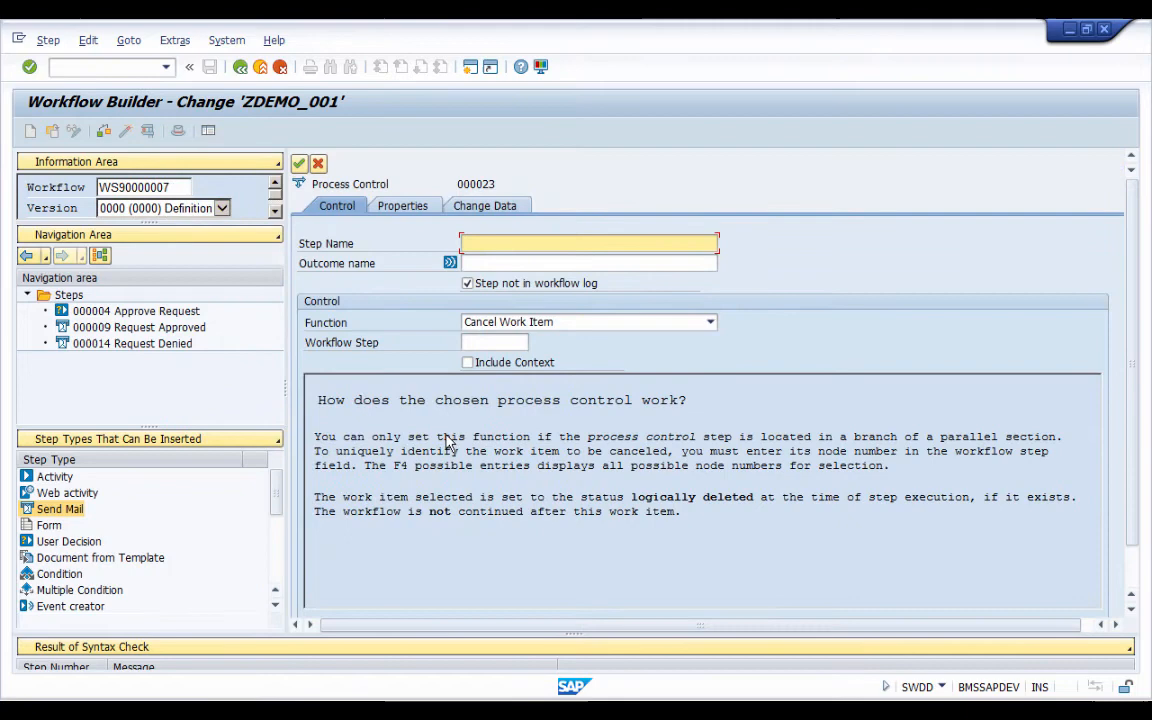
pyautogui.moveTo(384, 244)
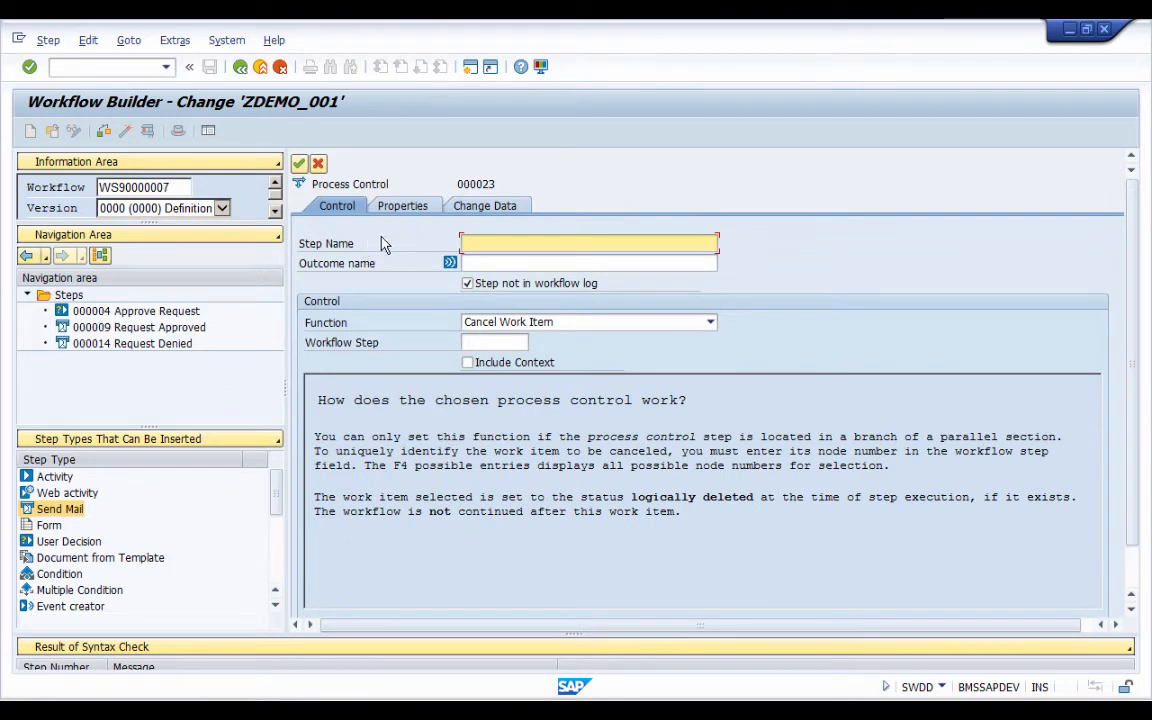
pyautogui.moveTo(380, 398)
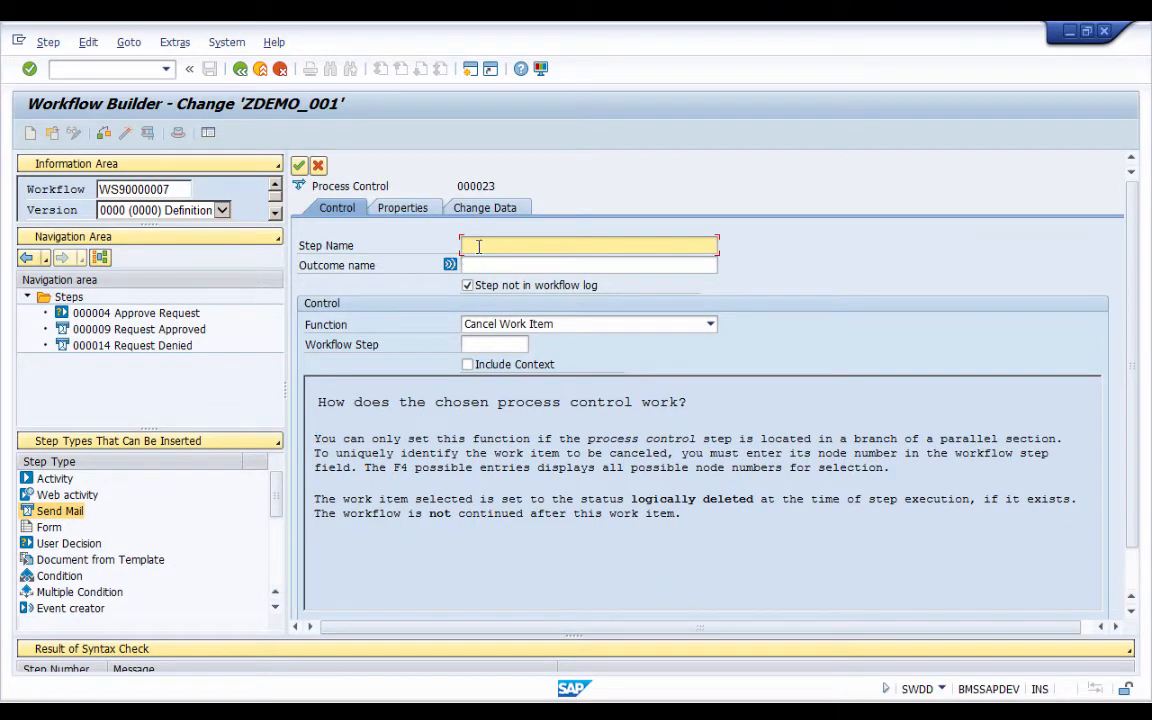
# Name the step 'Latest End Escalated' with outcome 'Latest End Reached'.
pyautogui.write('L')
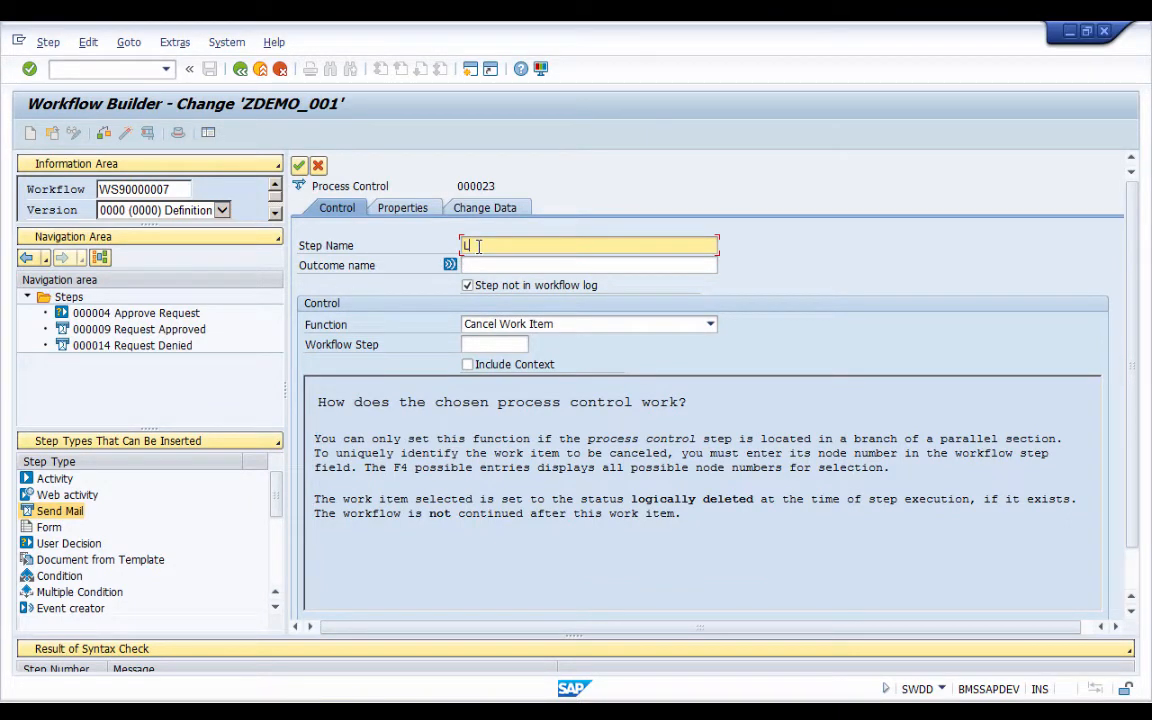
pyautogui.write('atest')
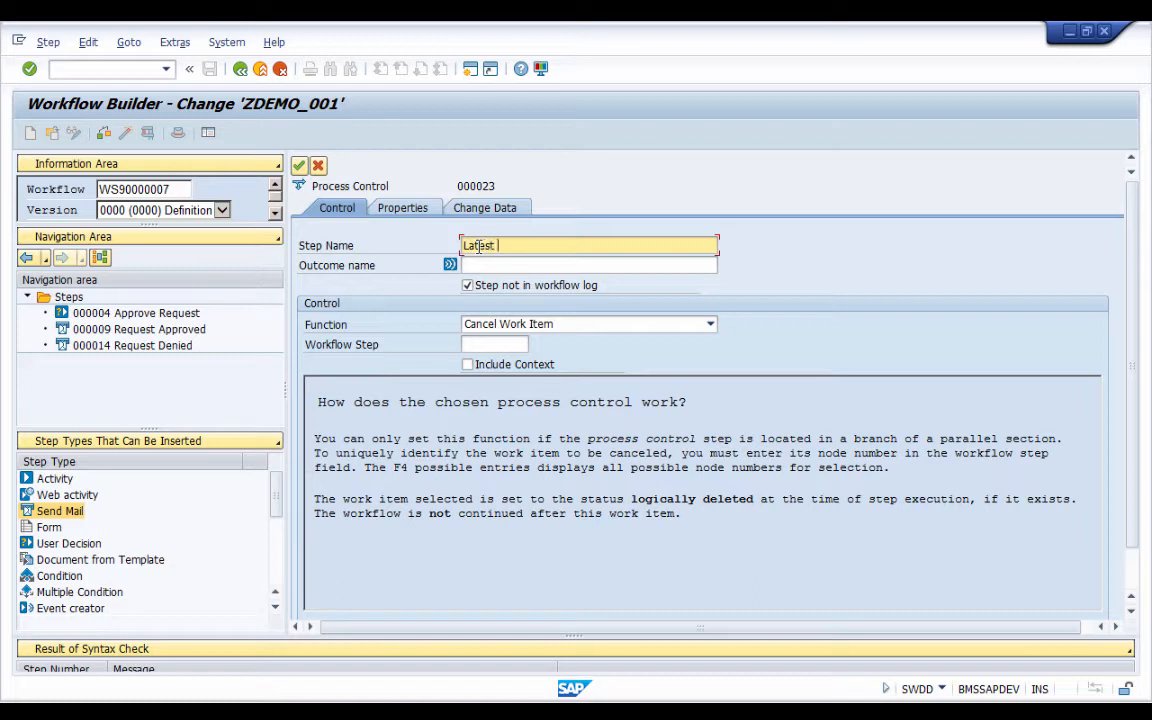
pyautogui.write('Esca')
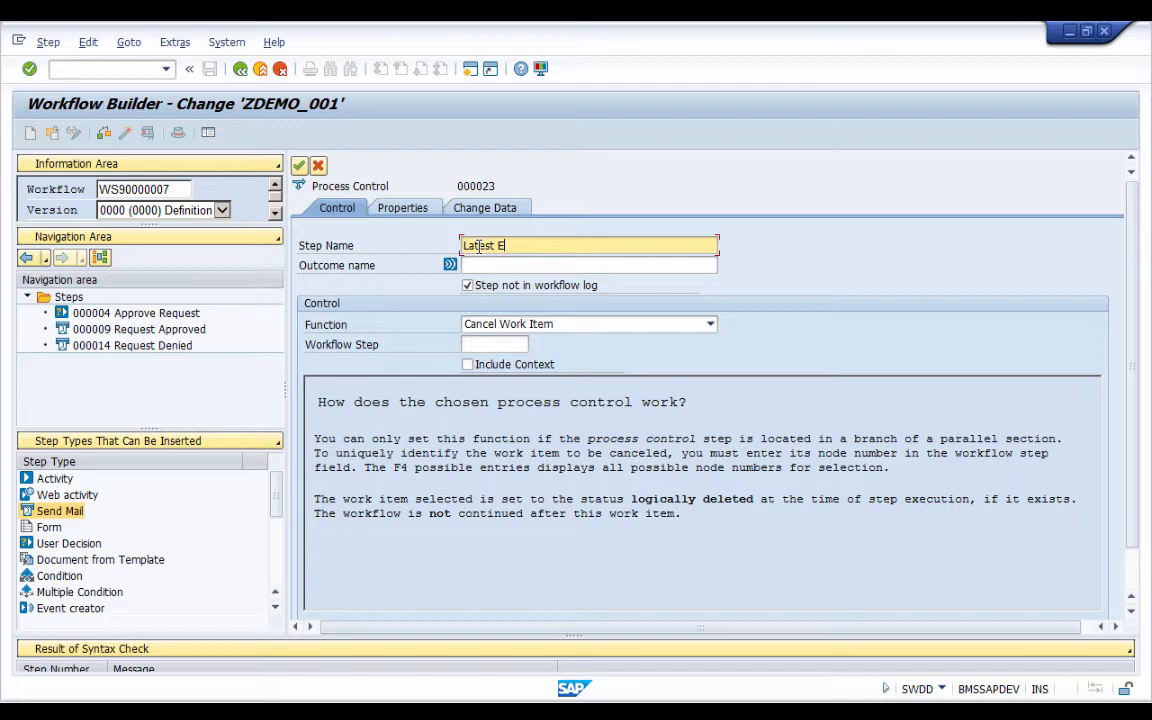
pyautogui.write('nd Escalated')
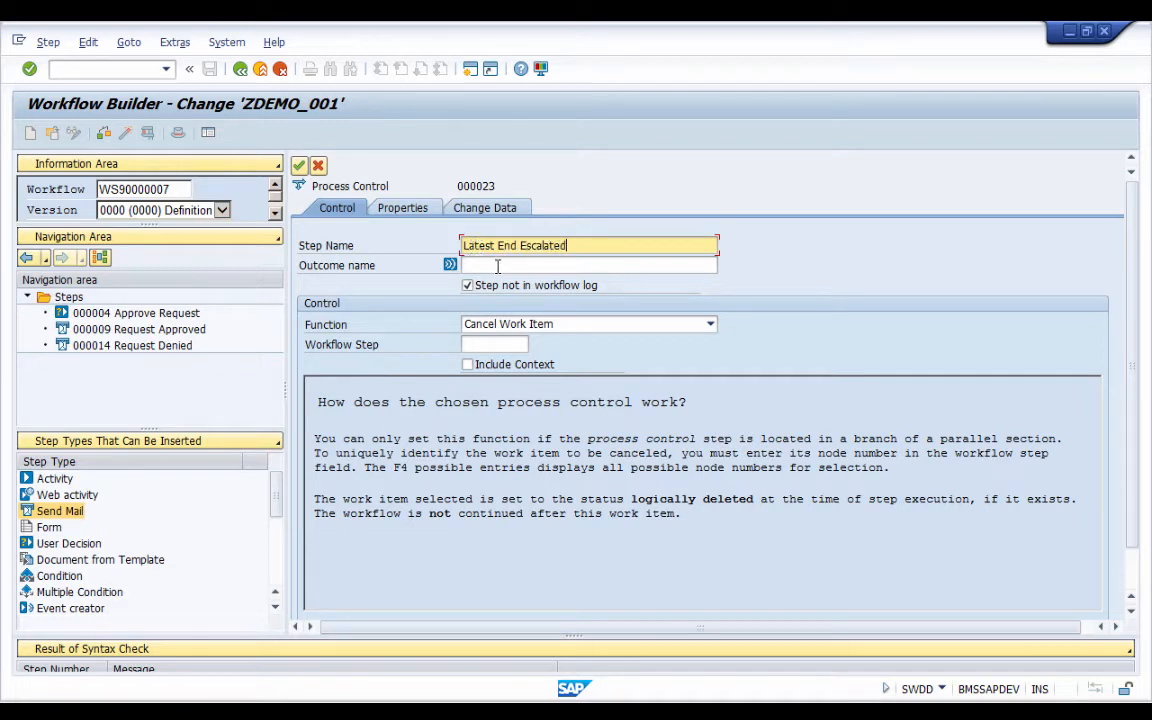
pyautogui.moveTo(504, 272)
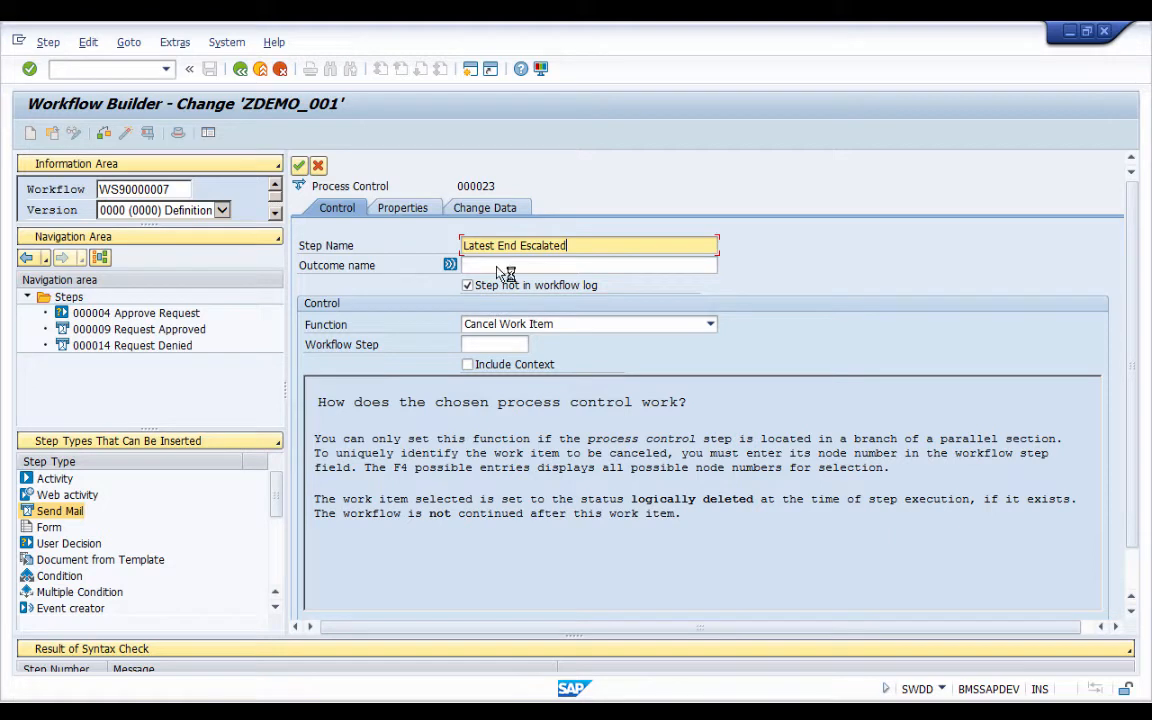
pyautogui.click(588, 264)
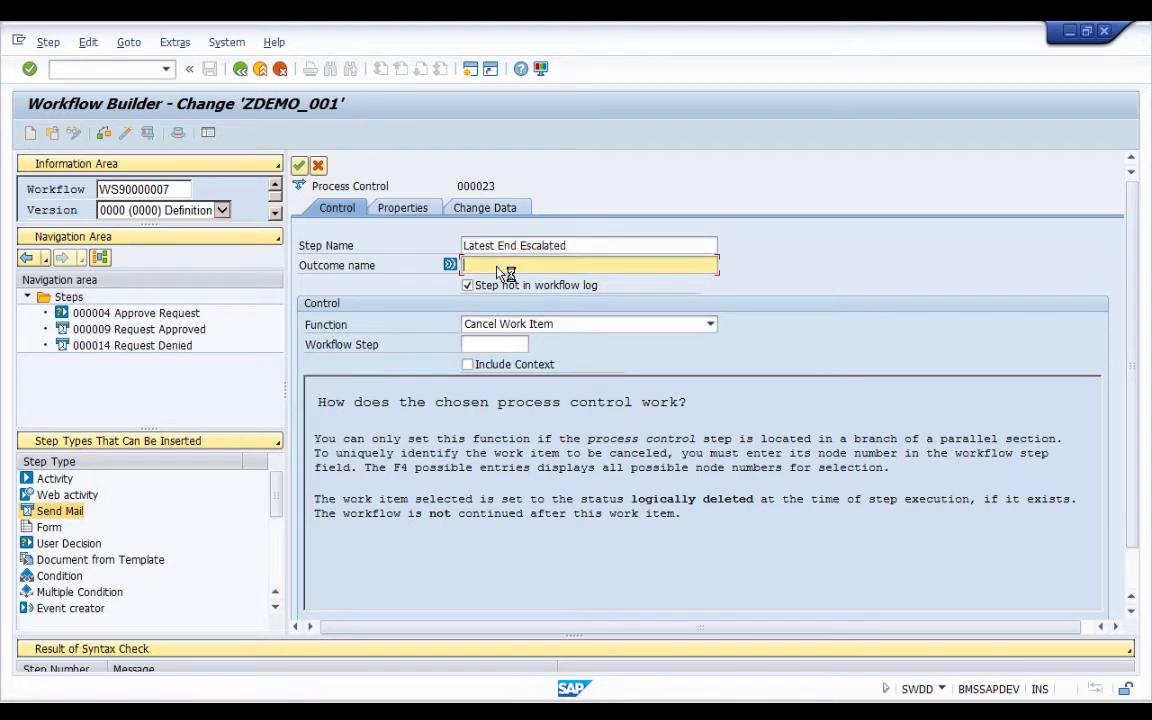
pyautogui.write('Latest')
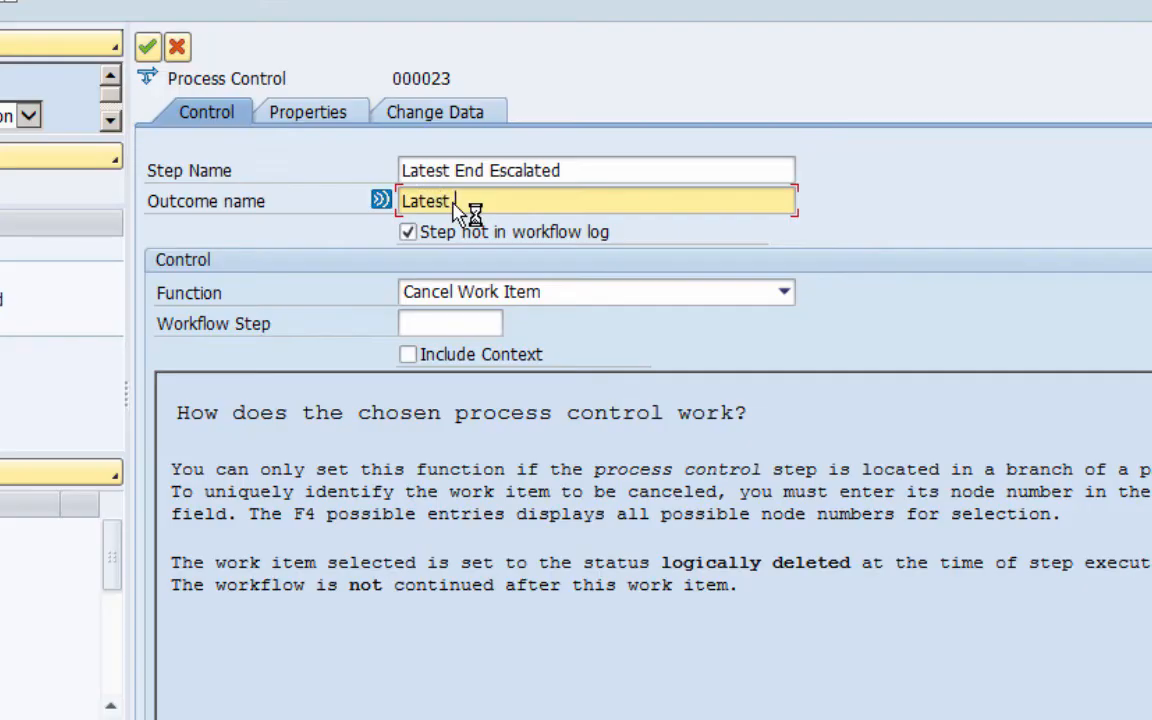
pyautogui.write('End Reached')
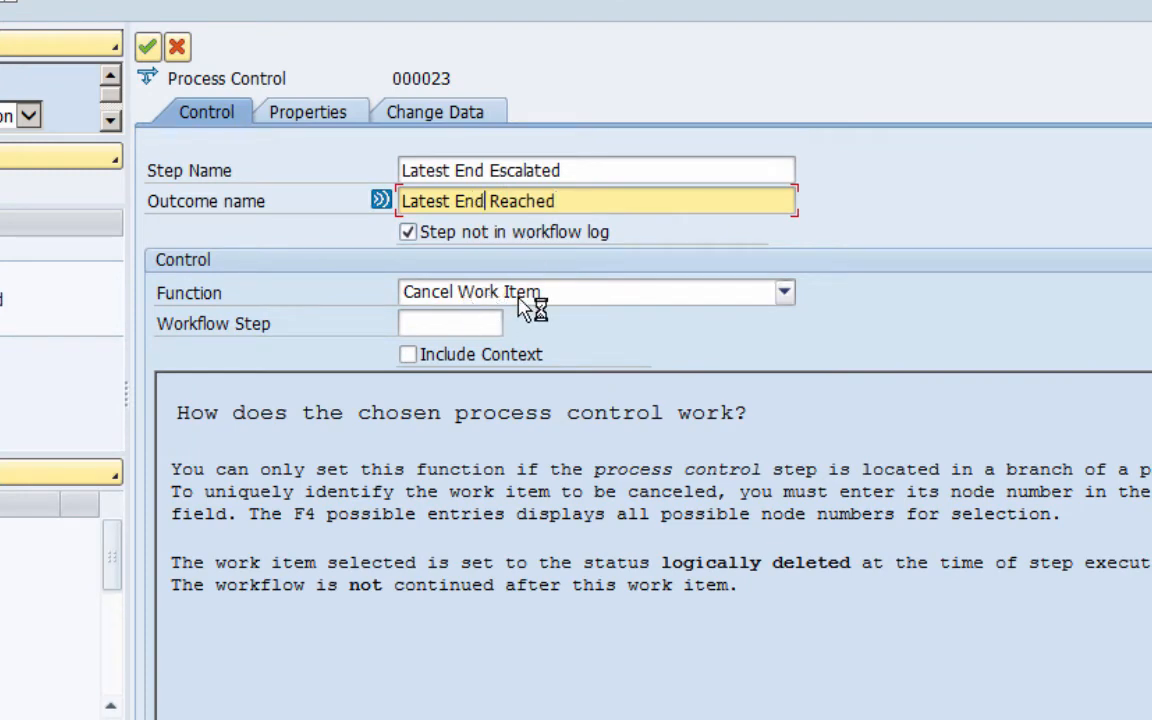
# Set the process control function to Set Work Item to Obsolete.
pyautogui.click(784, 292)
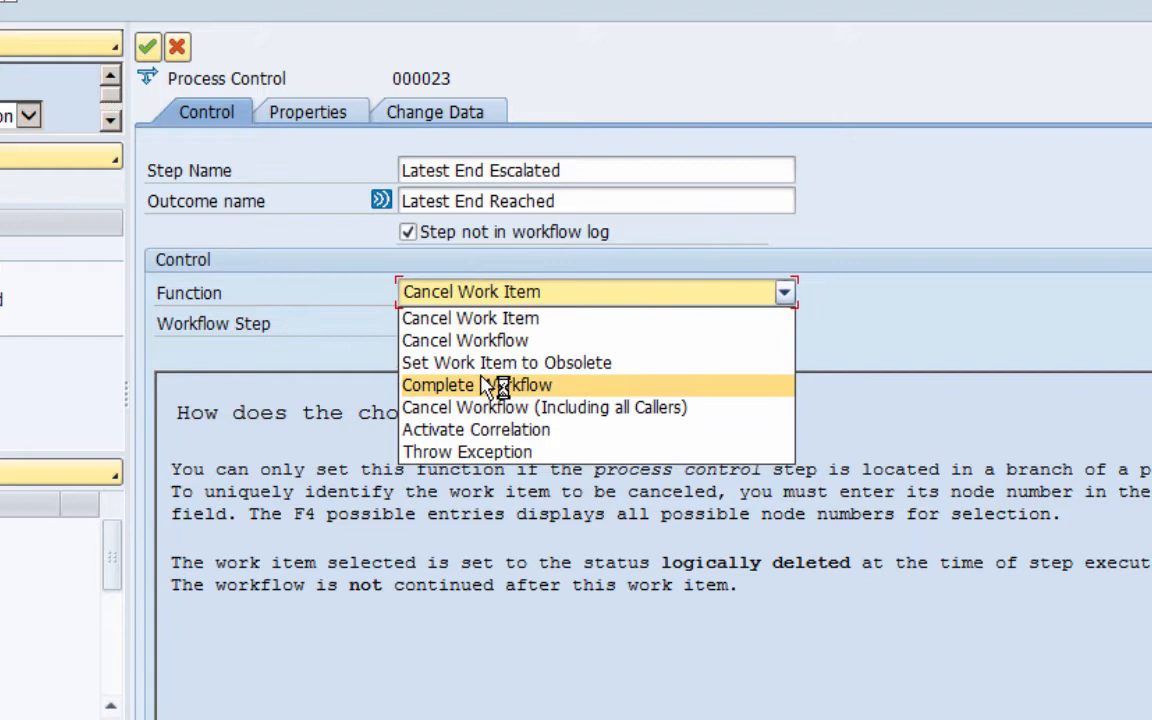
pyautogui.moveTo(506, 362)
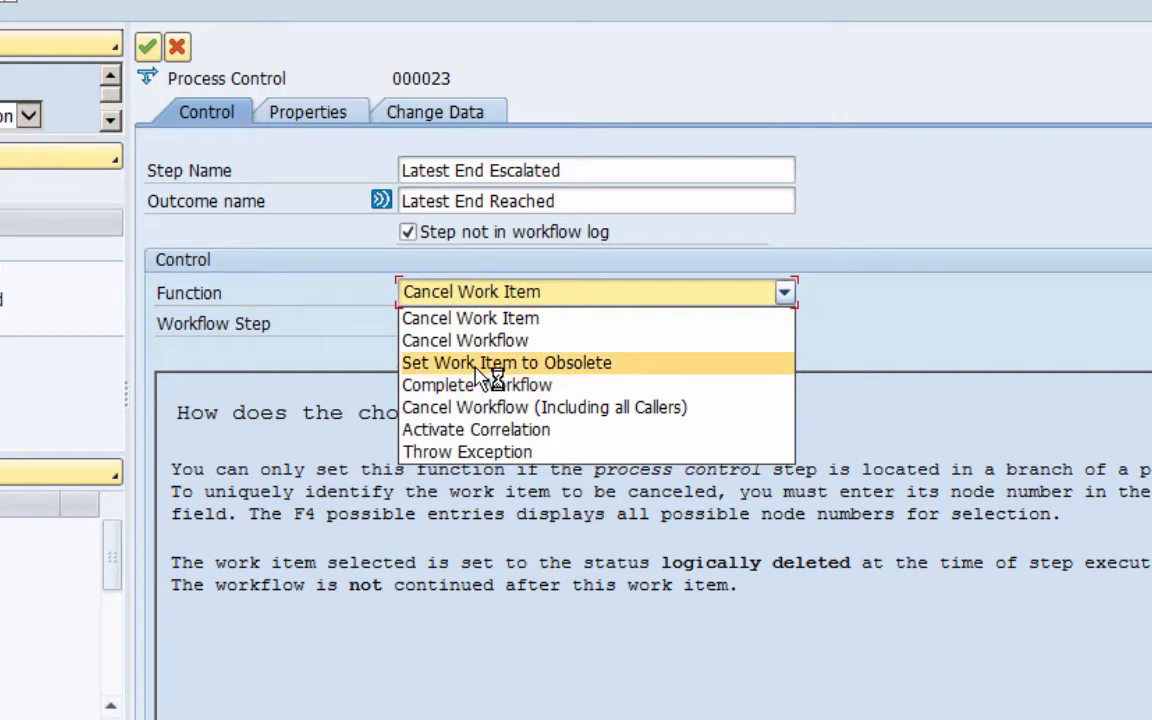
pyautogui.moveTo(536, 374)
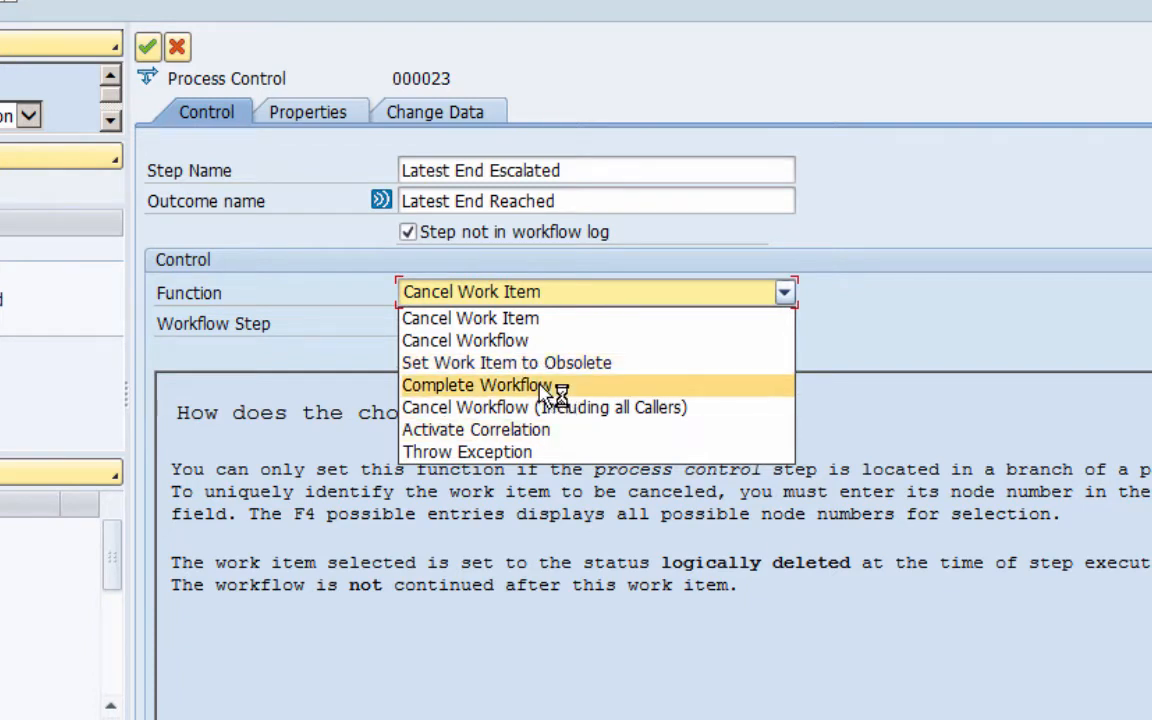
pyautogui.moveTo(556, 376)
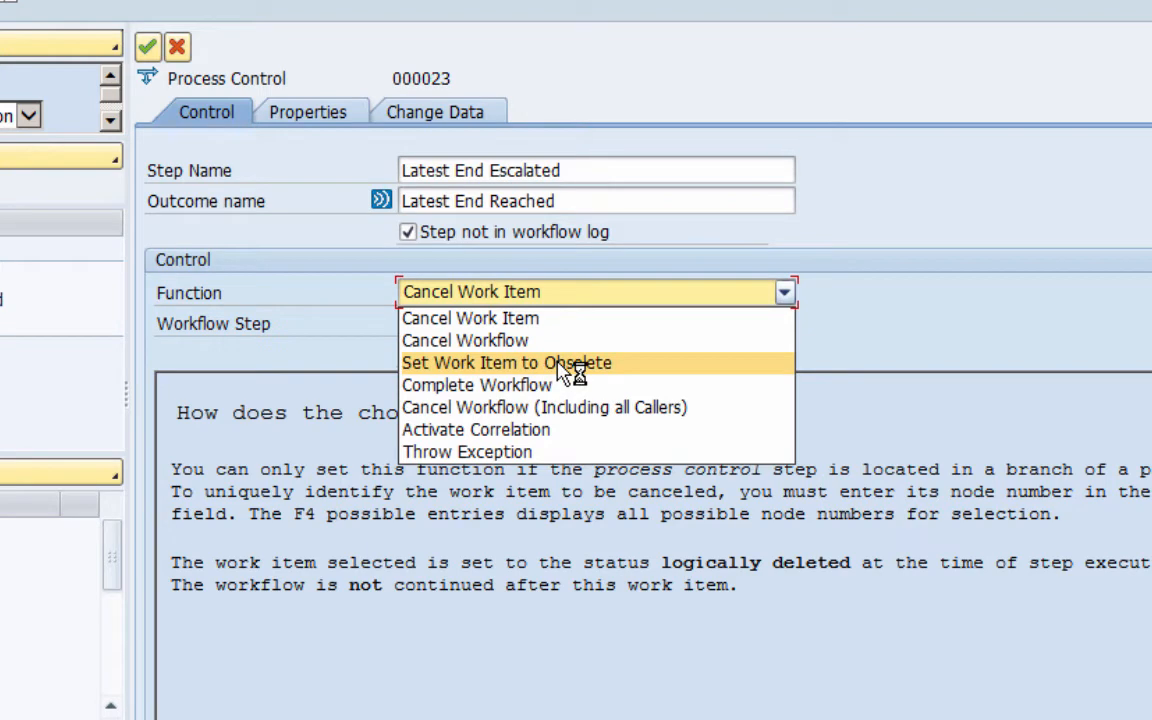
pyautogui.click(504, 362)
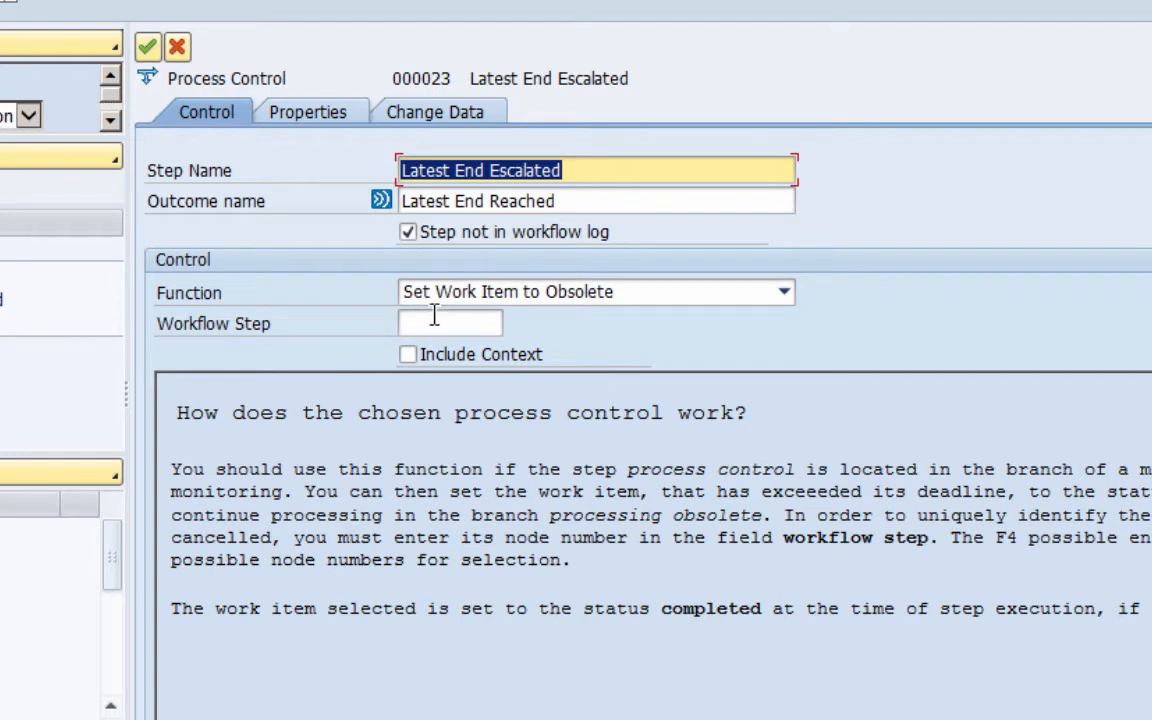
pyautogui.moveTo(448, 324)
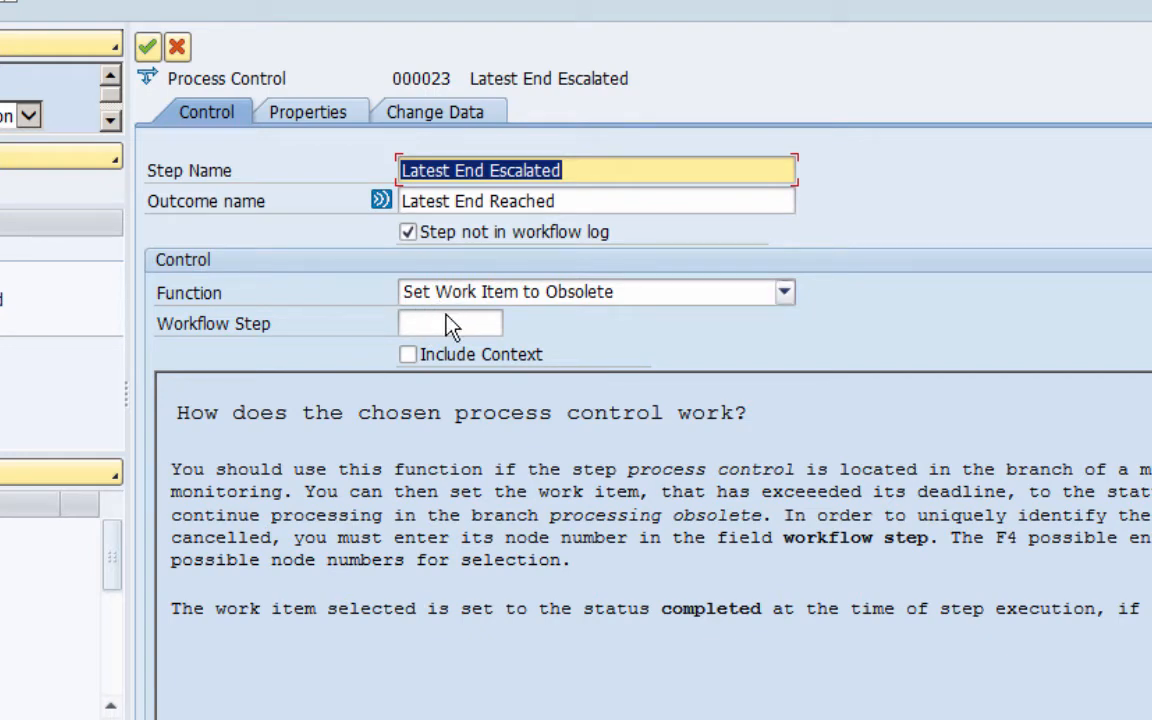
pyautogui.click(450, 324)
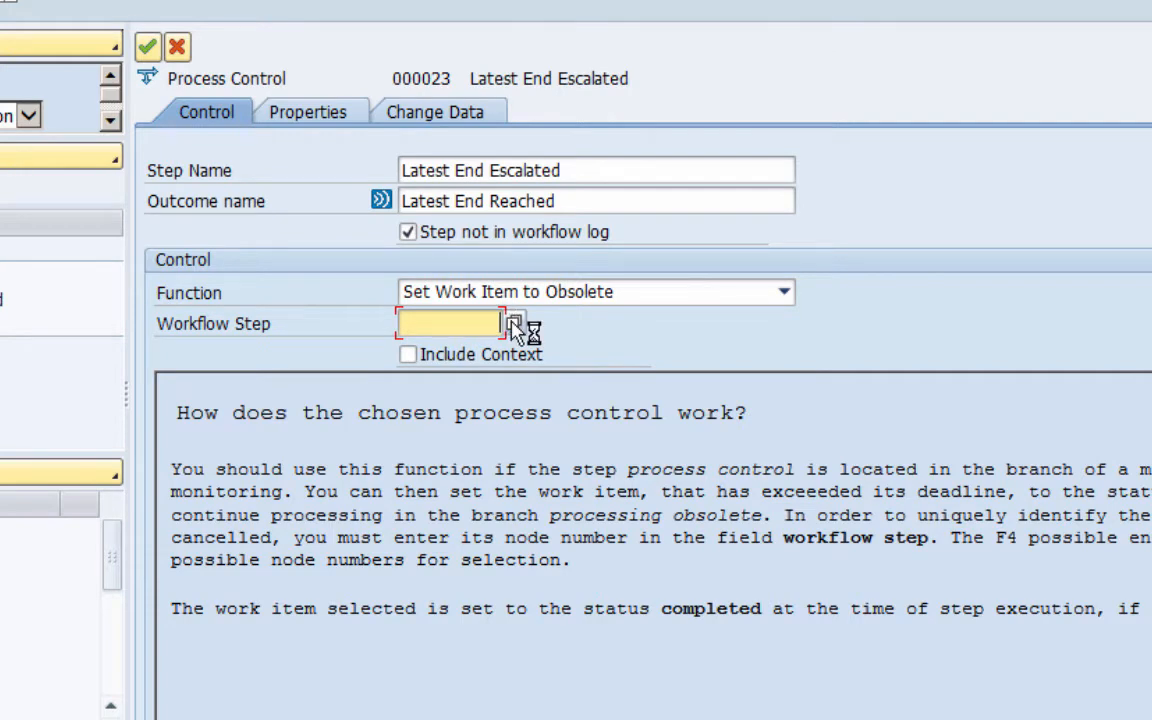
pyautogui.click(512, 322)
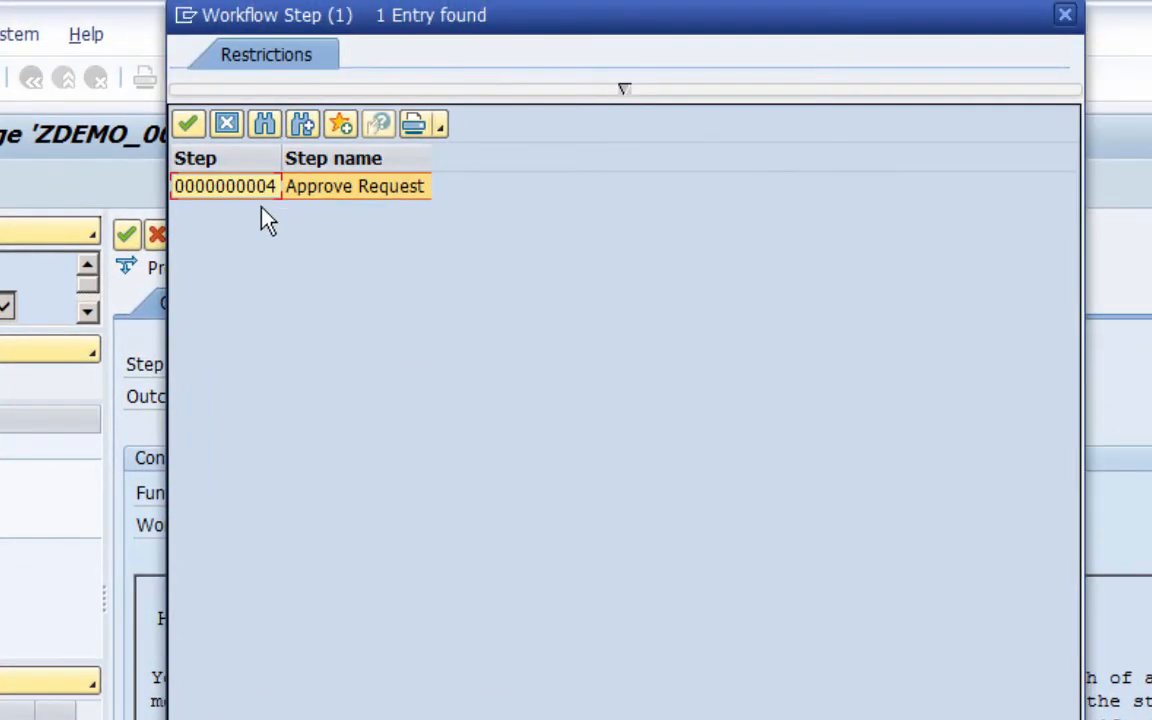
pyautogui.moveTo(288, 198)
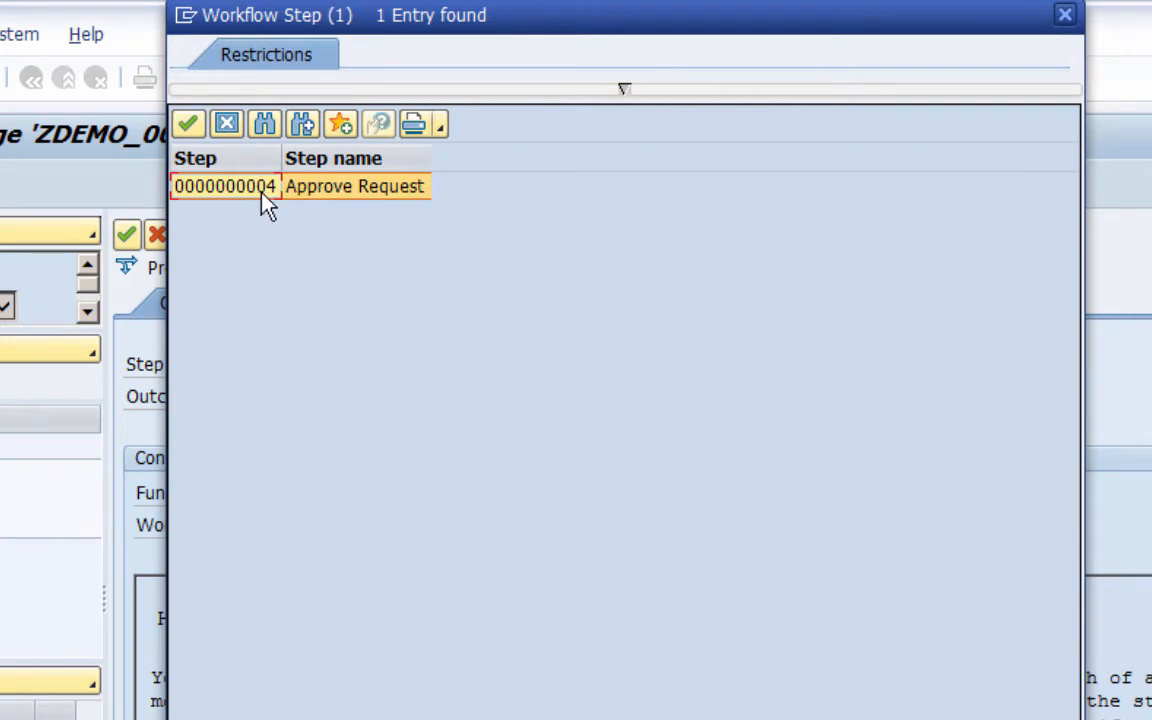
pyautogui.moveTo(272, 204)
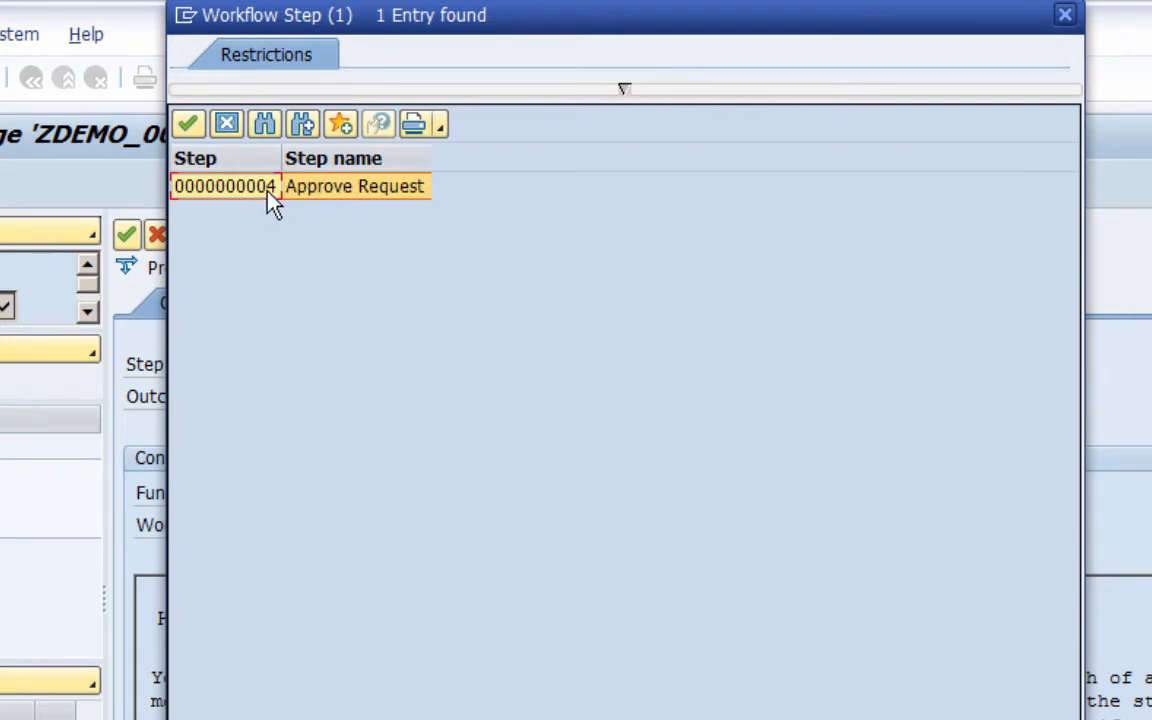
pyautogui.moveTo(268, 236)
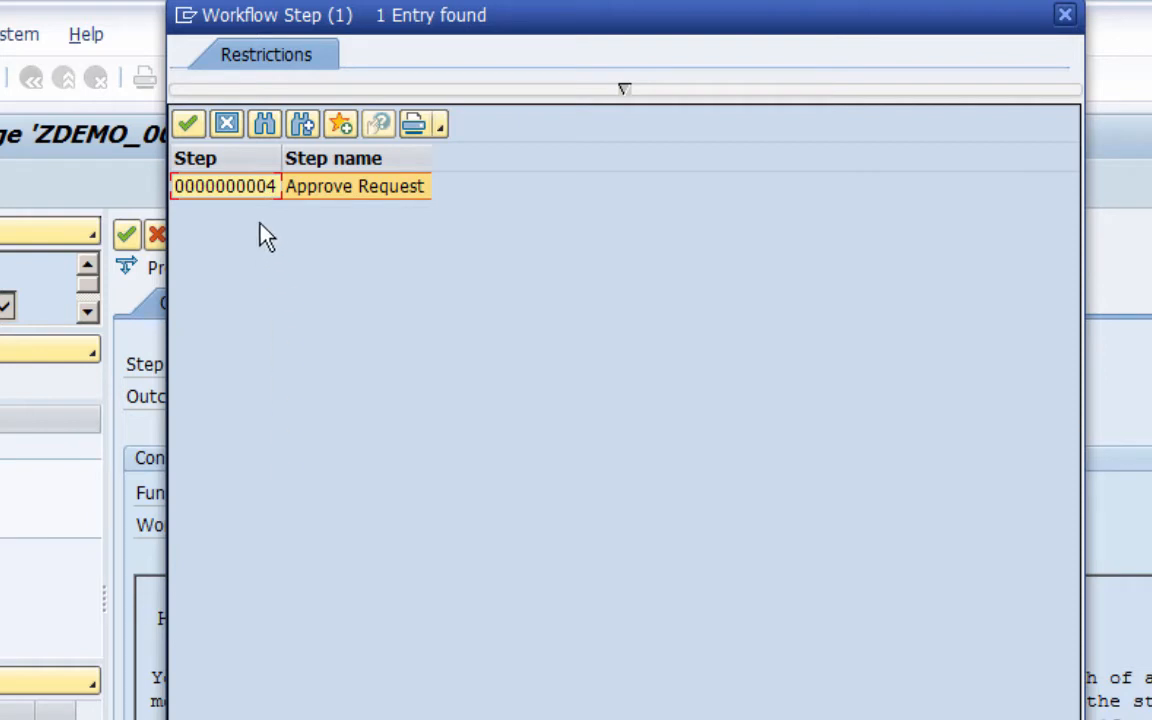
pyautogui.moveTo(256, 212)
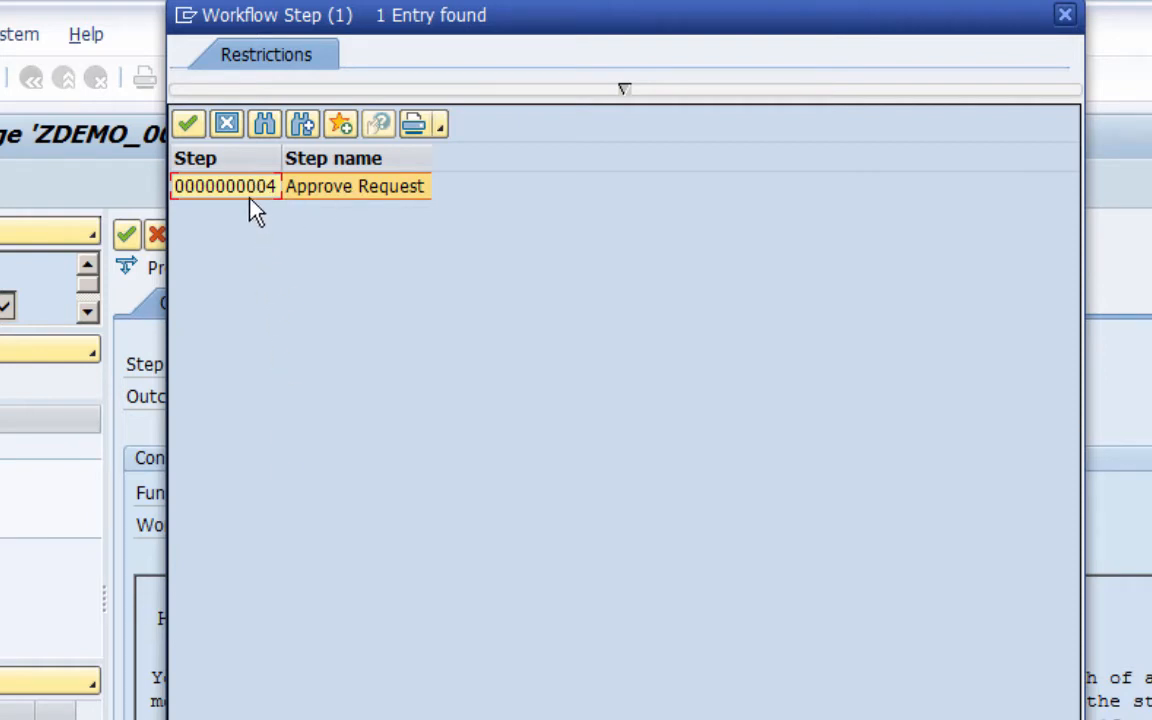
pyautogui.moveTo(260, 200)
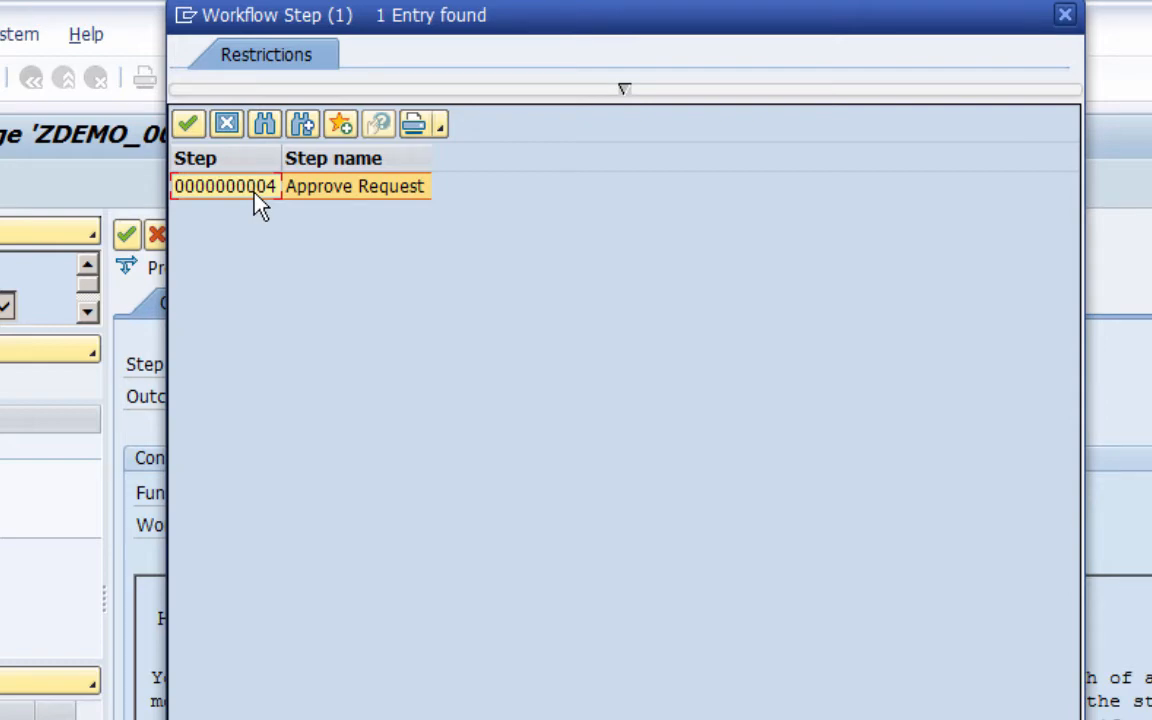
pyautogui.doubleClick(224, 186)
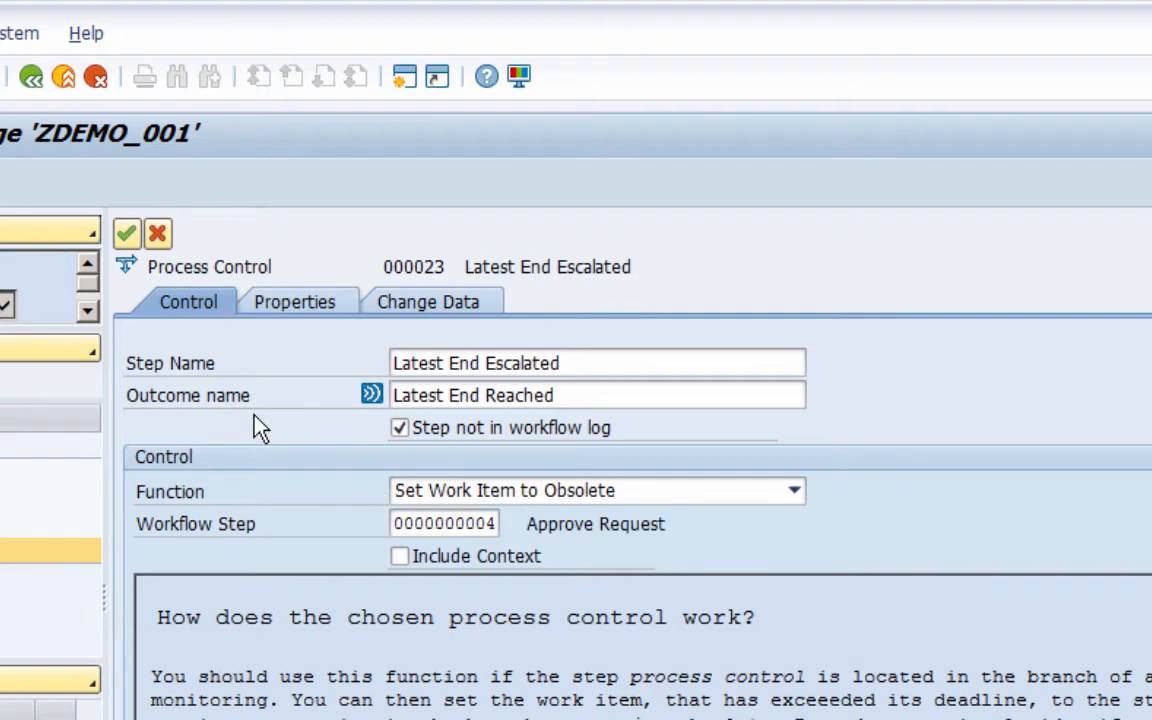
pyautogui.moveTo(128, 232)
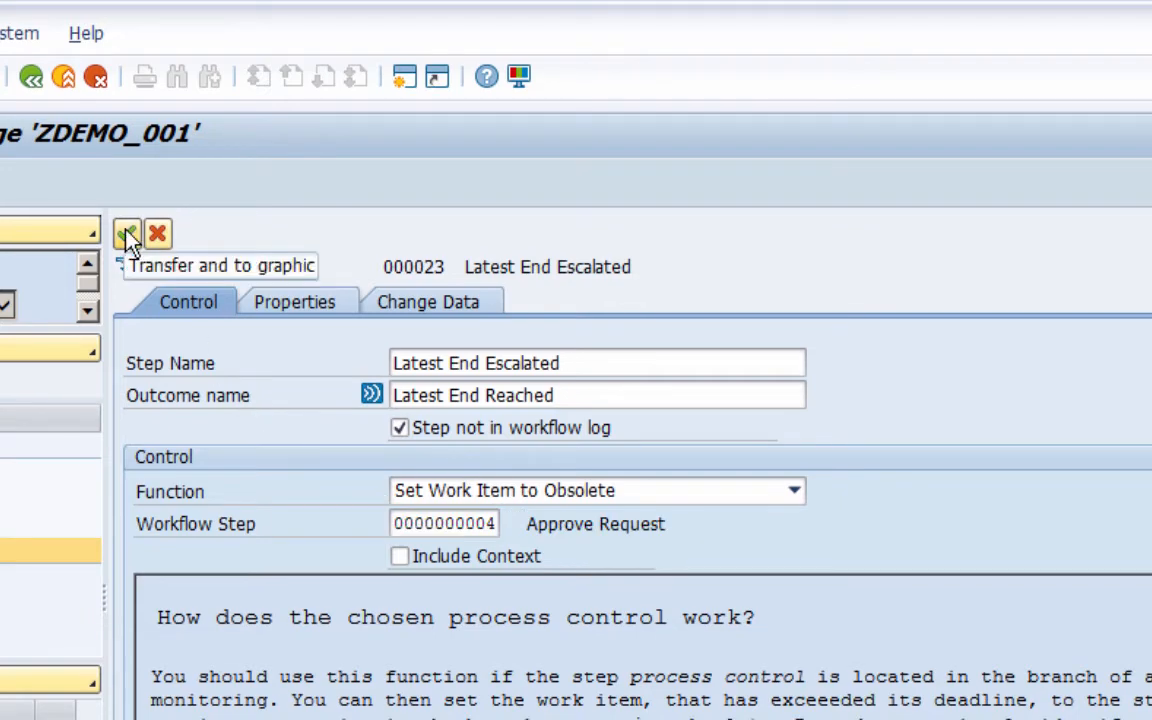
pyautogui.click(128, 232)
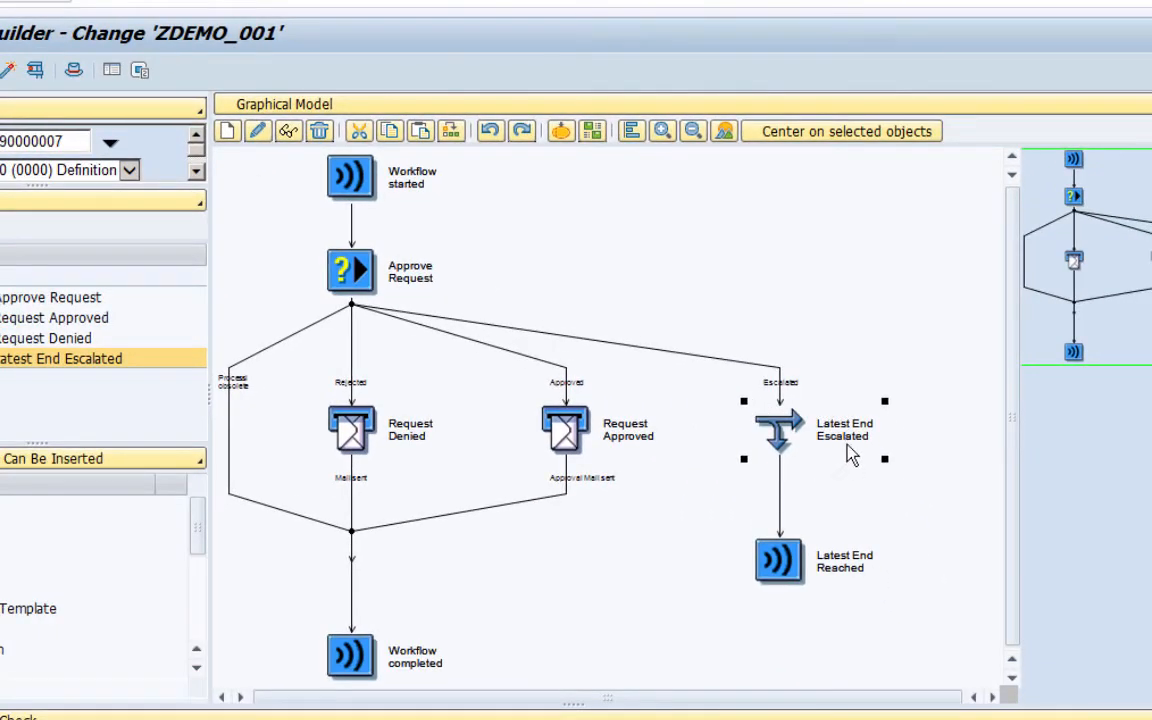
pyautogui.moveTo(836, 408)
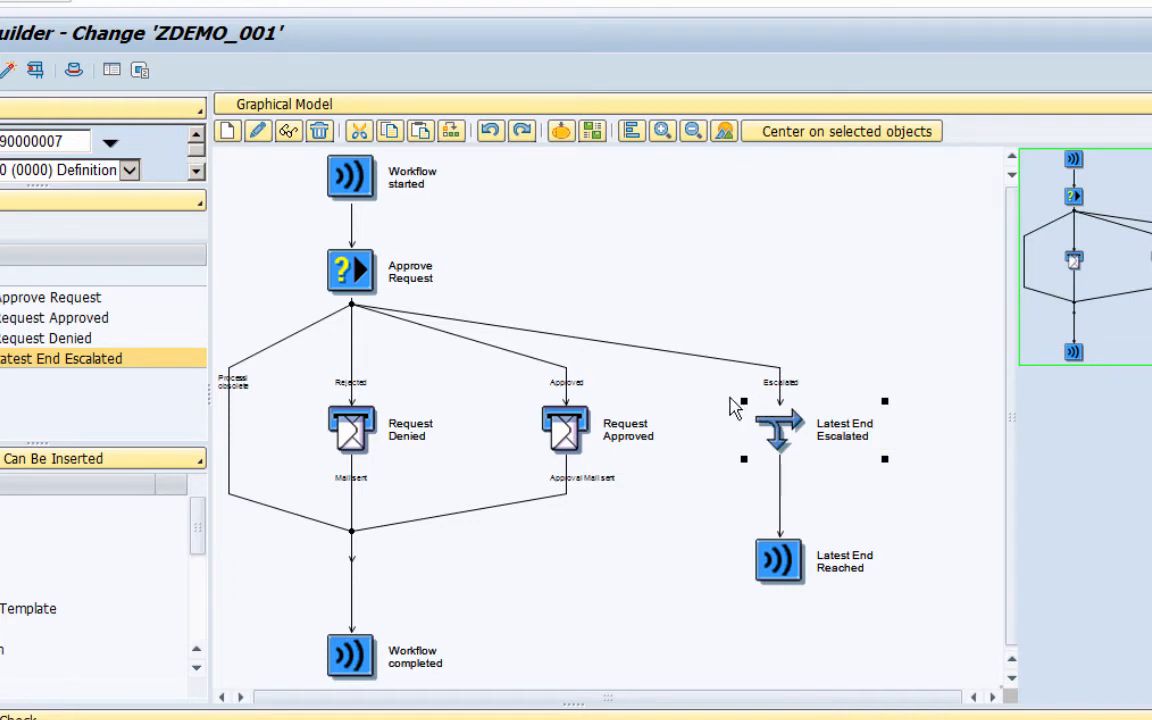
pyautogui.moveTo(358, 290)
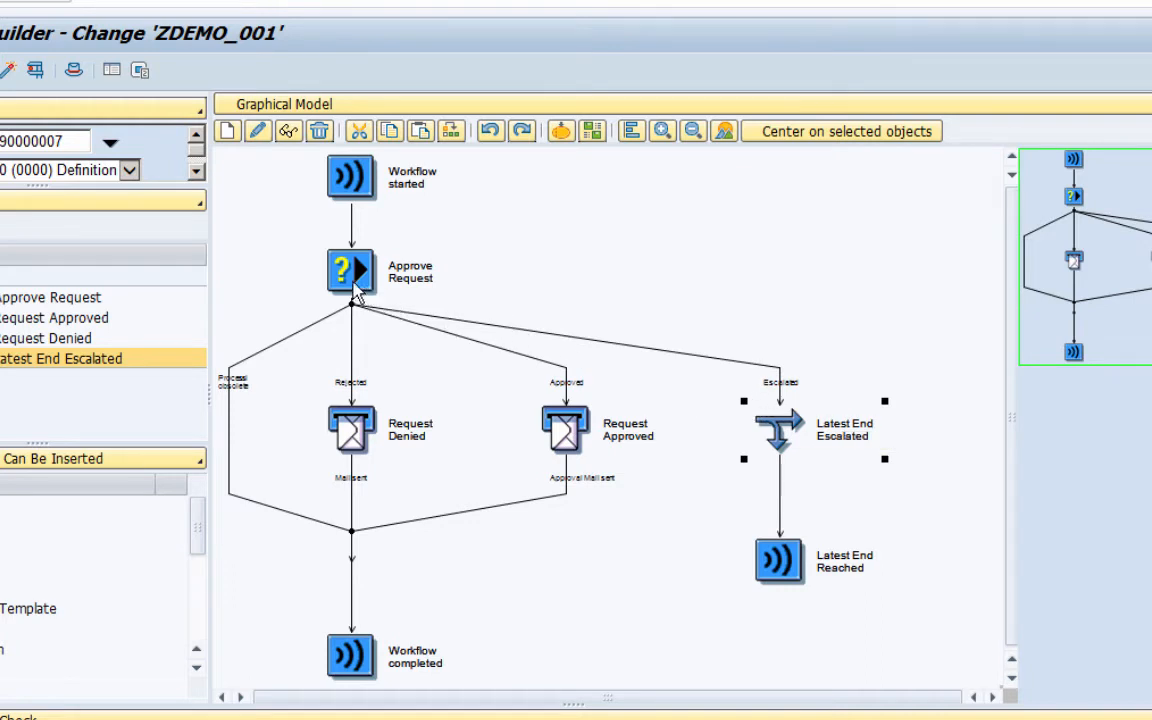
pyautogui.moveTo(362, 316)
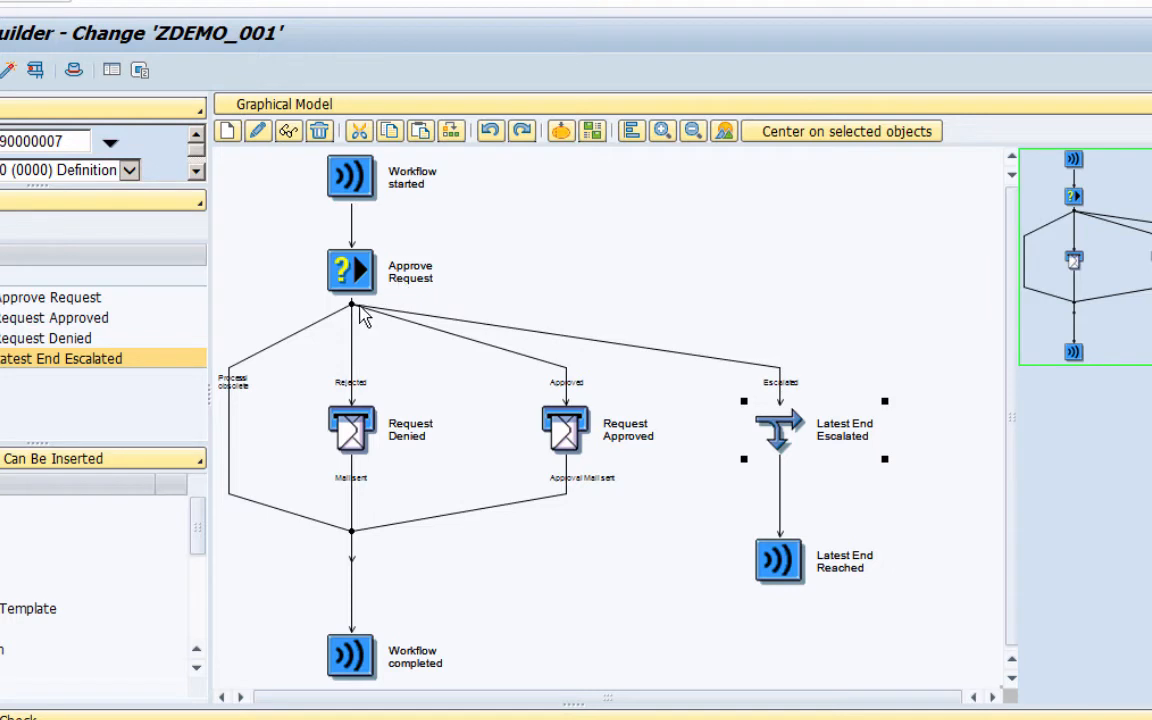
pyautogui.moveTo(516, 384)
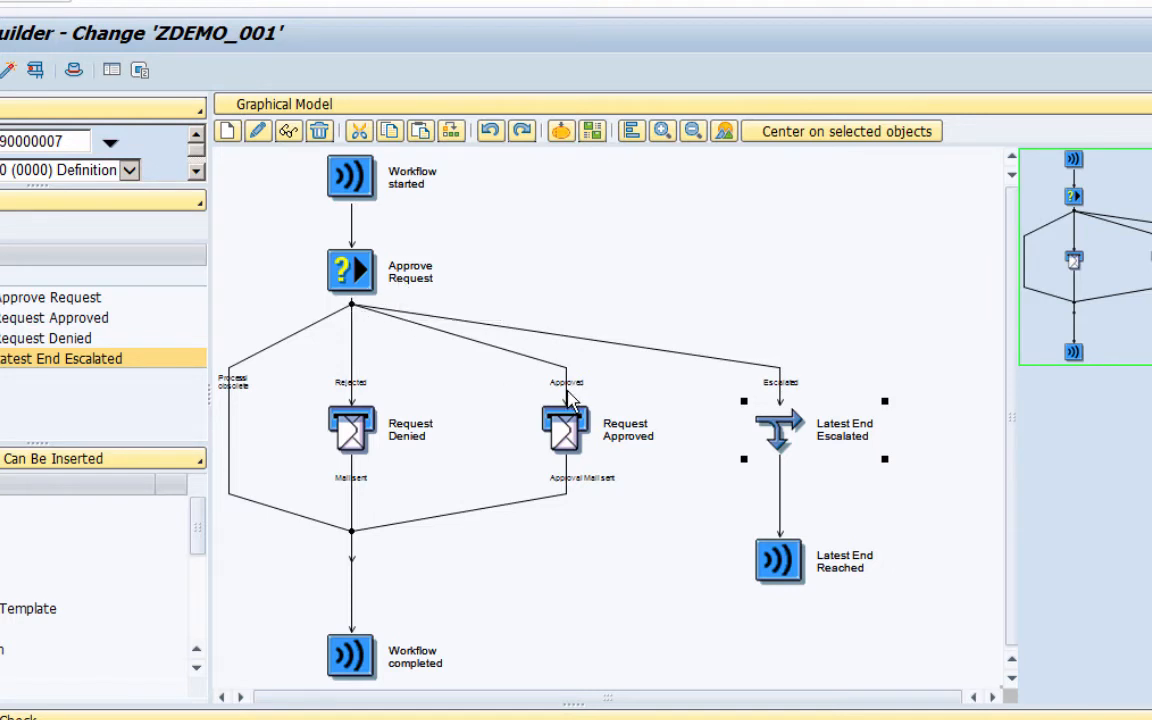
pyautogui.moveTo(562, 430)
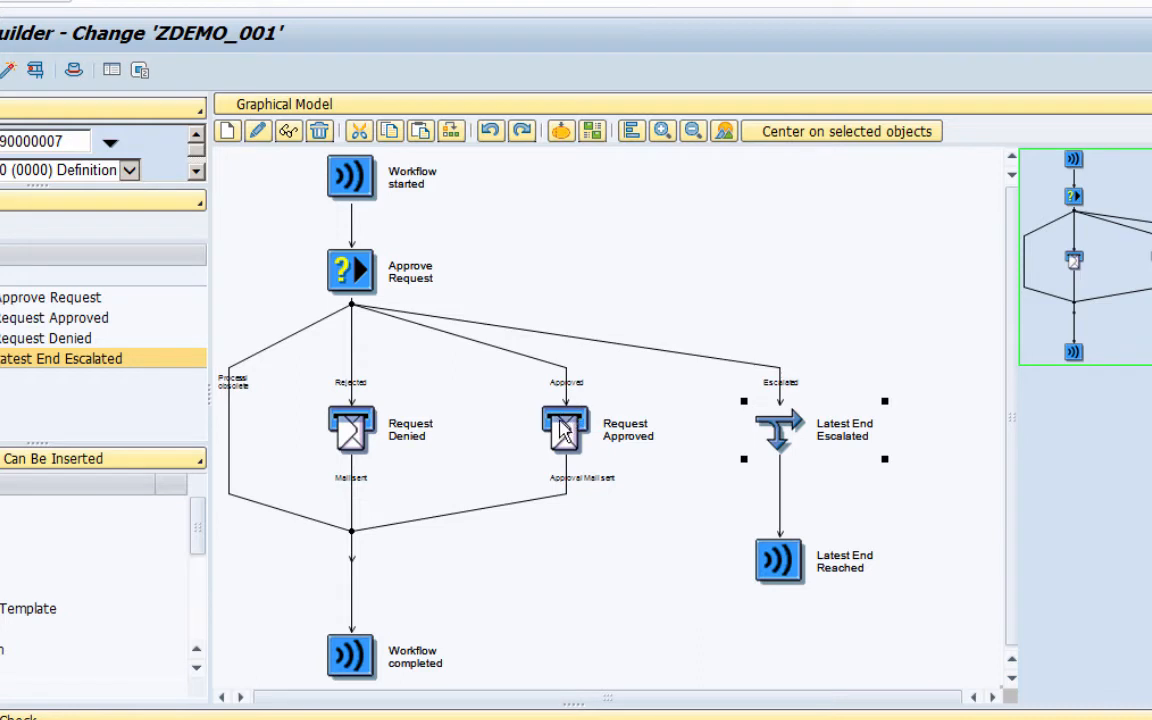
pyautogui.moveTo(356, 428)
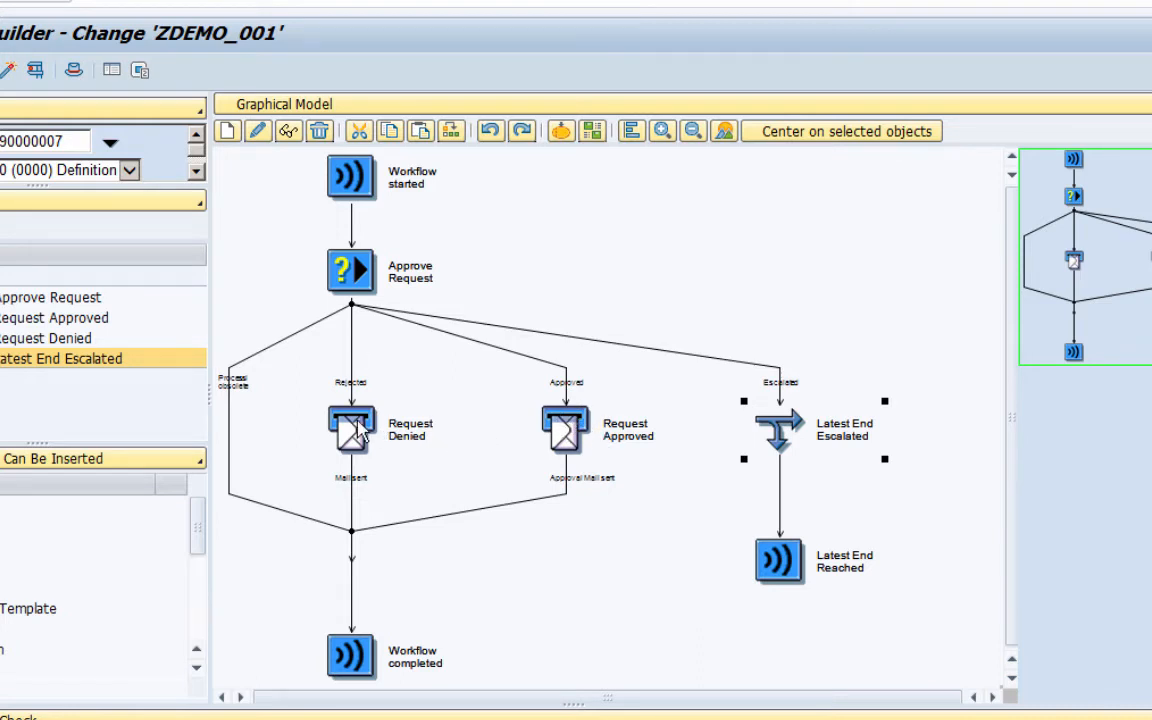
pyautogui.moveTo(352, 322)
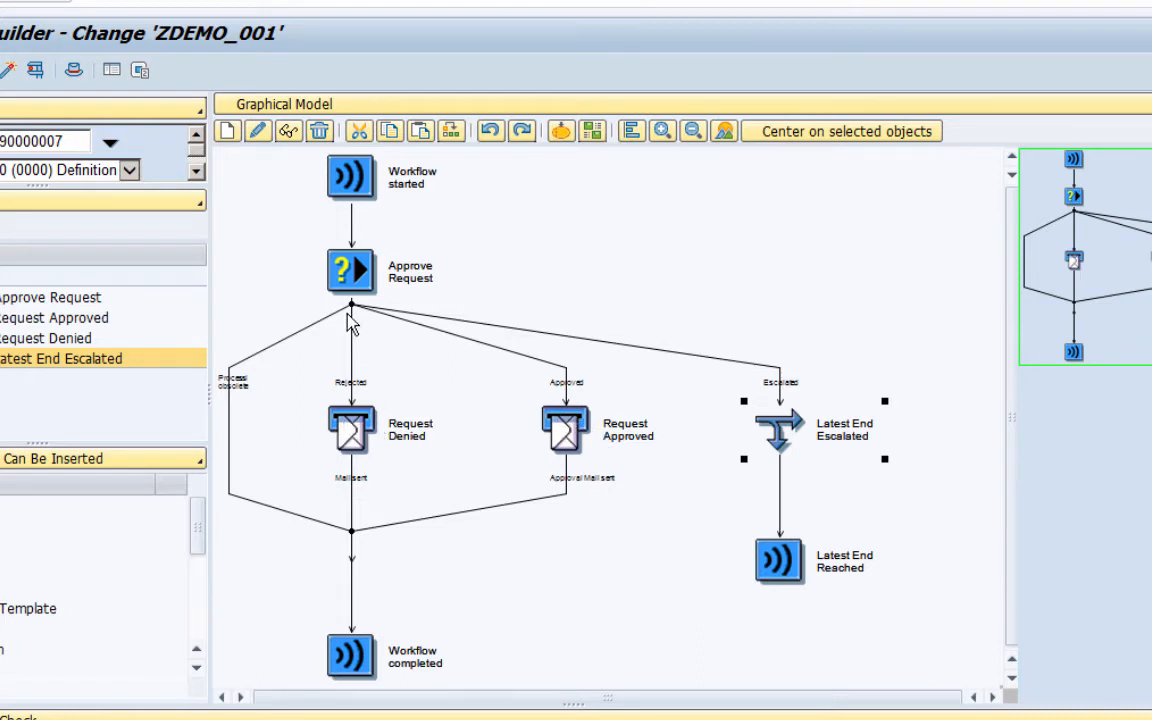
pyautogui.moveTo(362, 312)
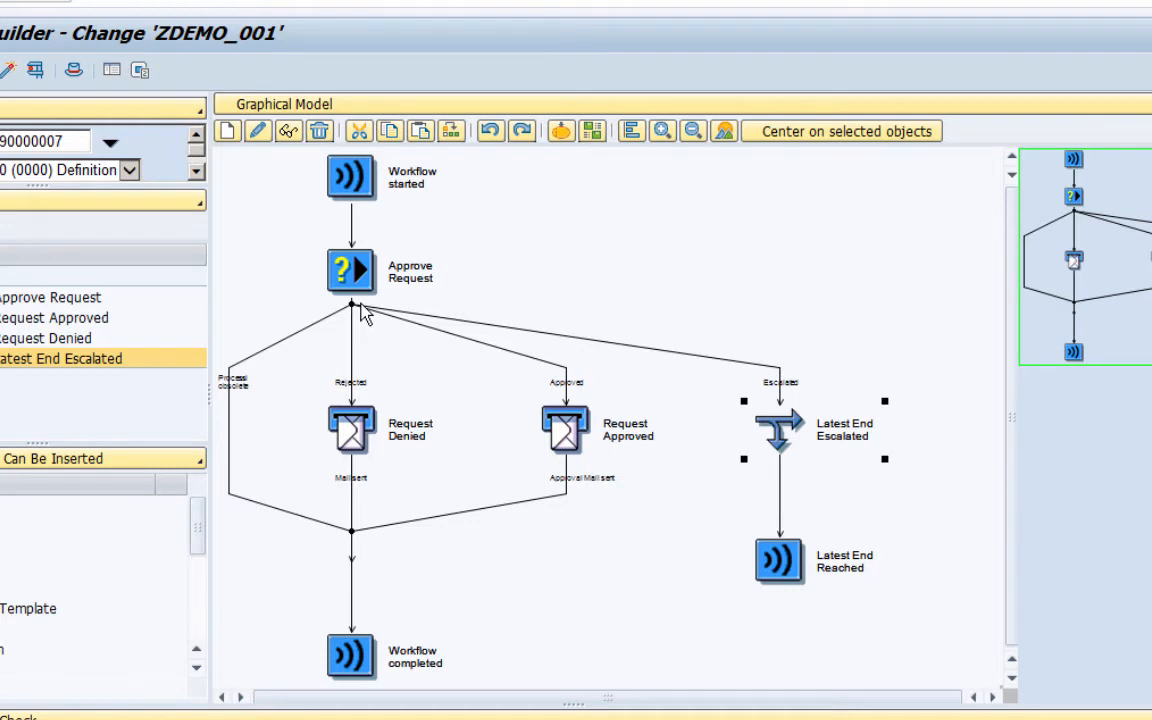
pyautogui.moveTo(724, 376)
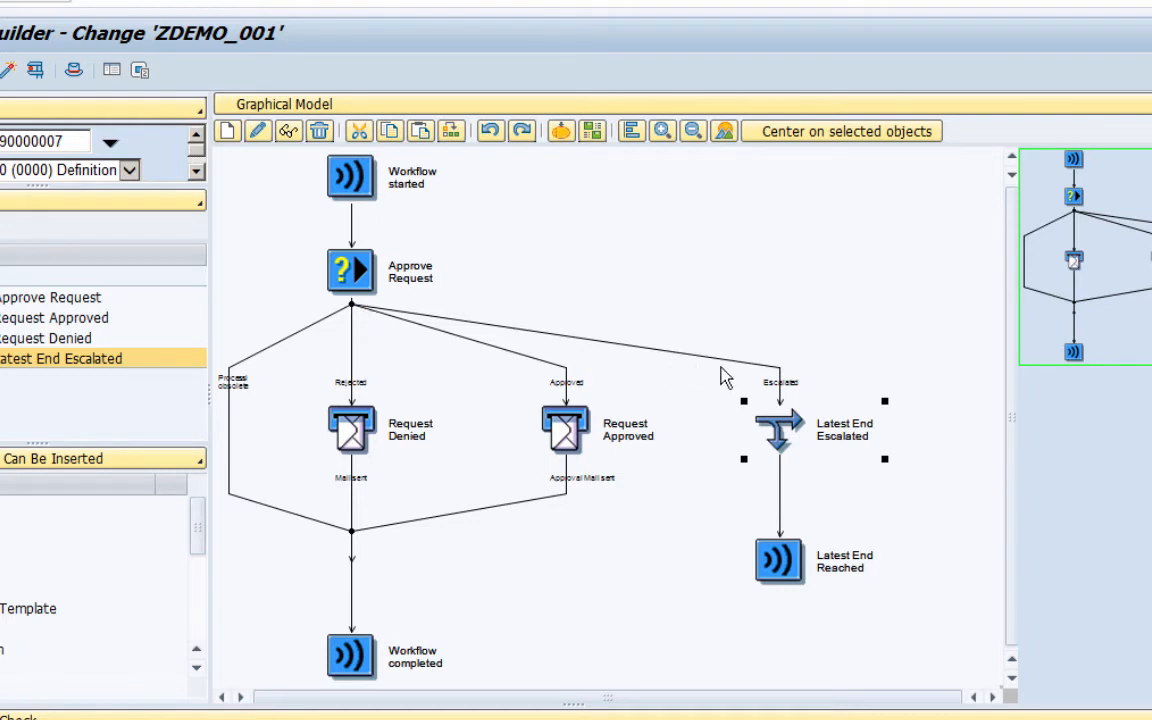
pyautogui.moveTo(782, 404)
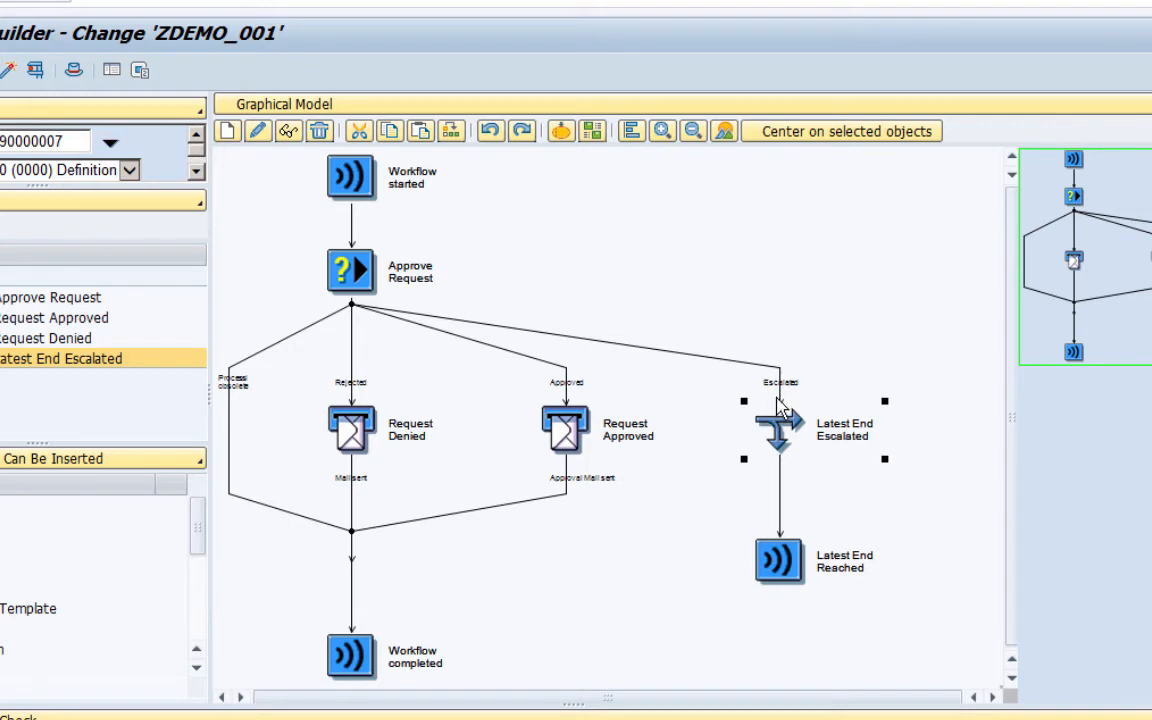
pyautogui.moveTo(818, 410)
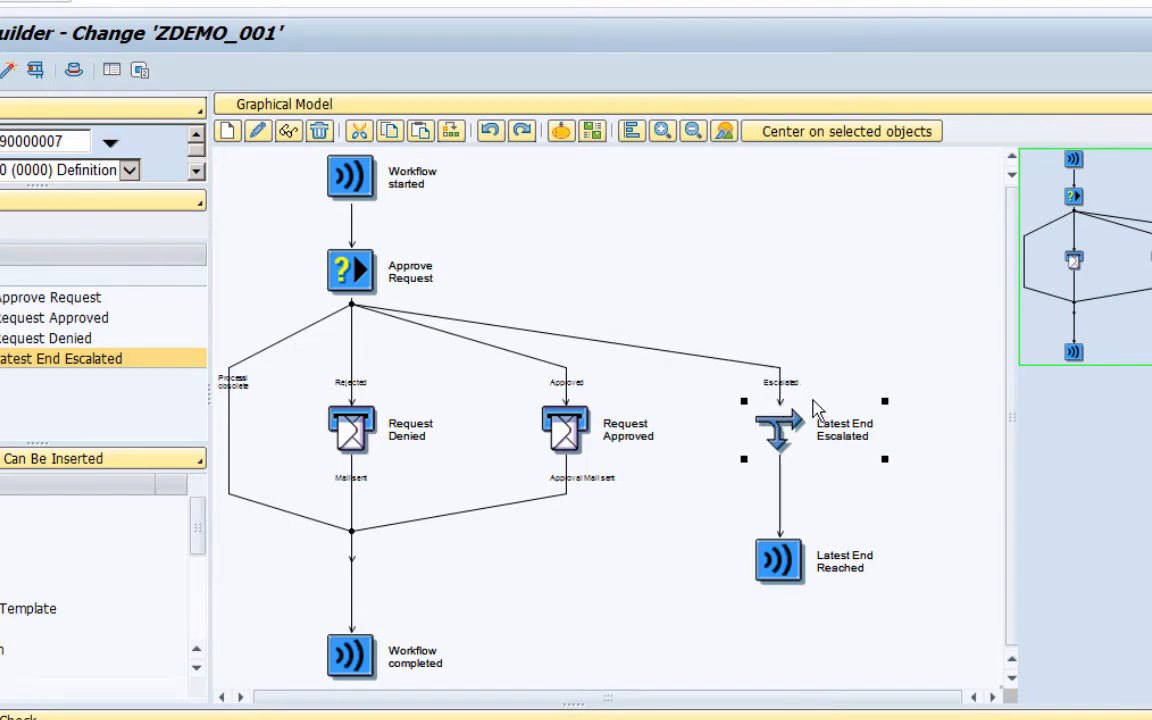
pyautogui.moveTo(808, 424)
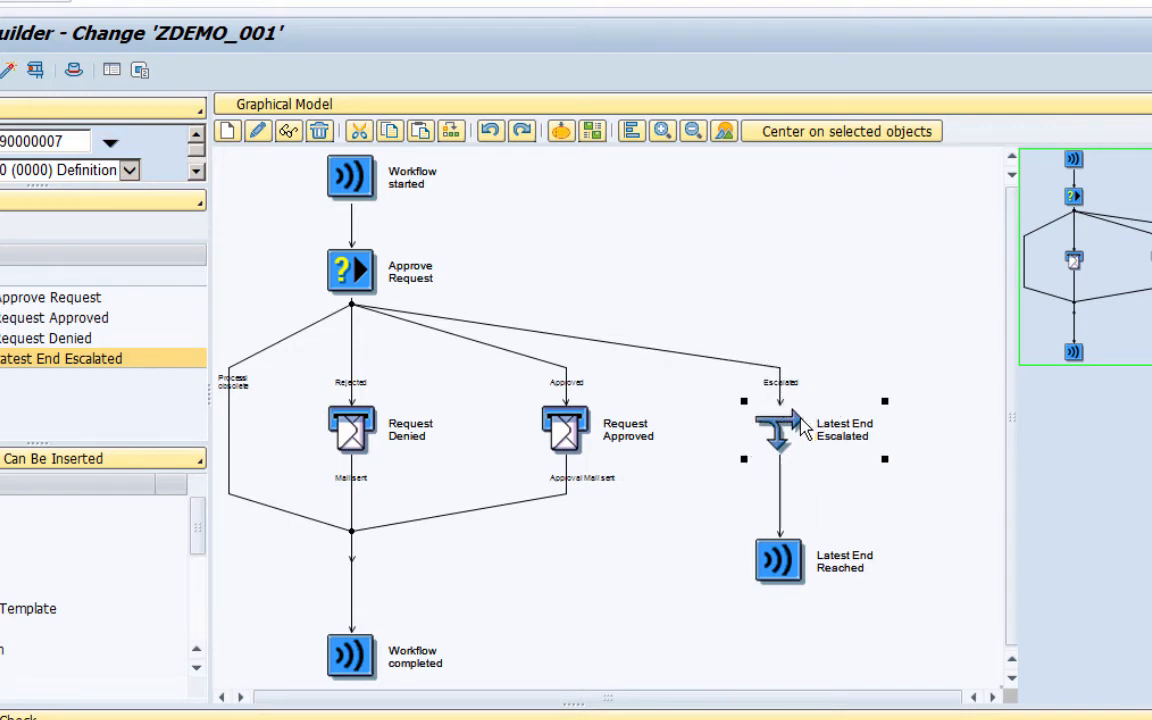
pyautogui.moveTo(788, 432)
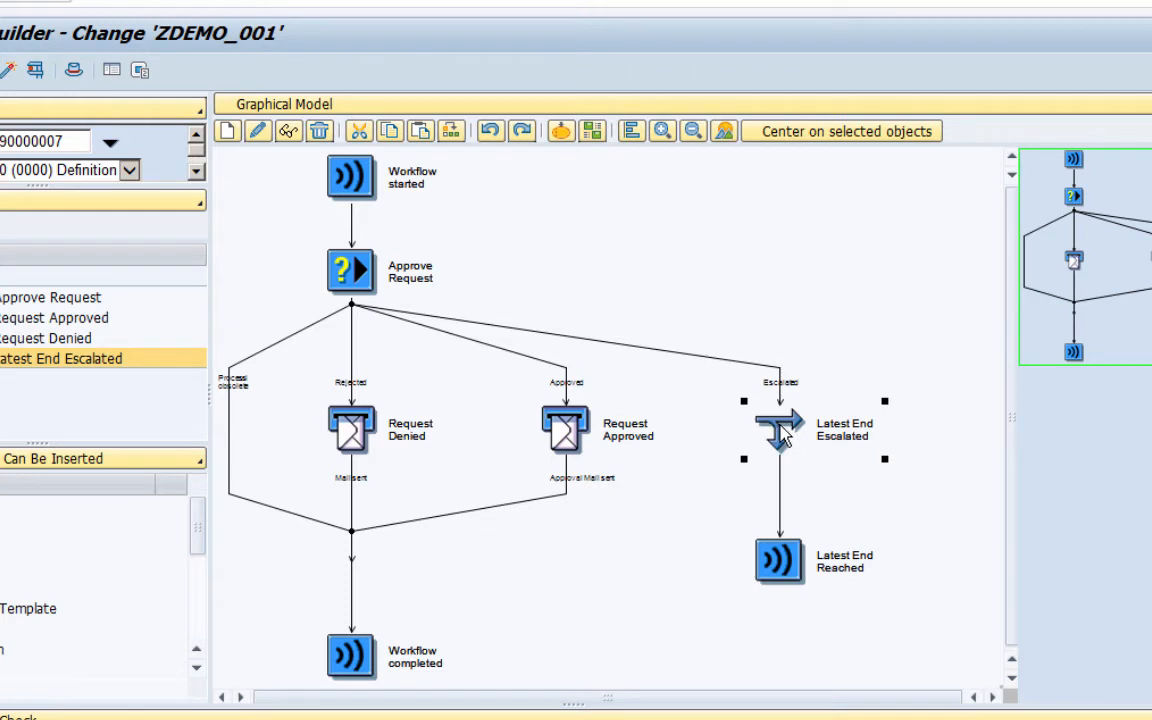
pyautogui.moveTo(350, 280)
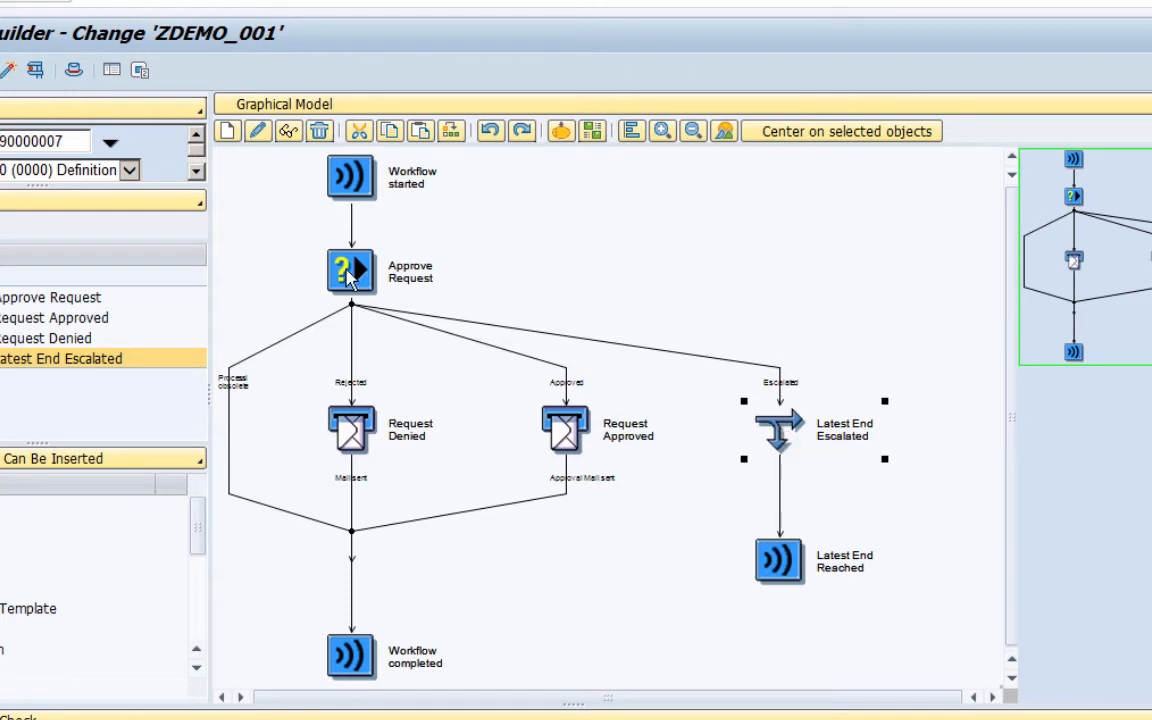
pyautogui.moveTo(358, 276)
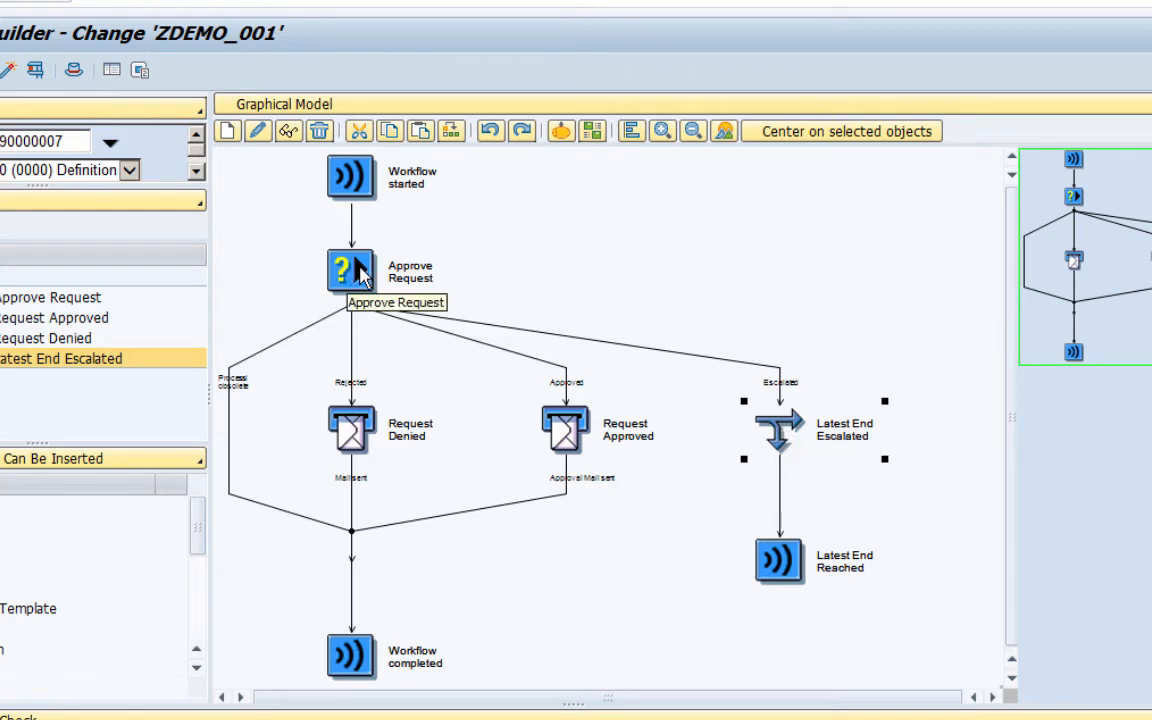
pyautogui.moveTo(356, 284)
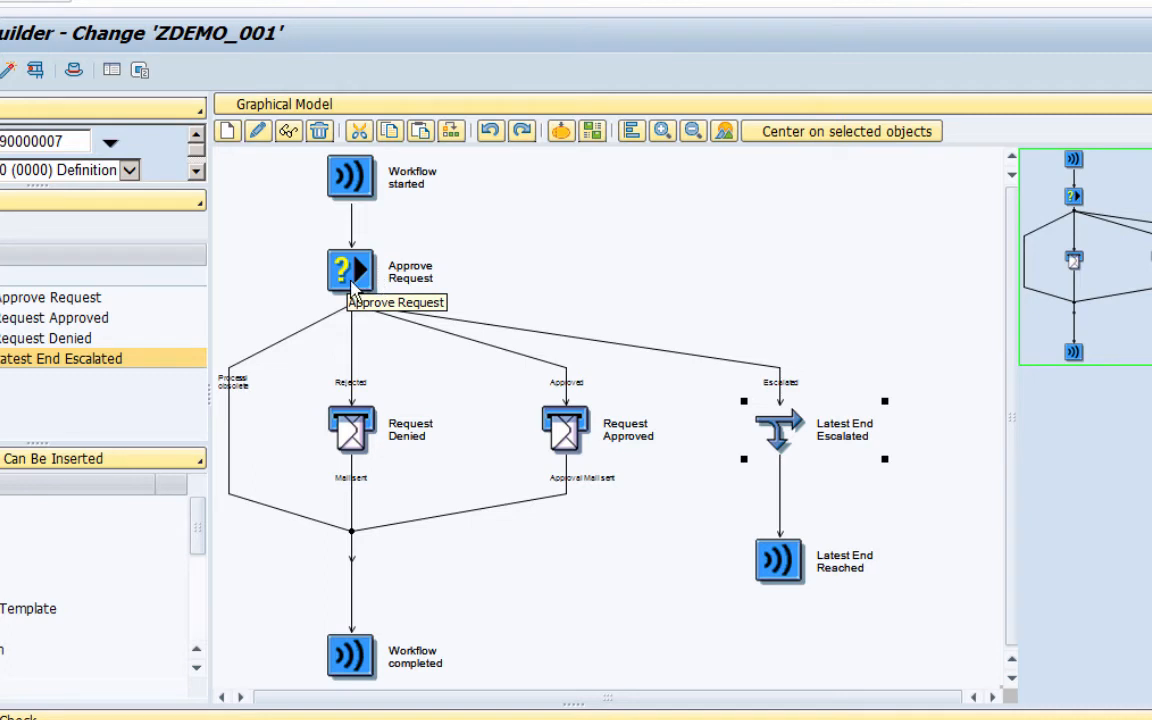
pyautogui.moveTo(228, 404)
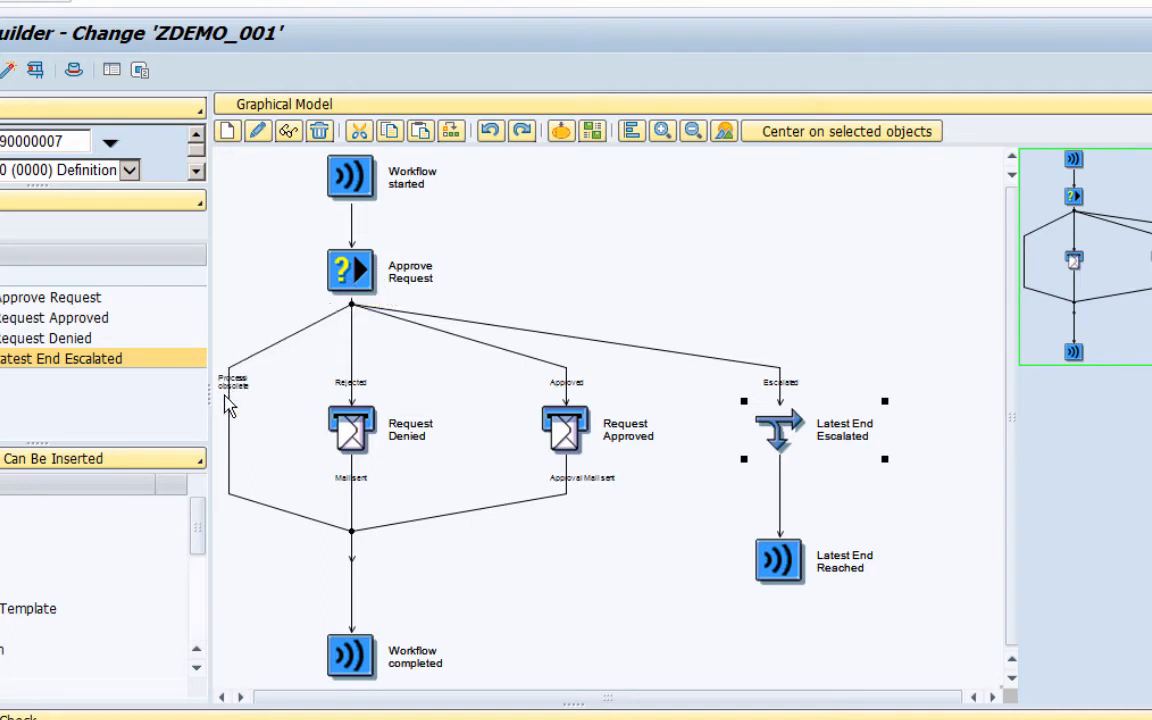
pyautogui.moveTo(232, 398)
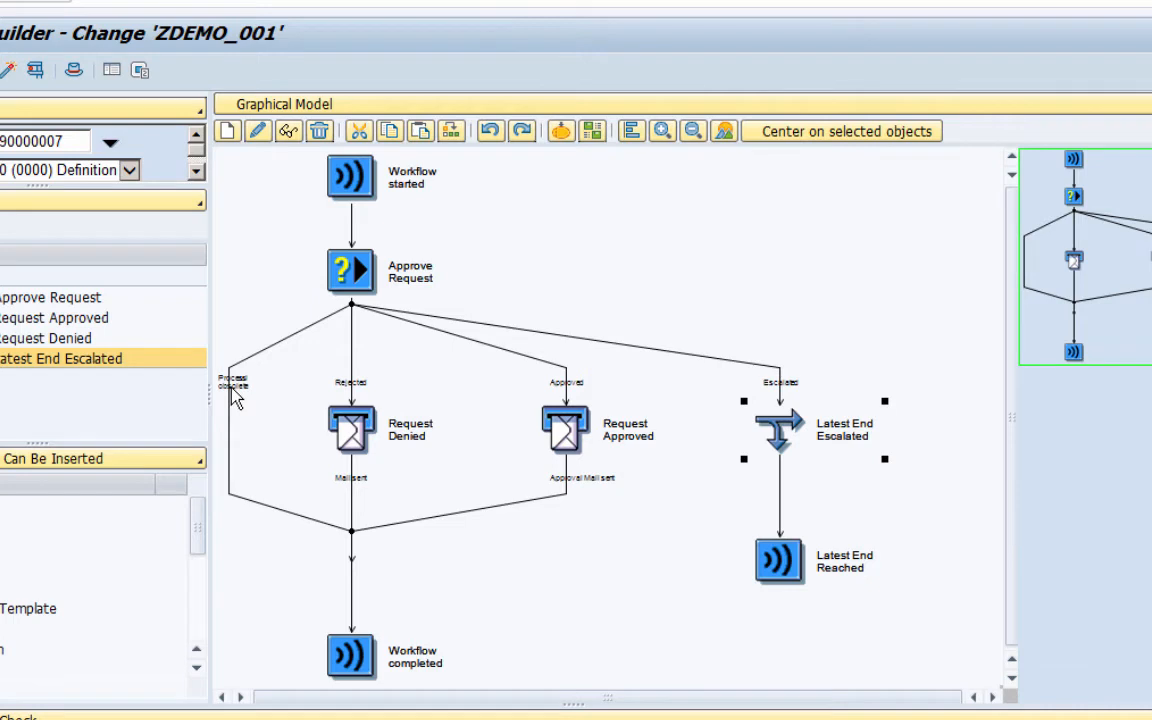
pyautogui.moveTo(248, 444)
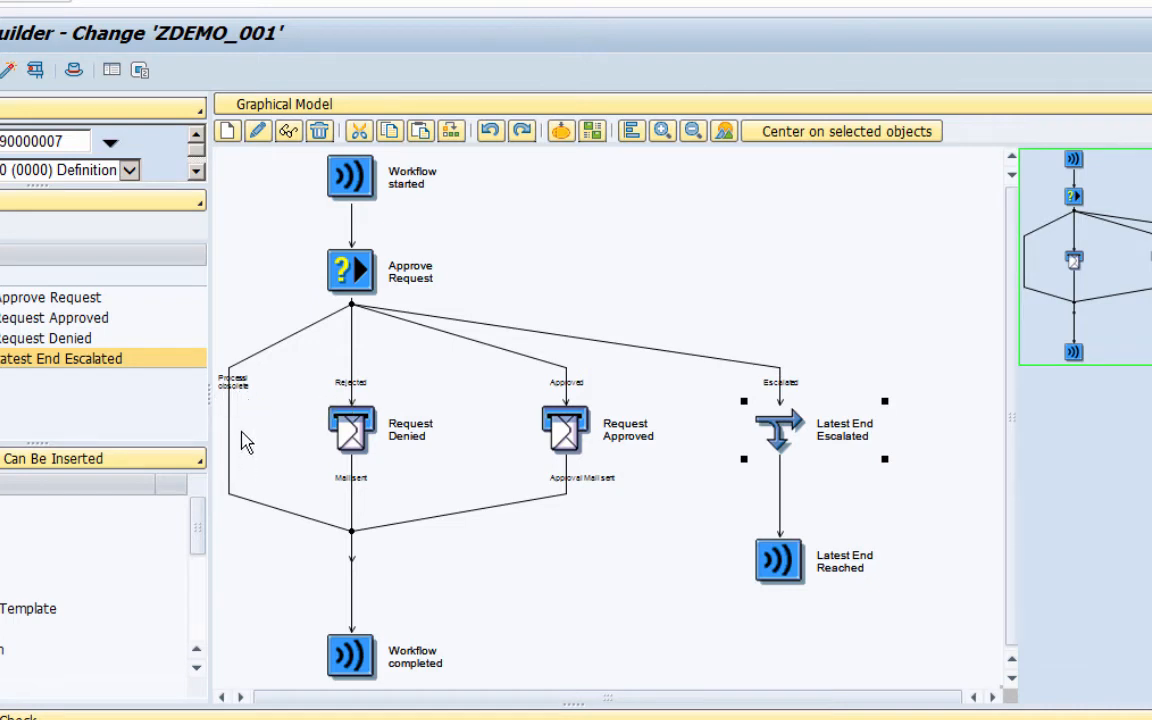
pyautogui.moveTo(238, 432)
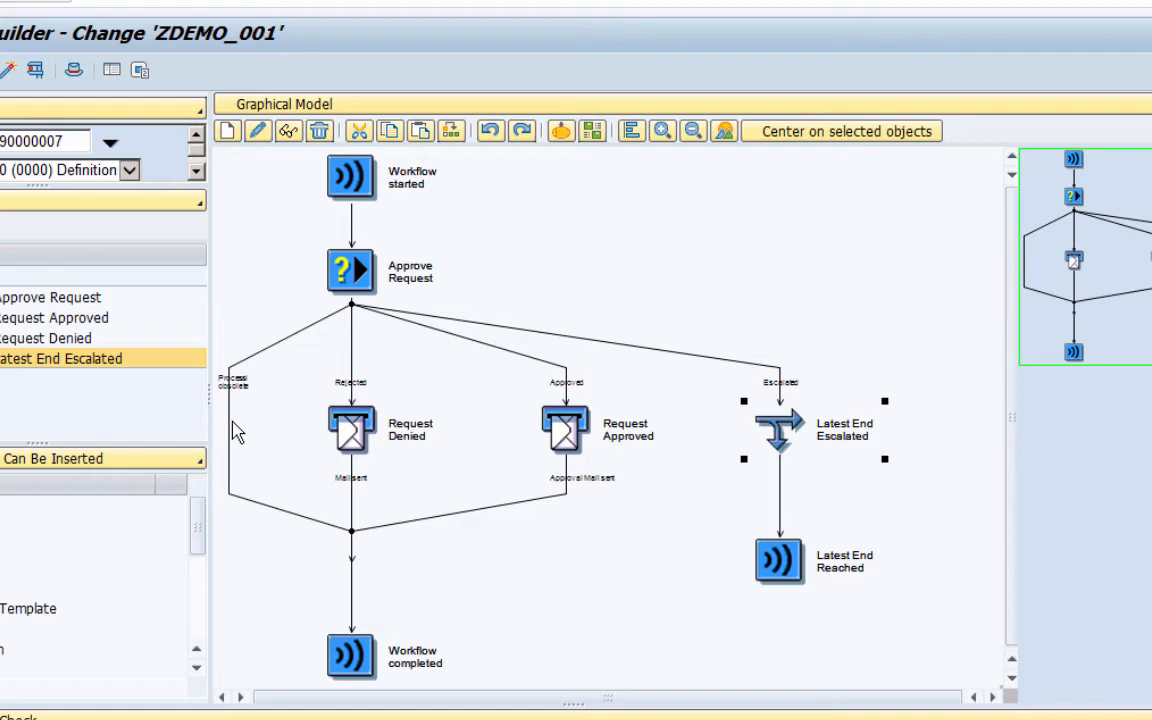
pyautogui.moveTo(244, 396)
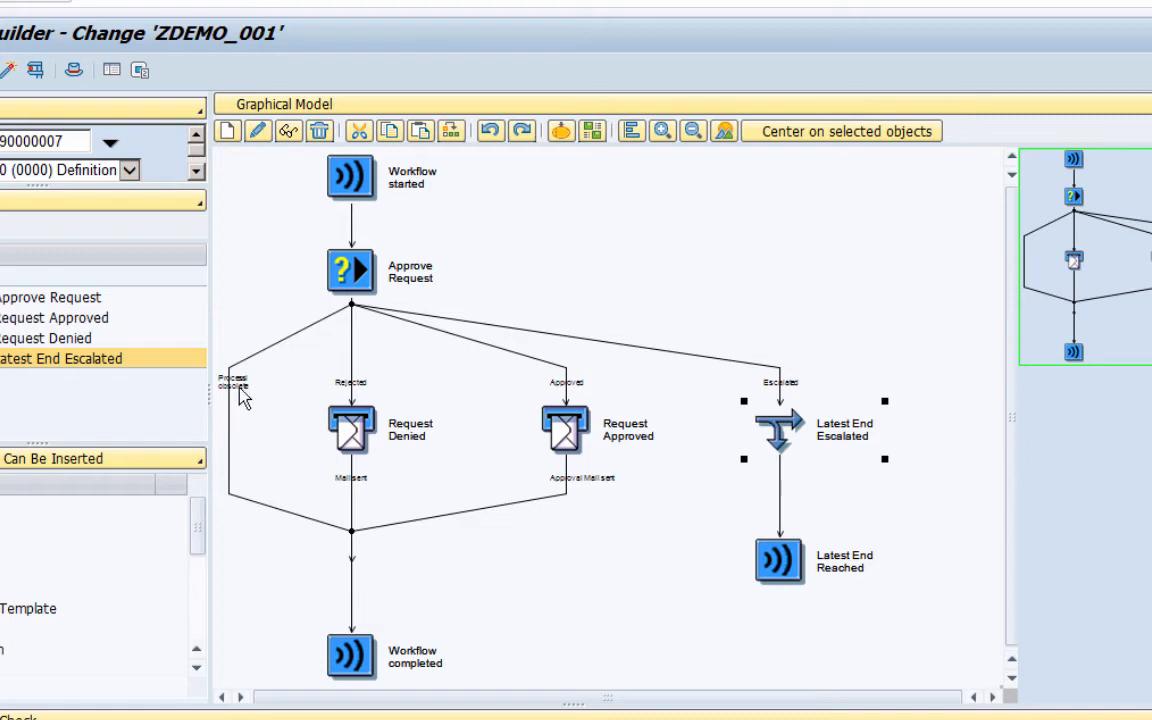
pyautogui.moveTo(244, 420)
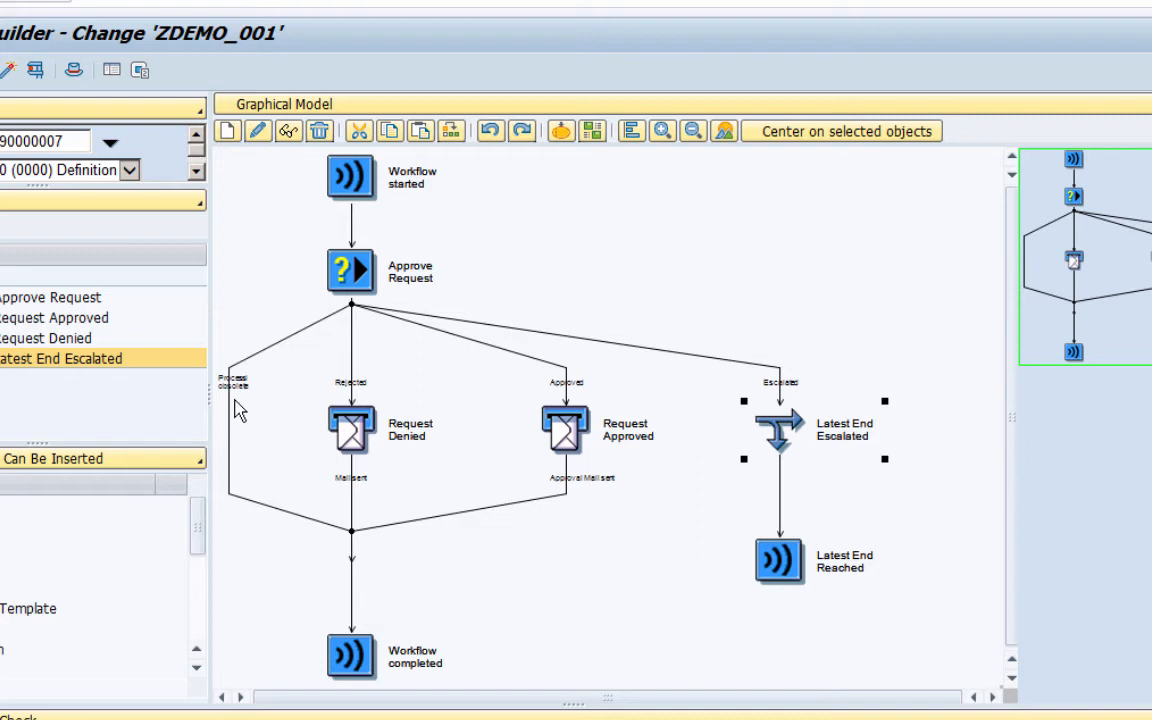
pyautogui.moveTo(232, 436)
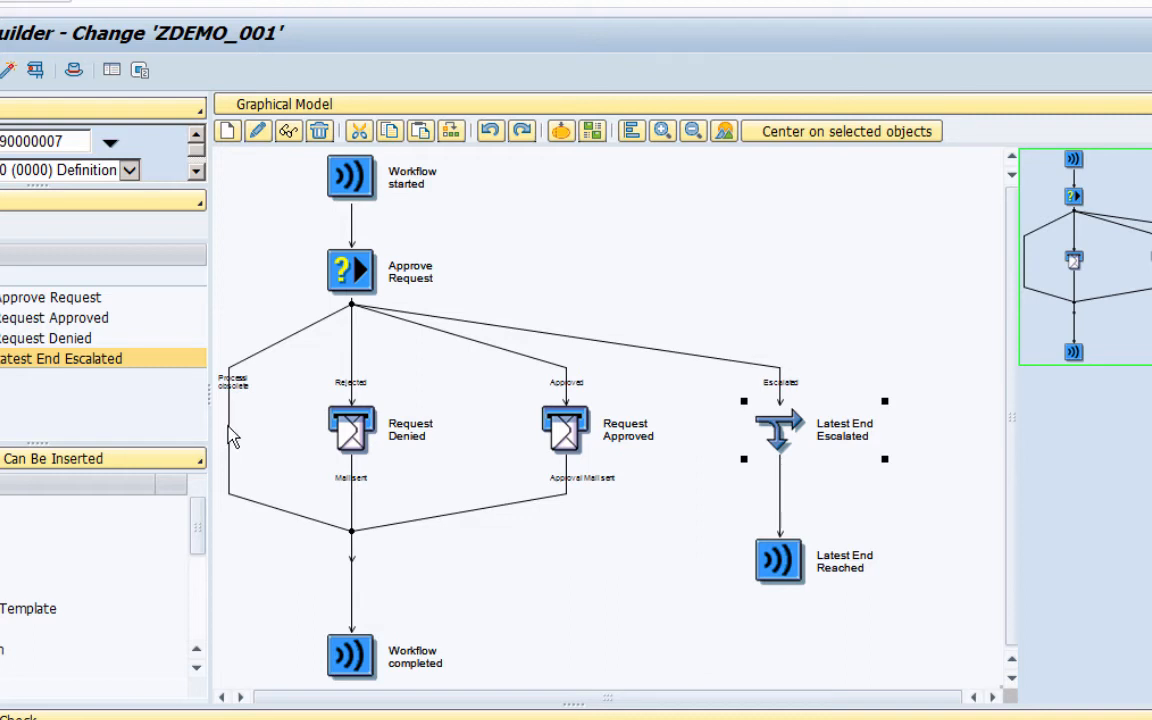
# Start creating a new step on the Process obsolete outcome branch.
pyautogui.click(230, 380)
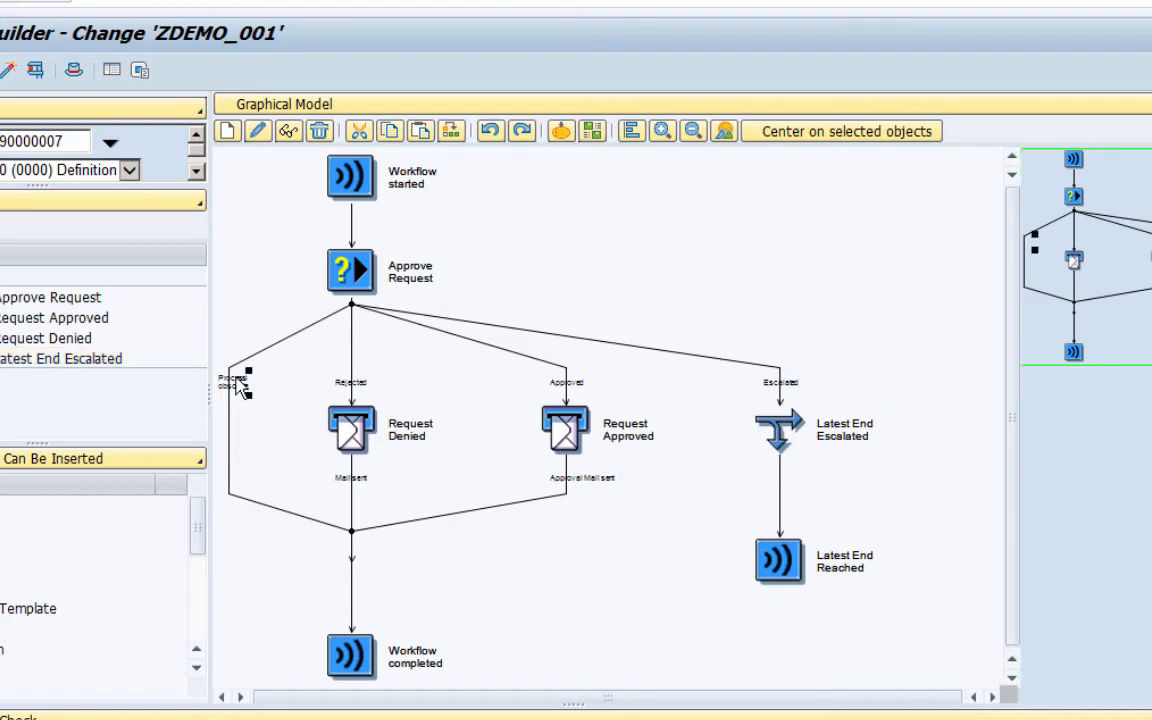
pyautogui.rightClick(240, 388)
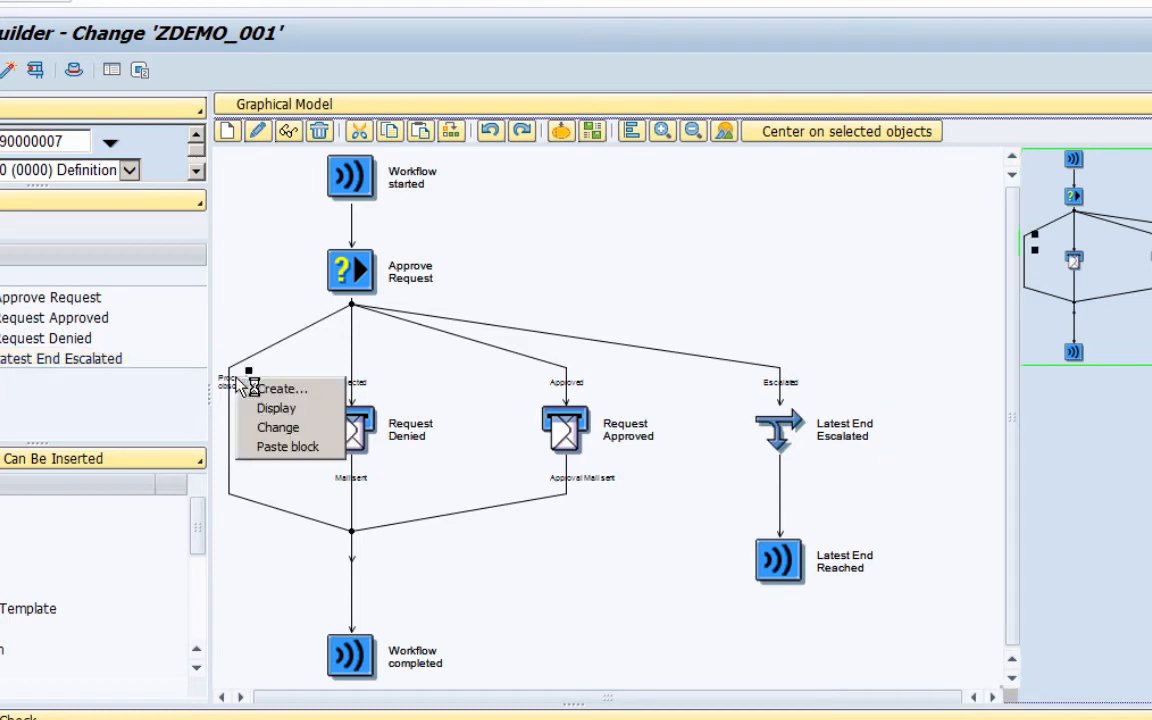
pyautogui.moveTo(280, 388)
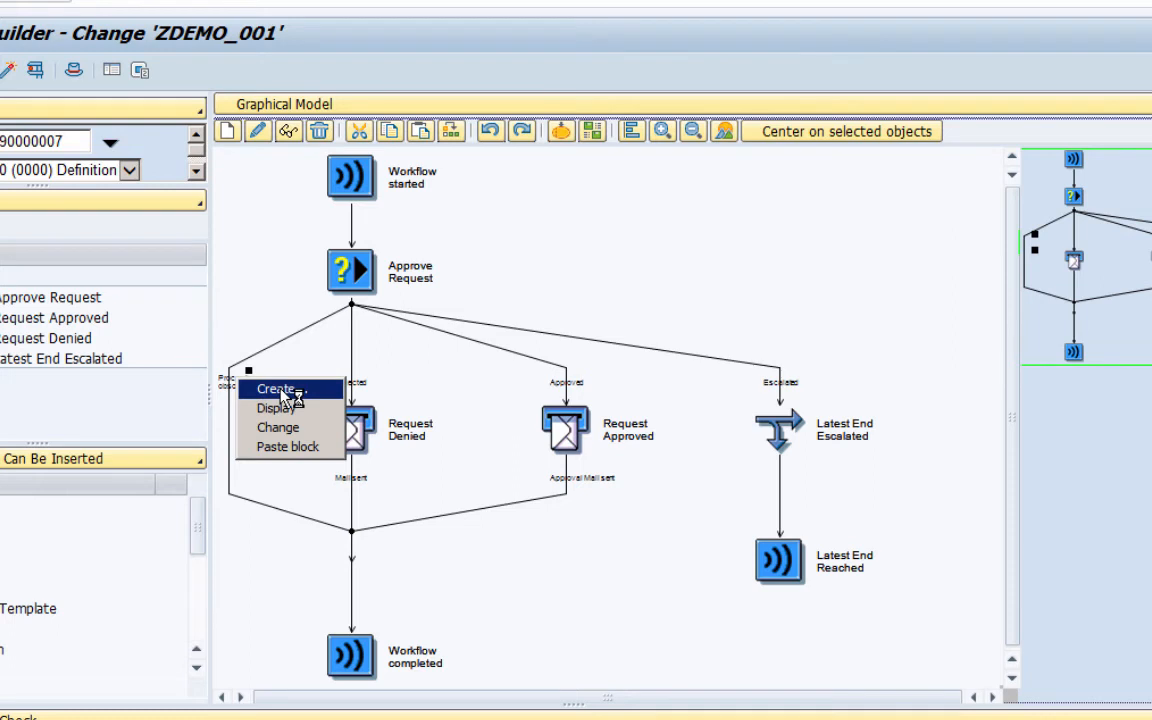
pyautogui.click(276, 388)
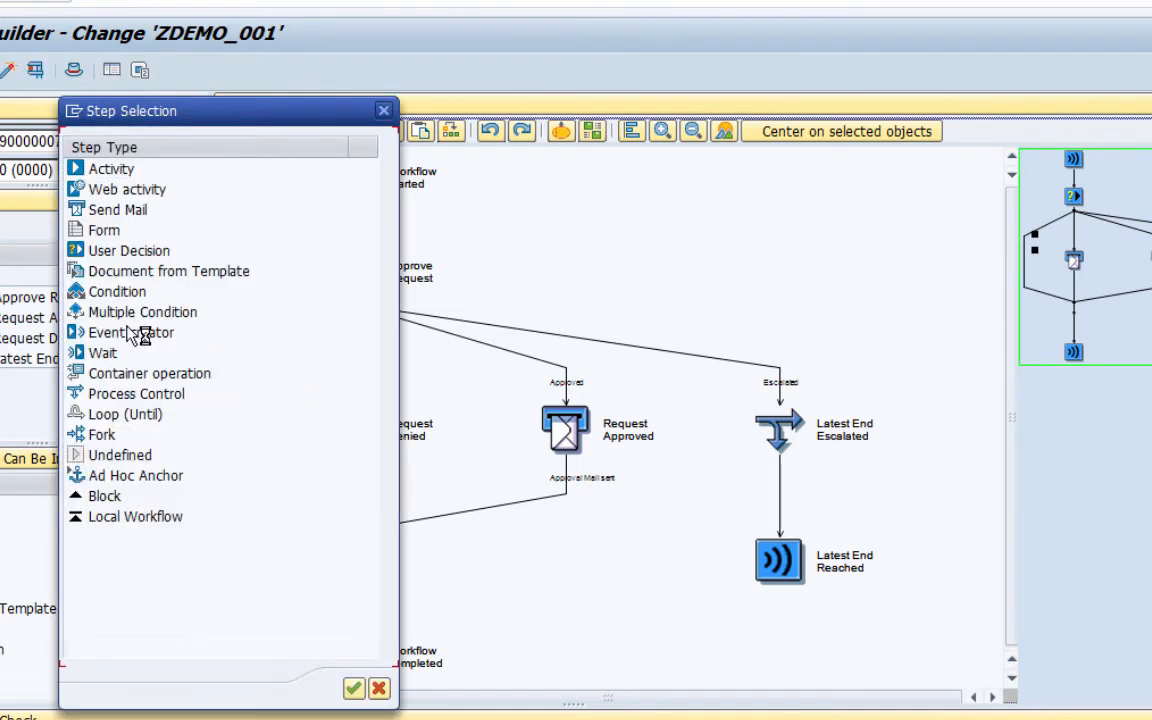
# Add a Send Mail step with subject 'Approval Task Set to Obselete'.
pyautogui.click(116, 210)
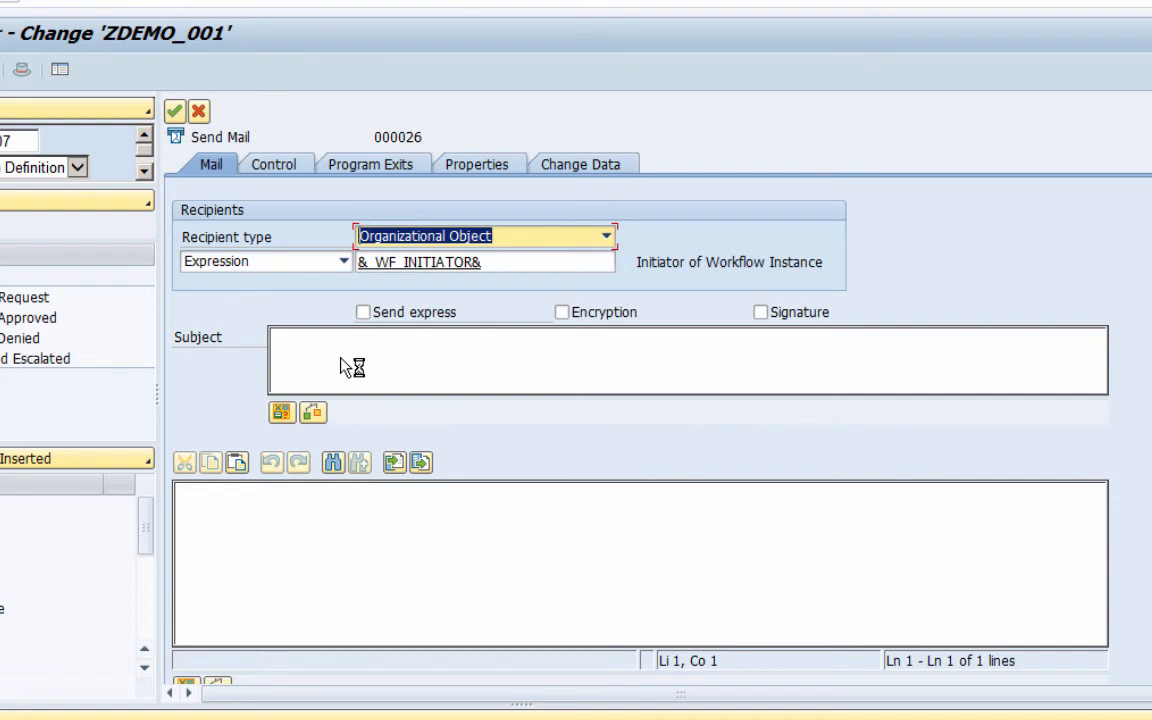
pyautogui.click(686, 336)
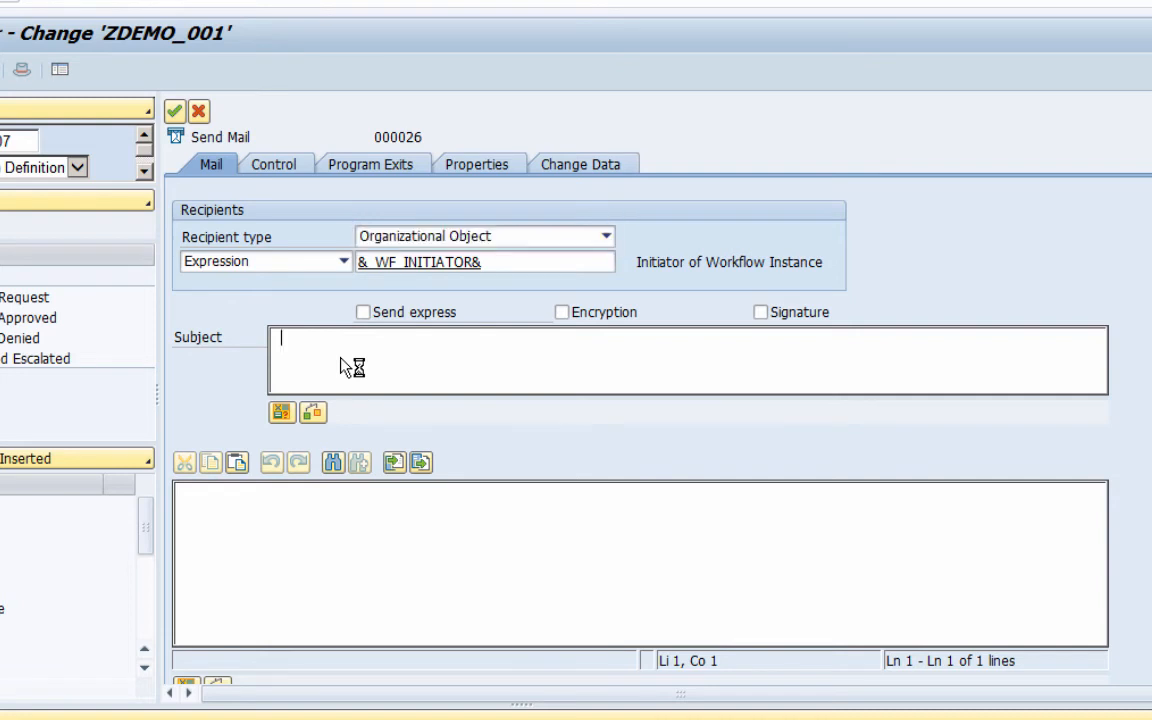
pyautogui.write('App')
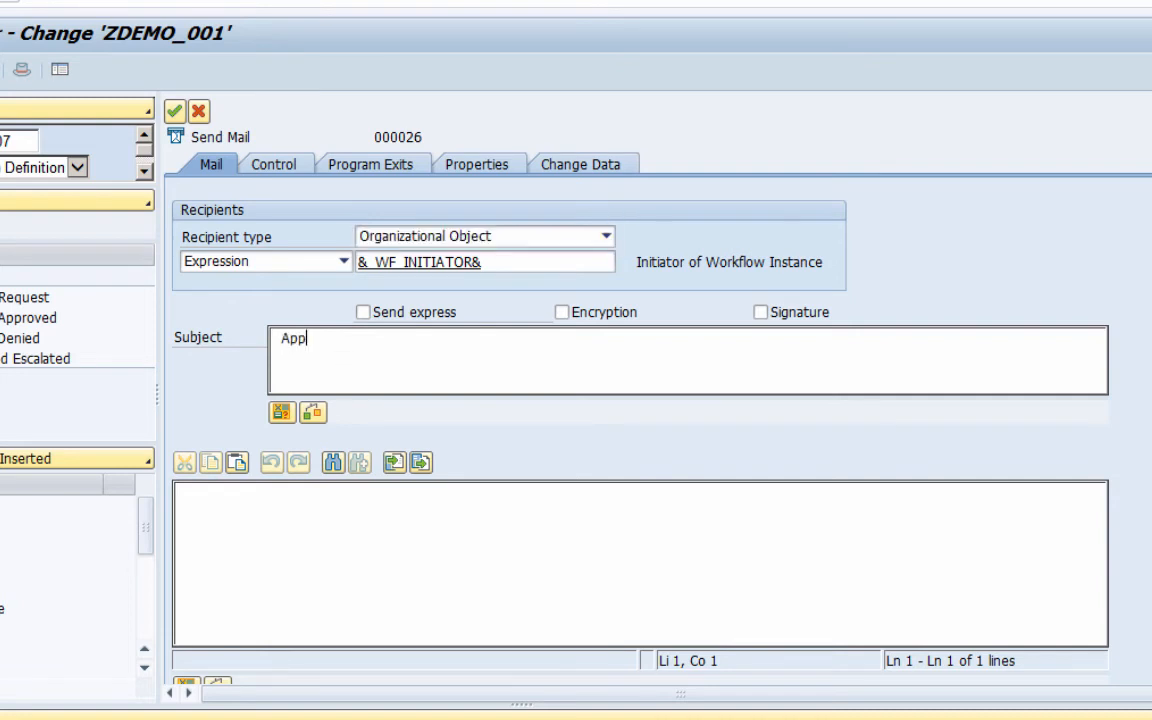
pyautogui.write('roval')
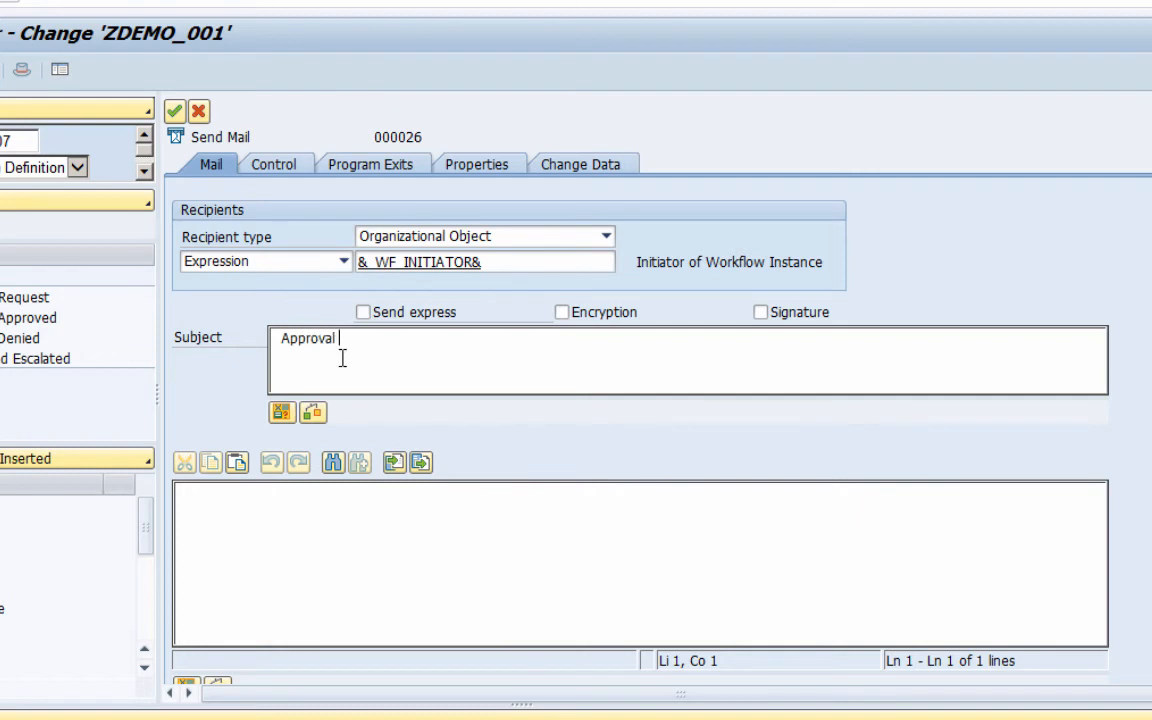
pyautogui.write('Task')
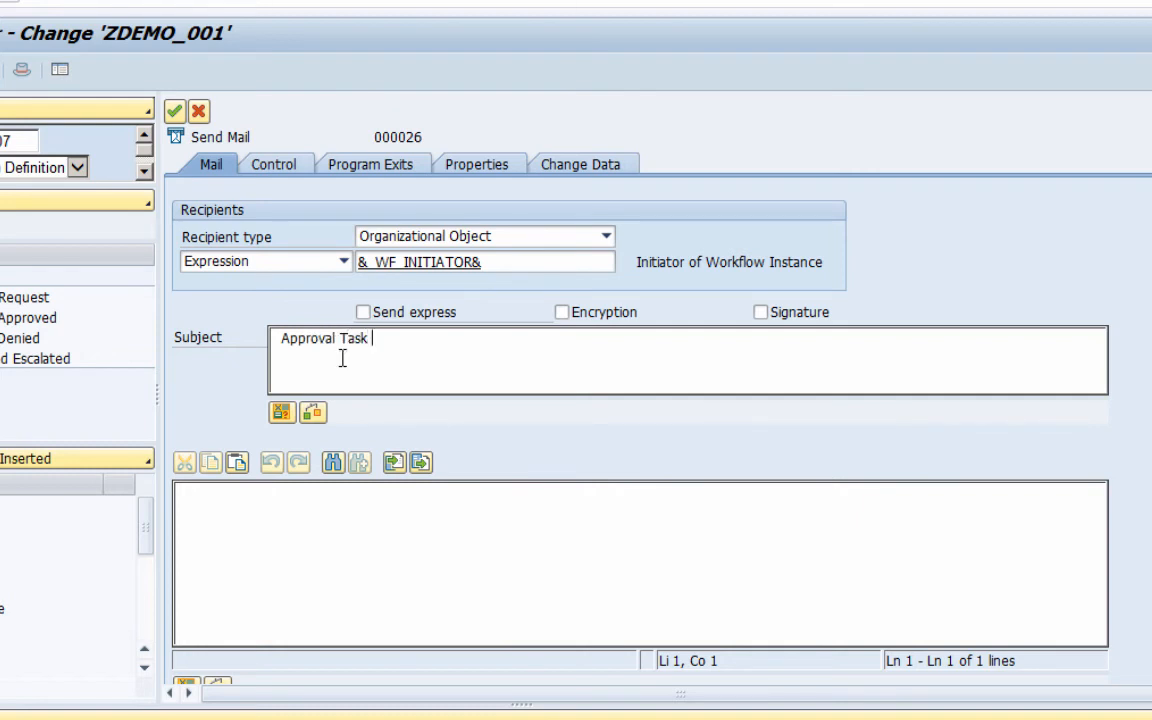
pyautogui.write('Set t')
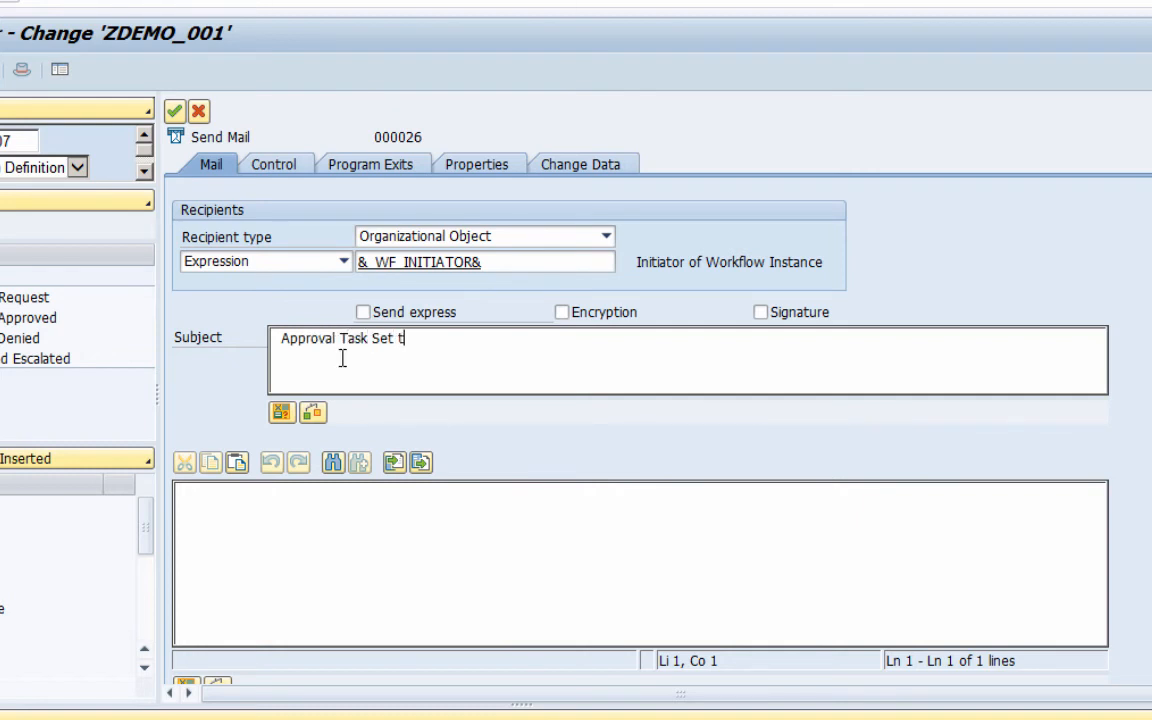
pyautogui.write('o O')
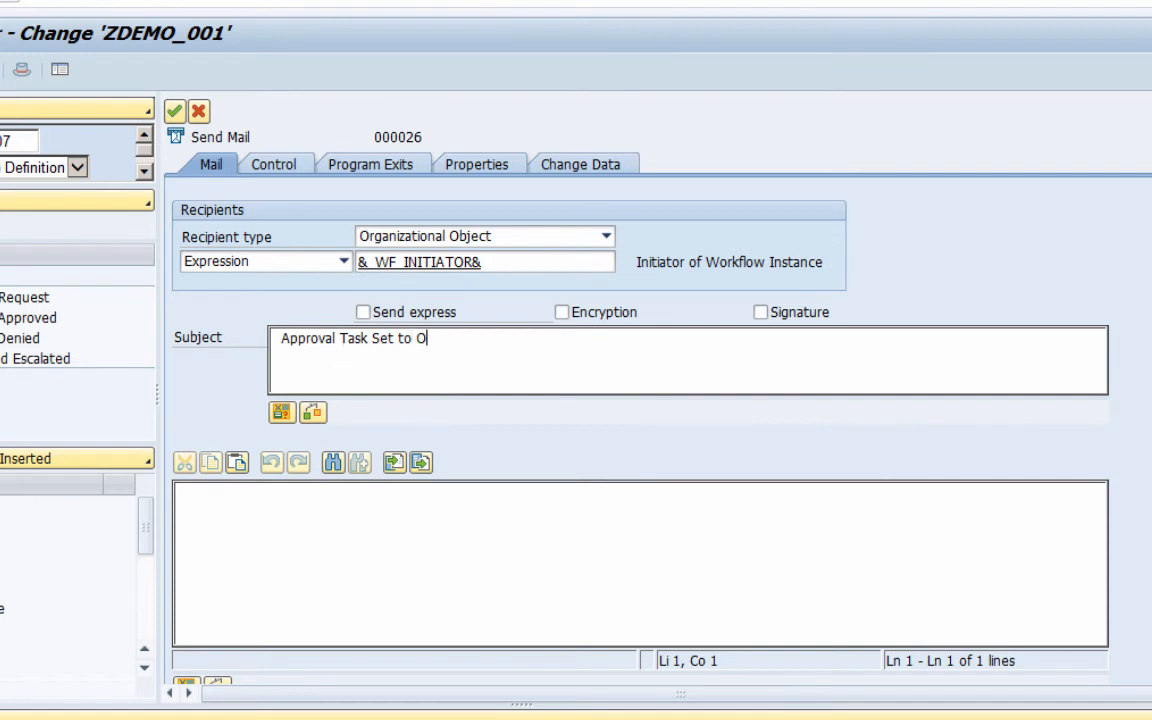
pyautogui.write('bselete')
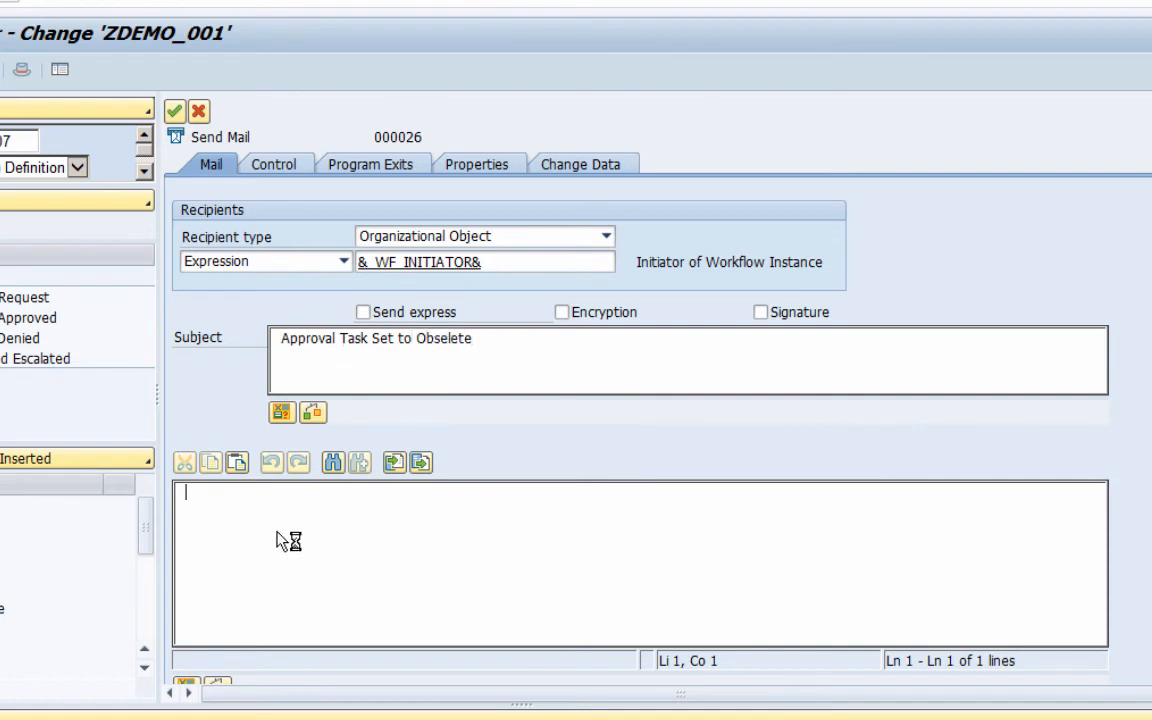
# Write the body 'Dear User ... It will no longer be available for' notice.
pyautogui.write('D')
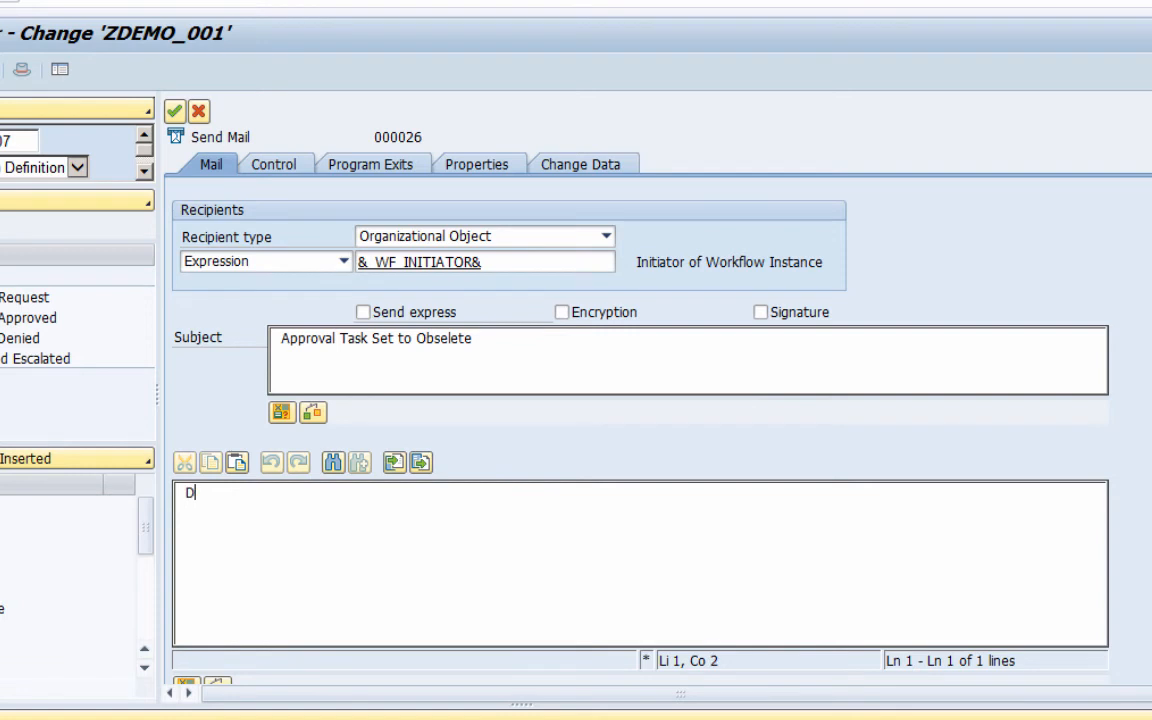
pyautogui.write('ear User,')
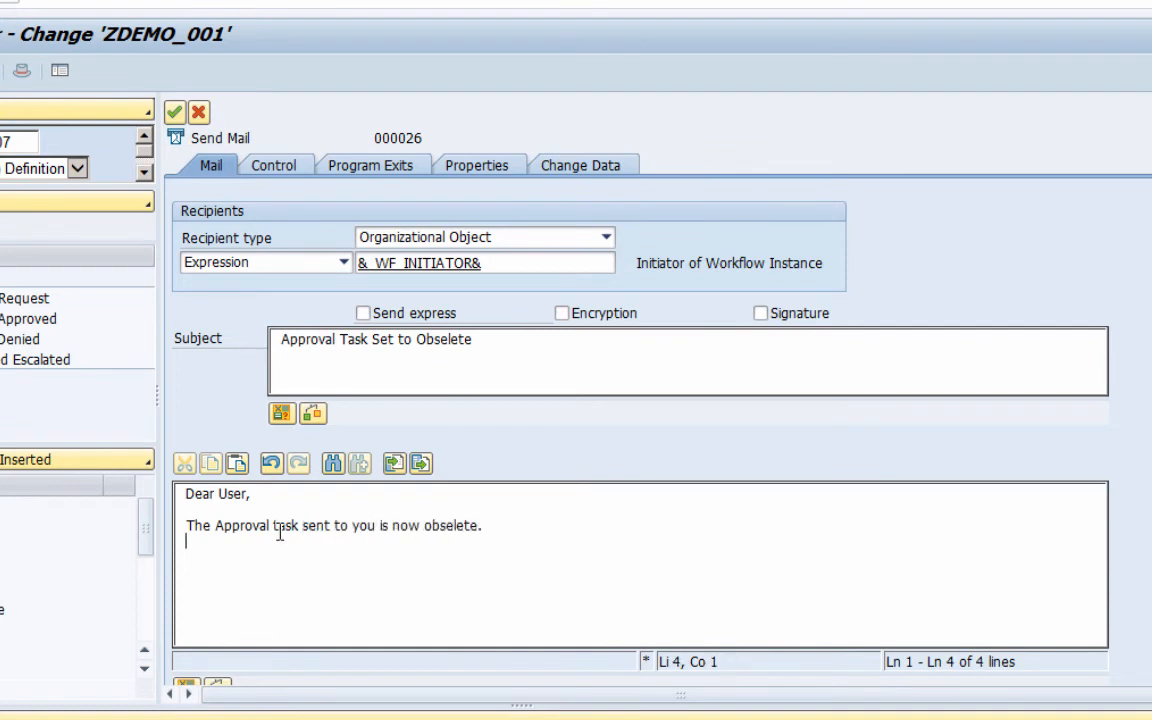
pyautogui.write('It will no longer')
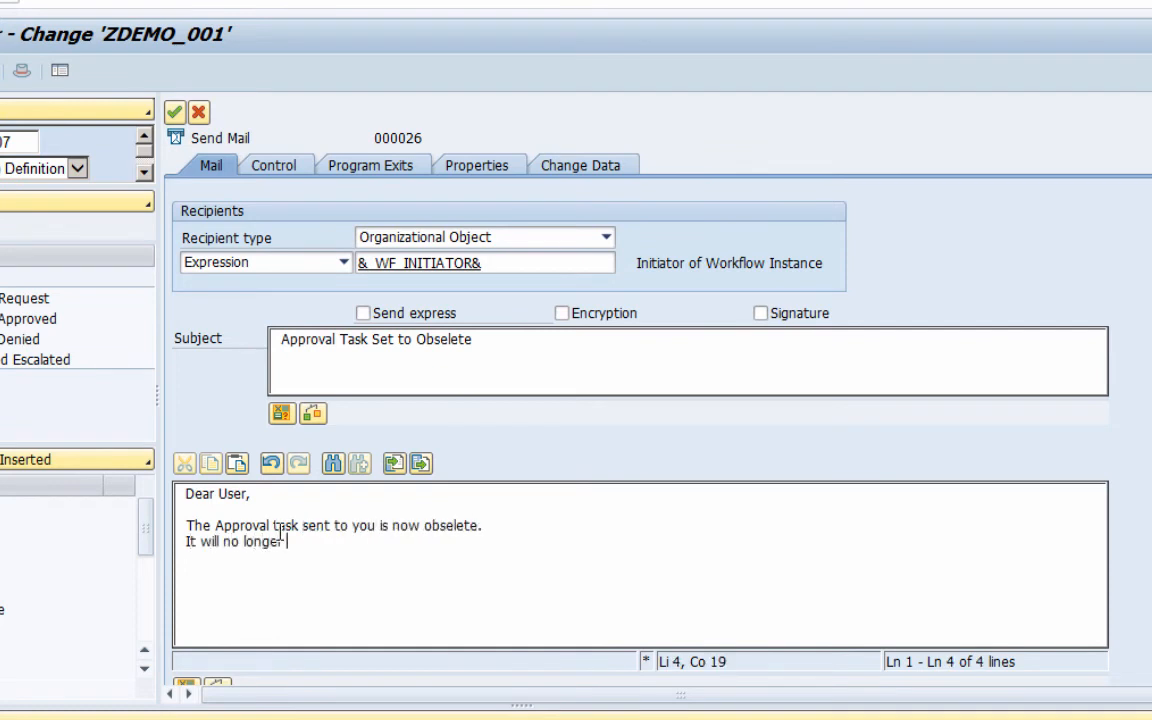
pyautogui.write('be aba')
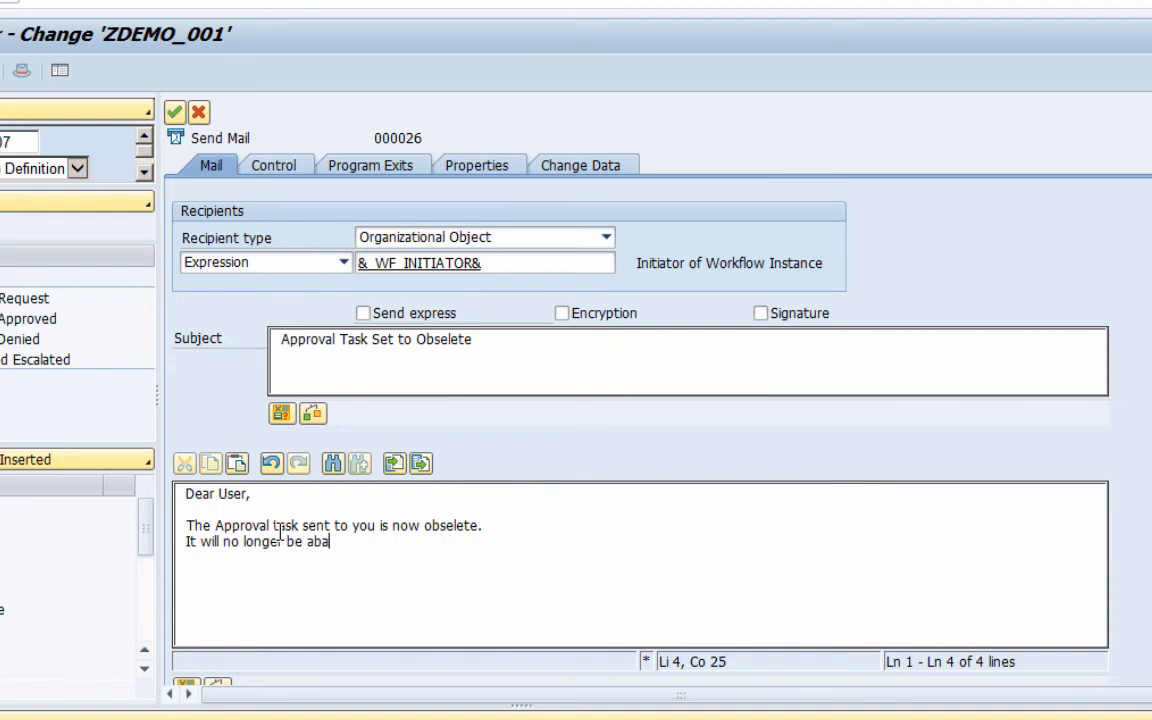
pyautogui.write('available for you for approval.')
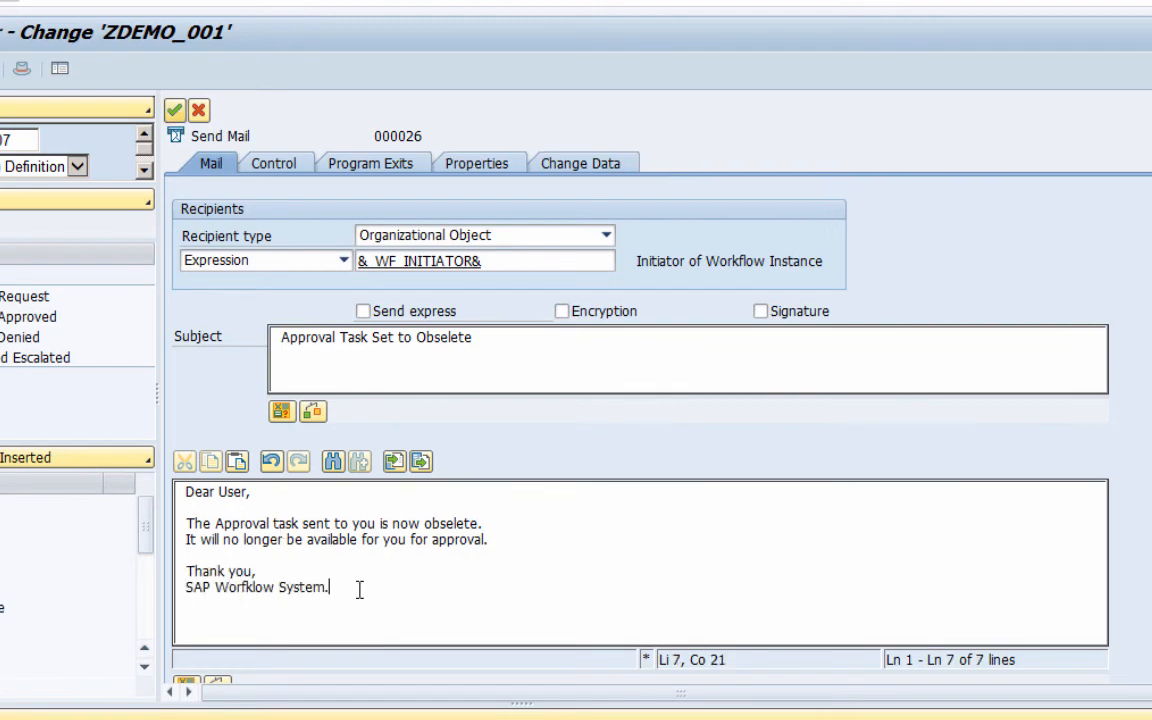
pyautogui.moveTo(176, 110)
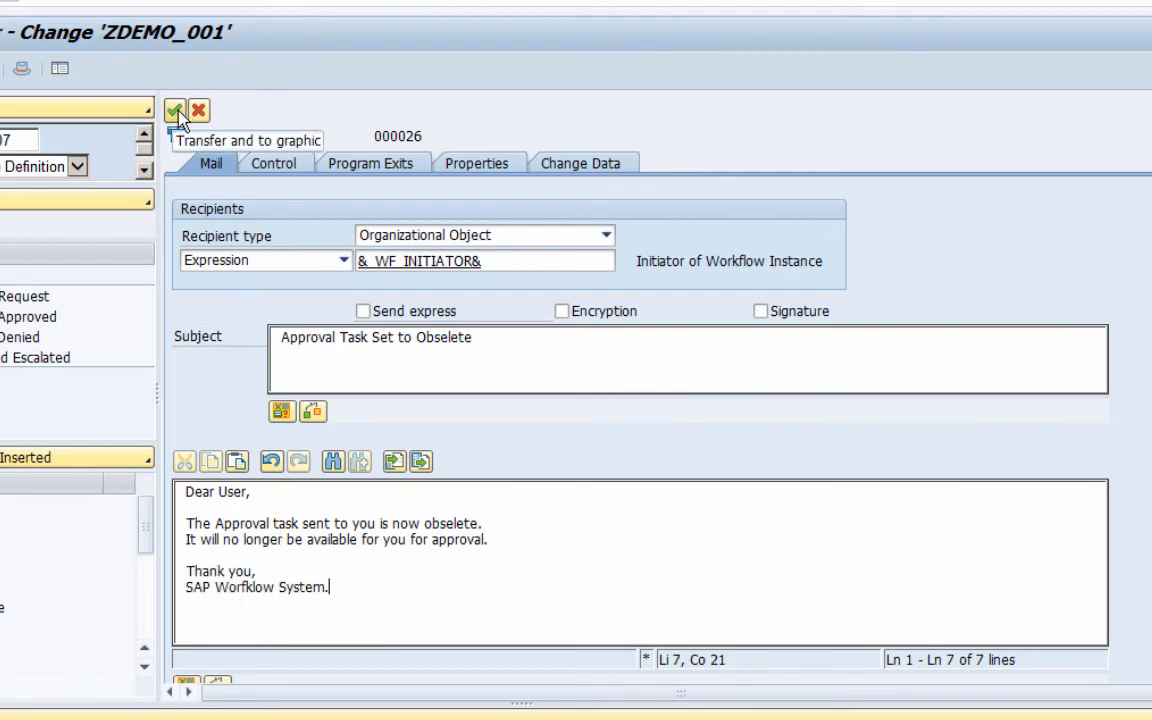
# Transfer the mail step to the graph, saving it as a Local Object.
pyautogui.click(176, 110)
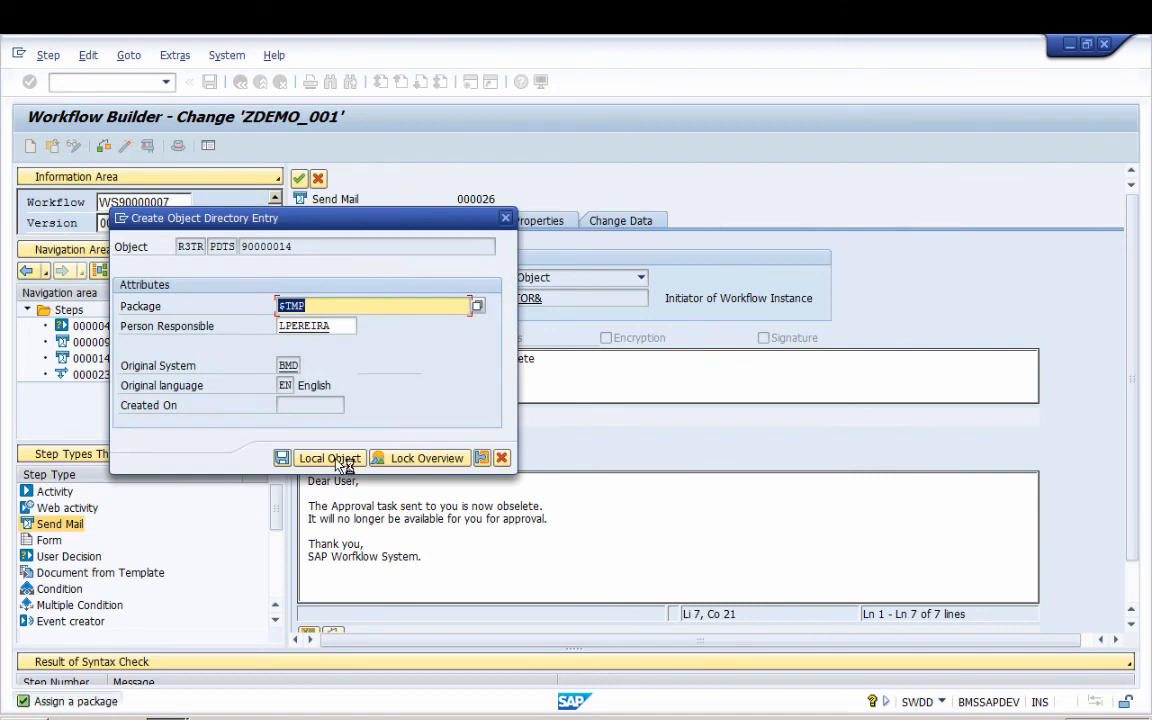
pyautogui.click(328, 458)
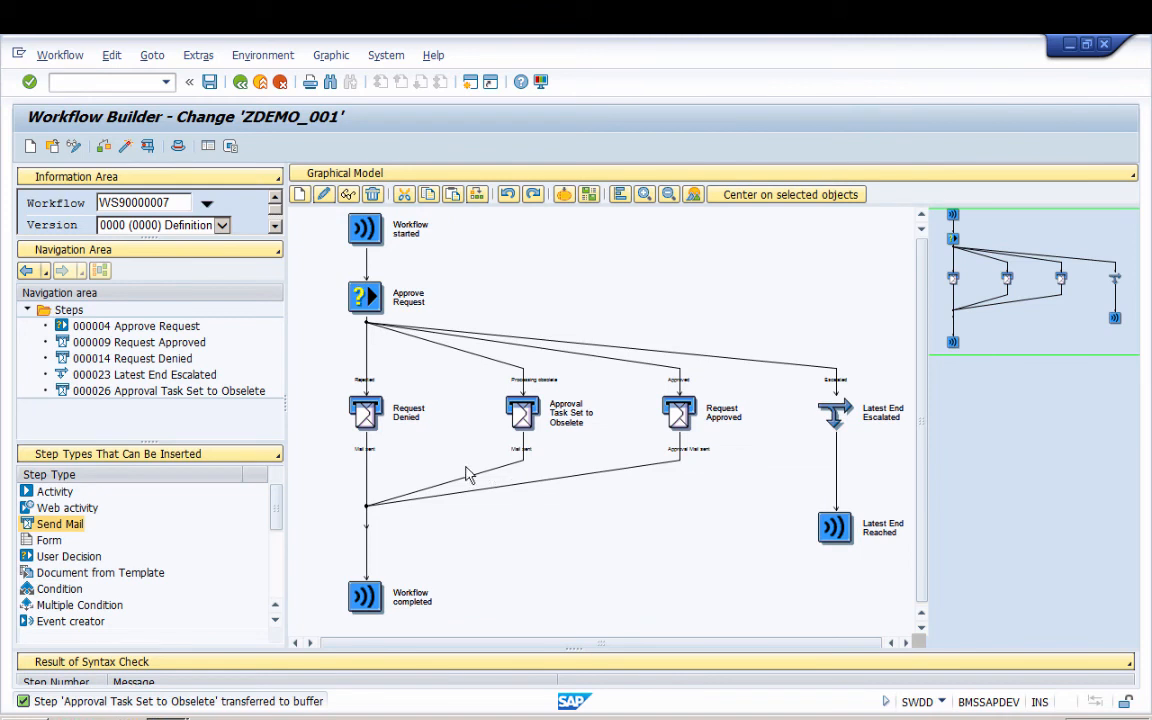
pyautogui.moveTo(428, 444)
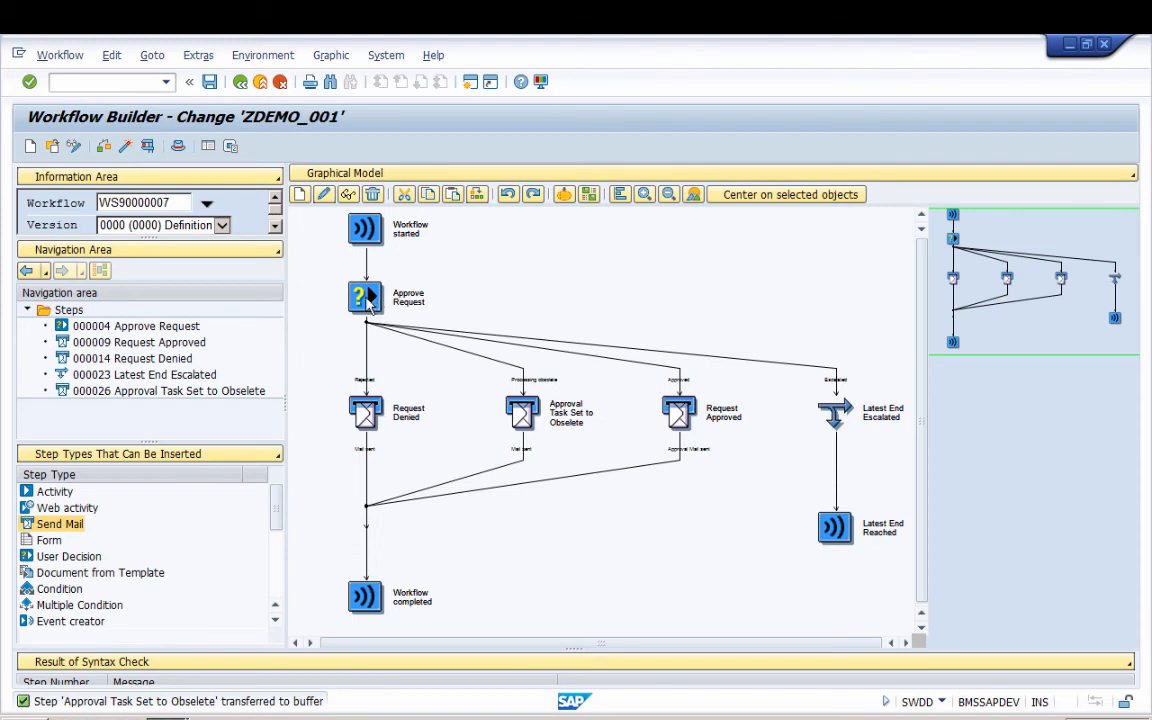
pyautogui.moveTo(364, 344)
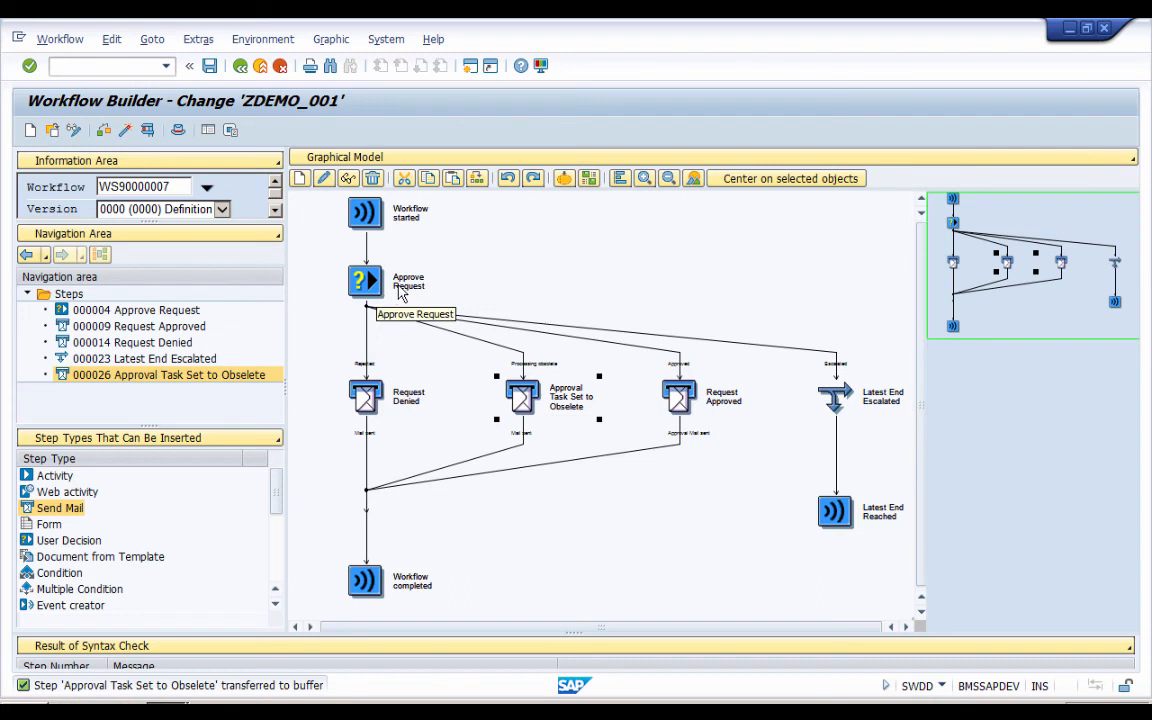
pyautogui.moveTo(432, 320)
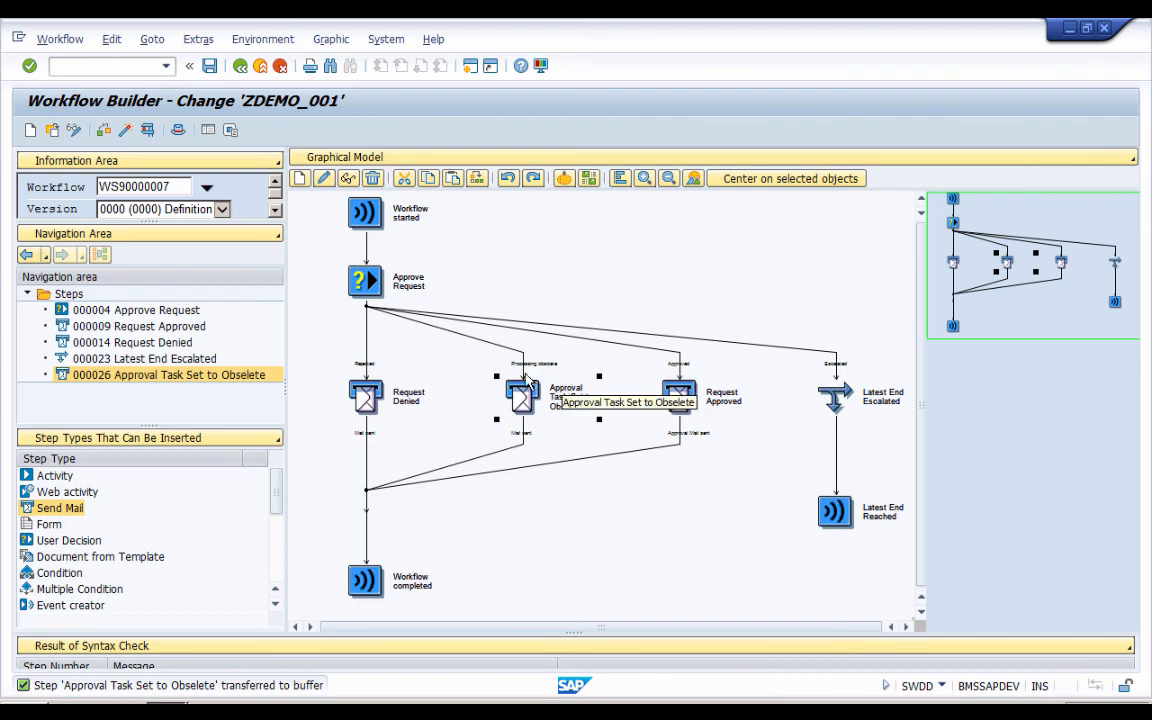
pyautogui.moveTo(504, 444)
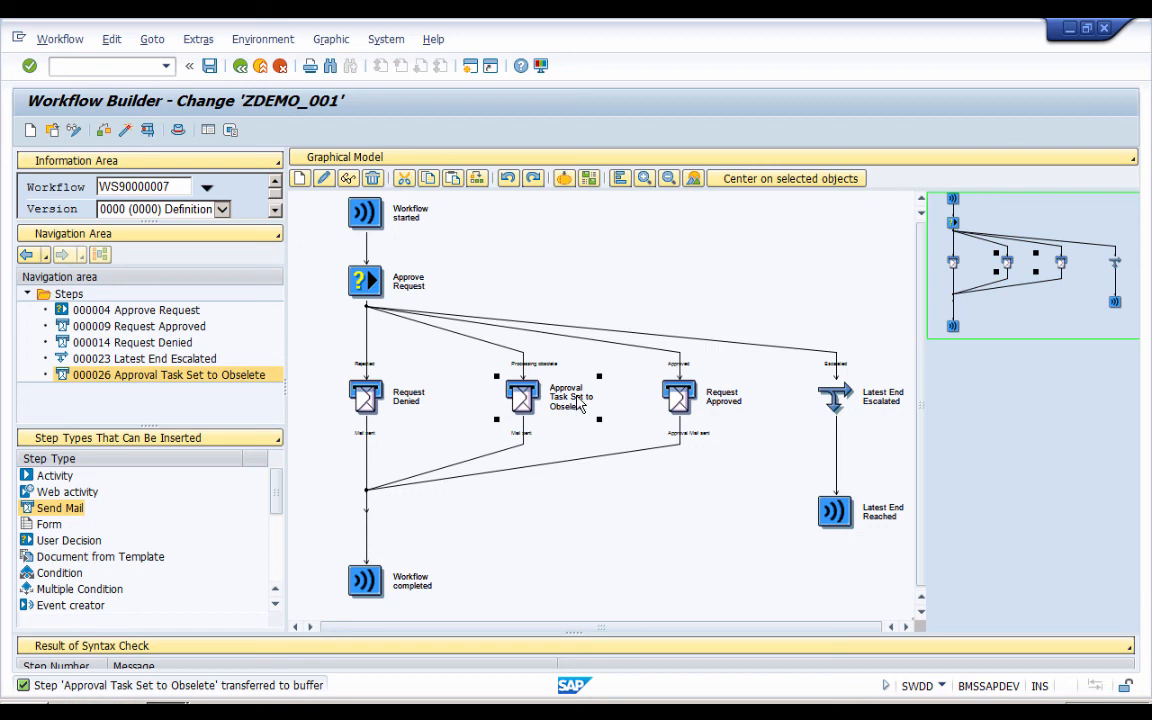
pyautogui.moveTo(580, 400)
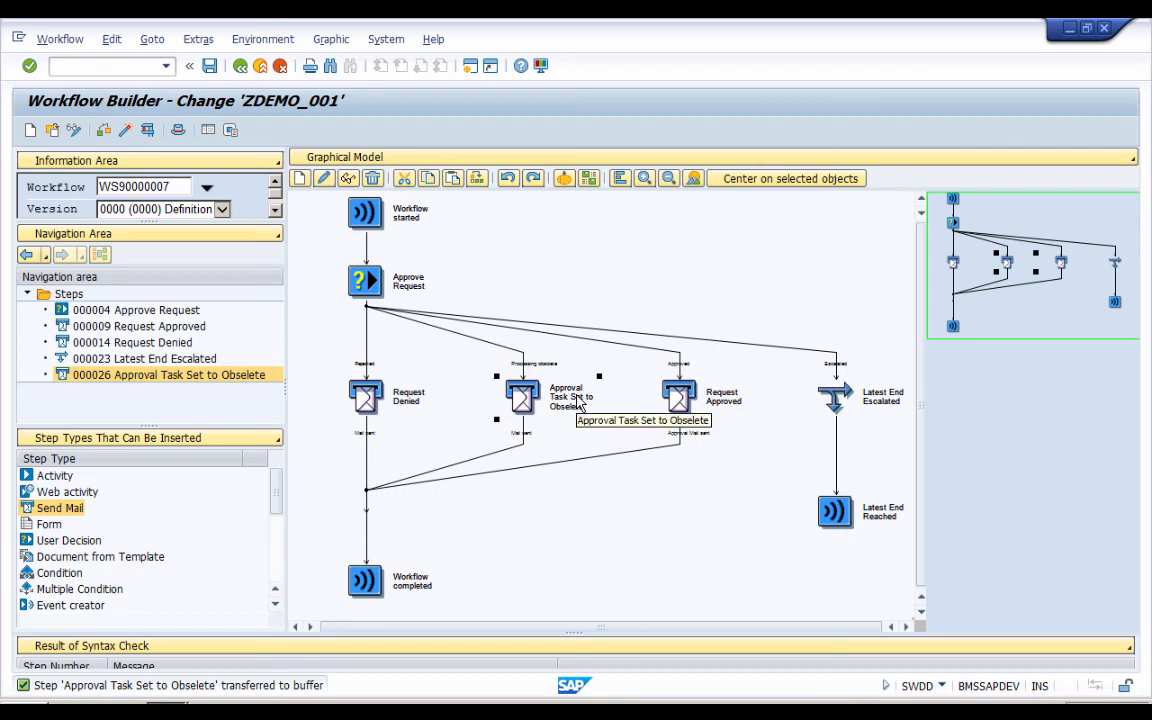
pyautogui.moveTo(528, 368)
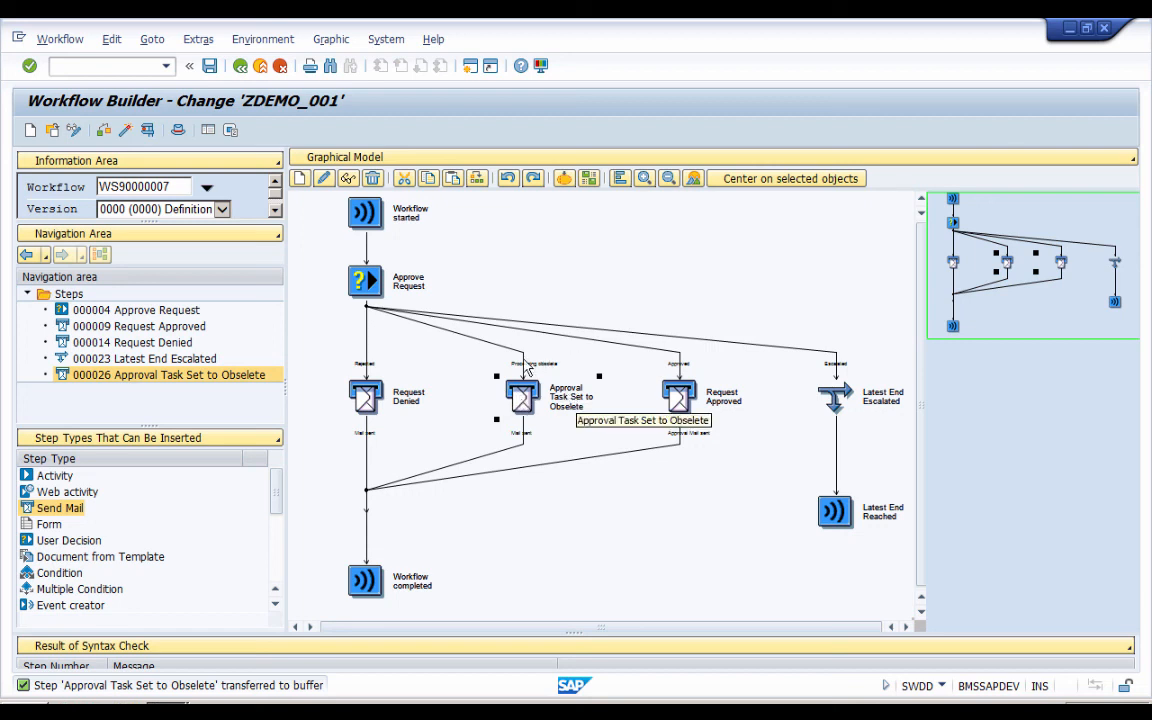
pyautogui.moveTo(522, 404)
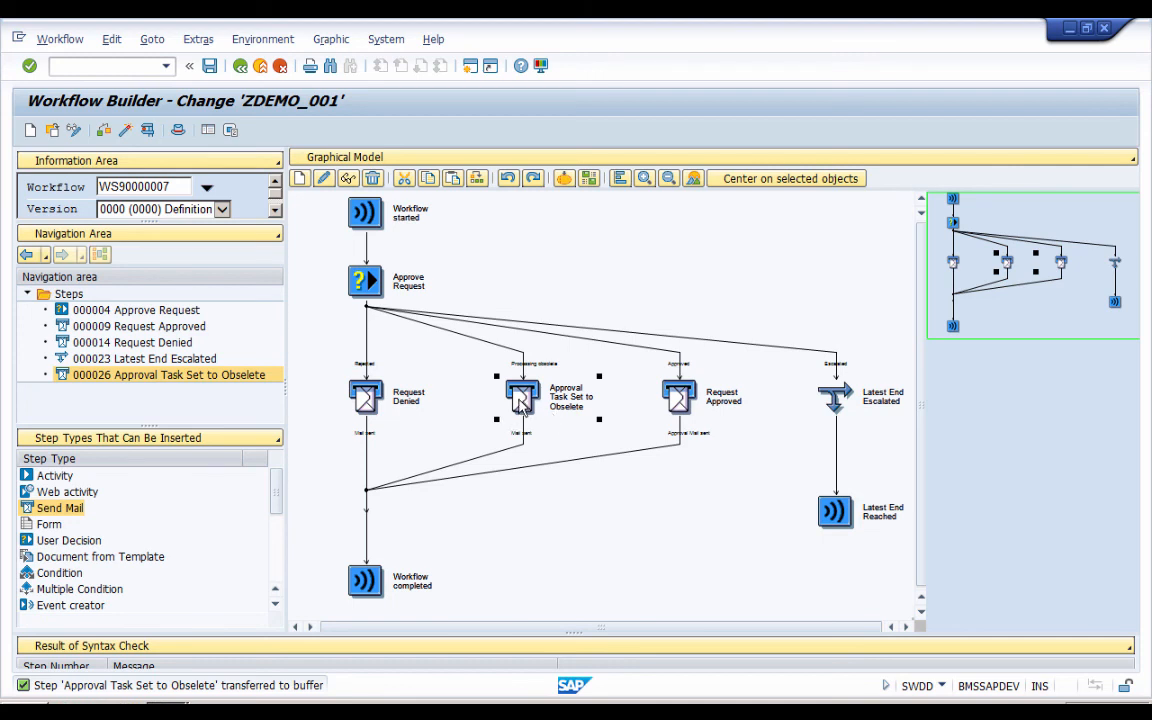
pyautogui.moveTo(520, 398)
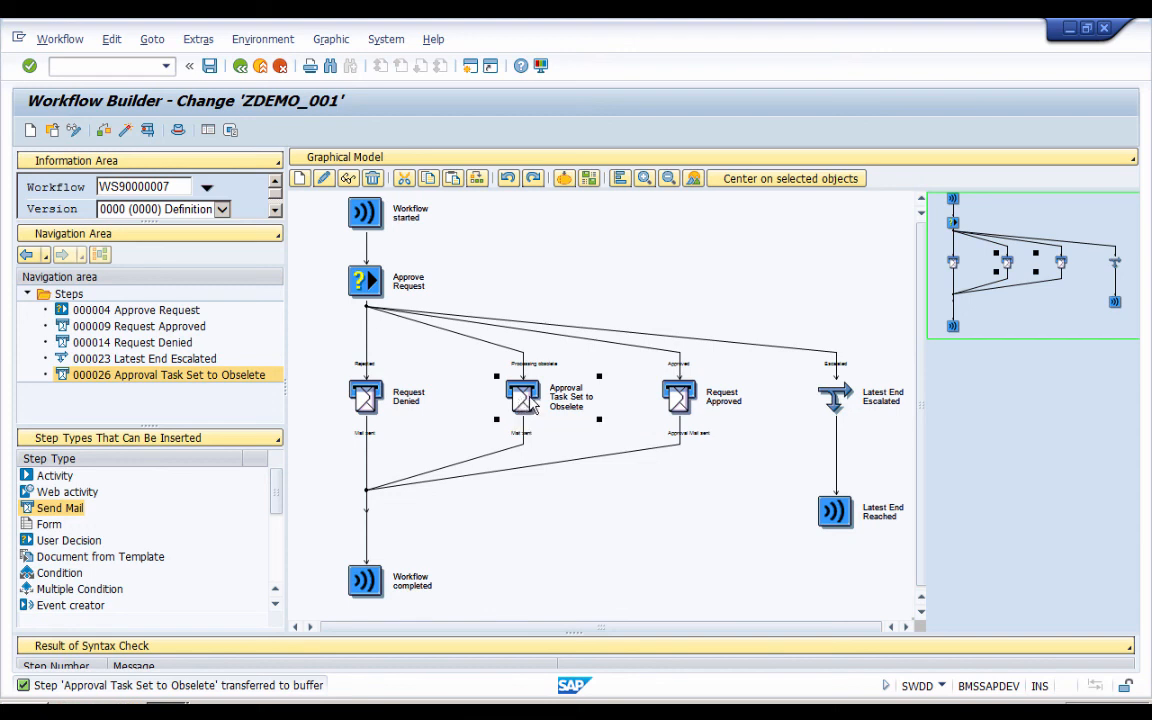
pyautogui.moveTo(538, 404)
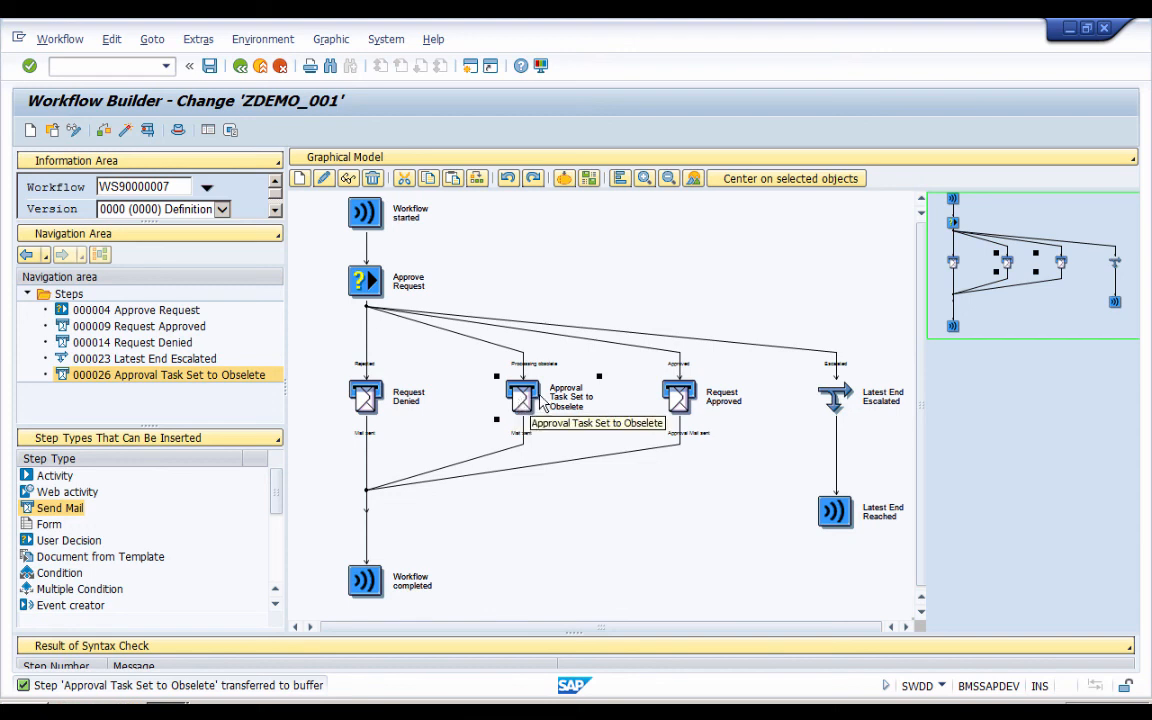
pyautogui.moveTo(624, 492)
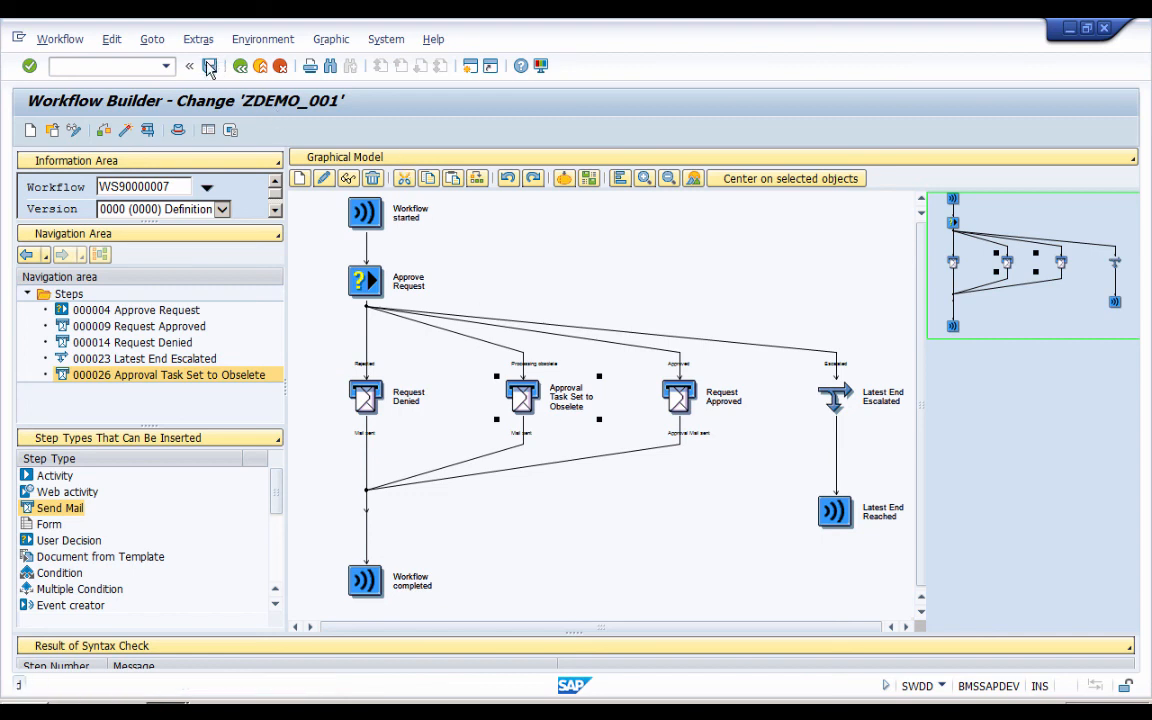
# Save workflow ZDEMO_001 and activate it until the status bar confirms success.
pyautogui.click(208, 64)
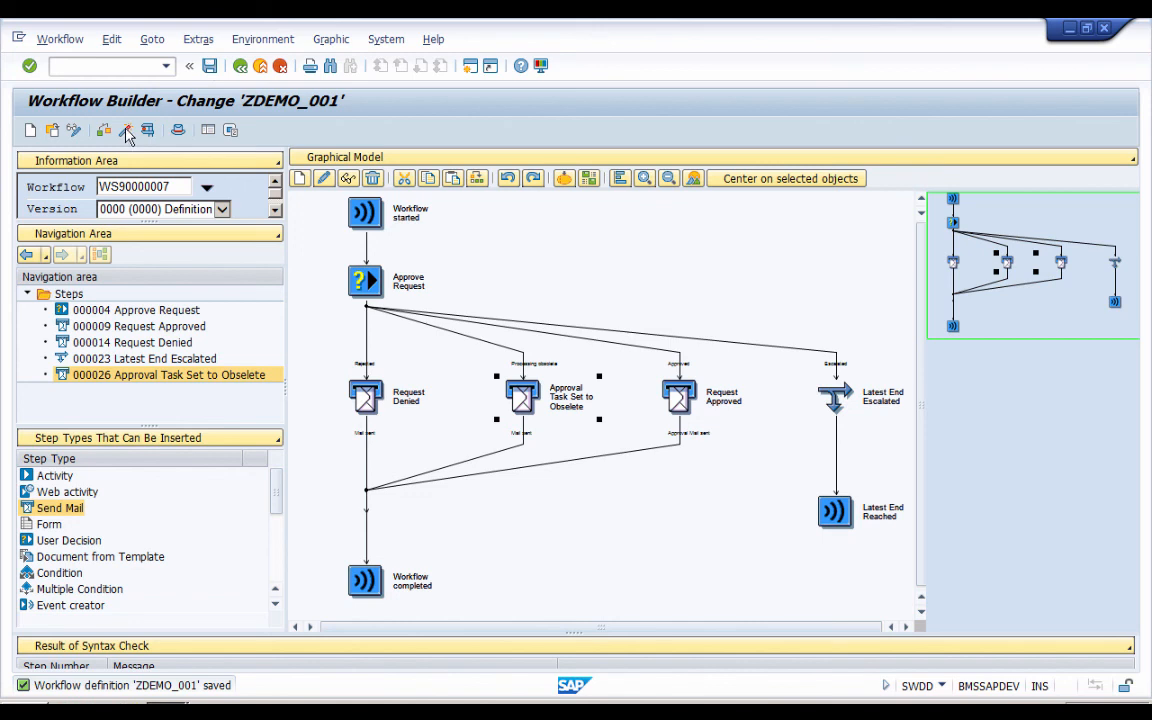
pyautogui.click(124, 132)
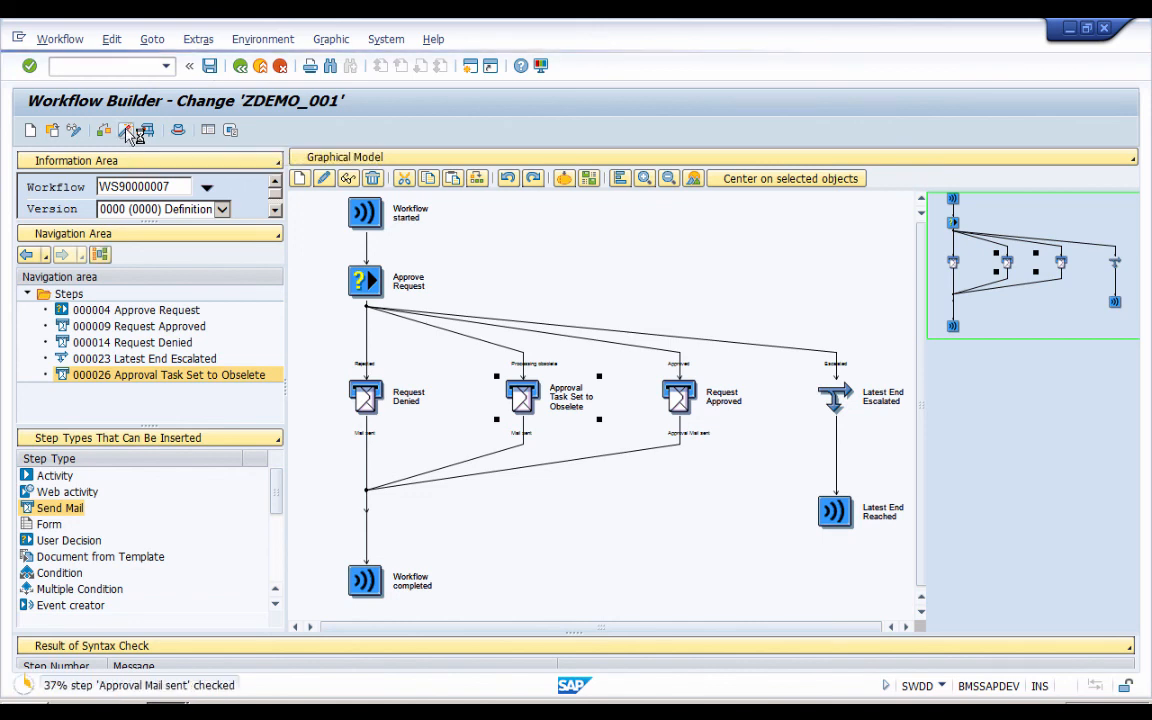
pyautogui.click(128, 130)
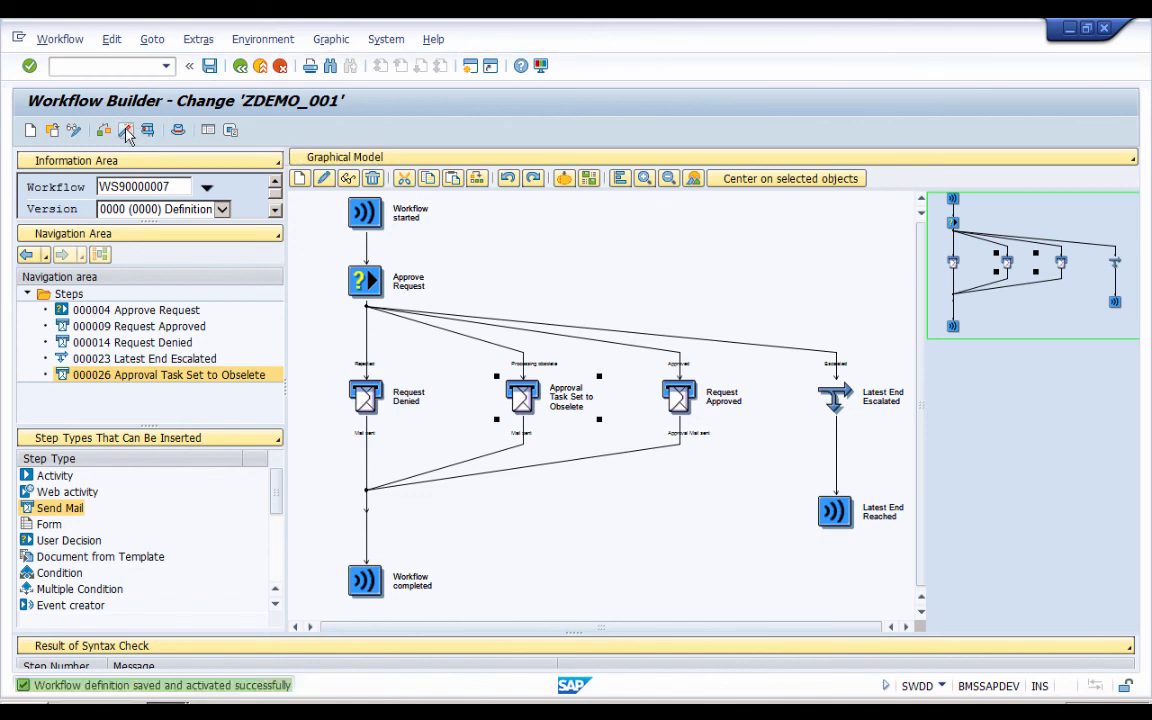
pyautogui.moveTo(444, 520)
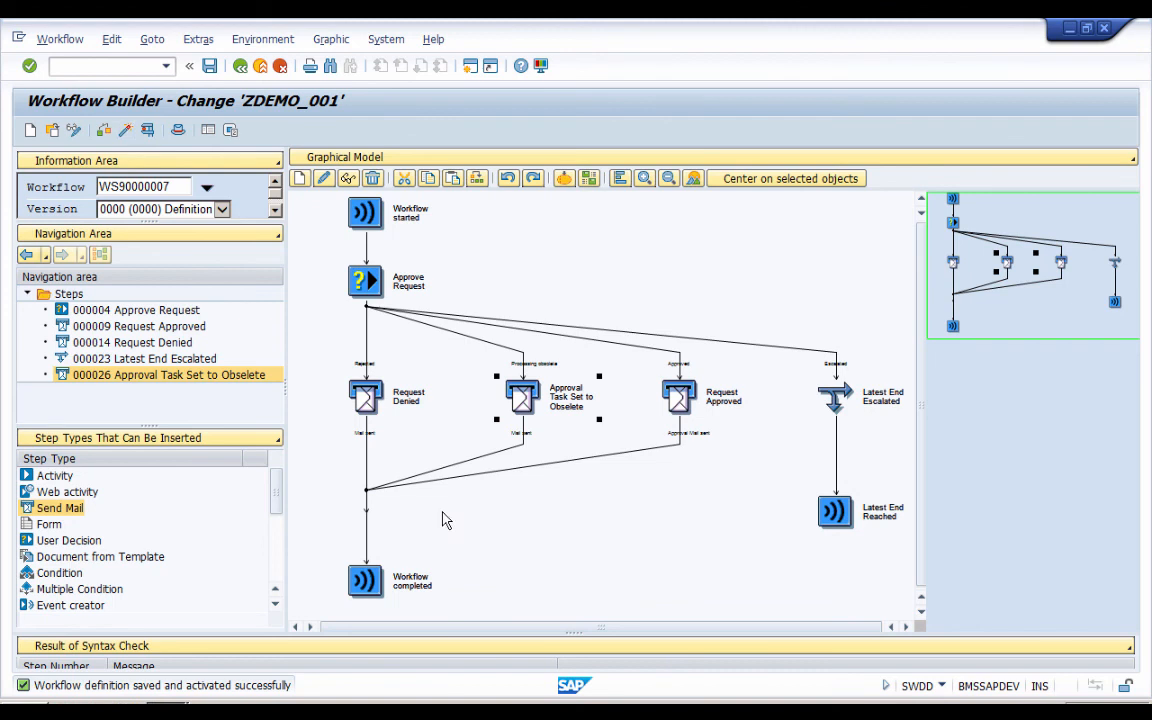
pyautogui.moveTo(470, 488)
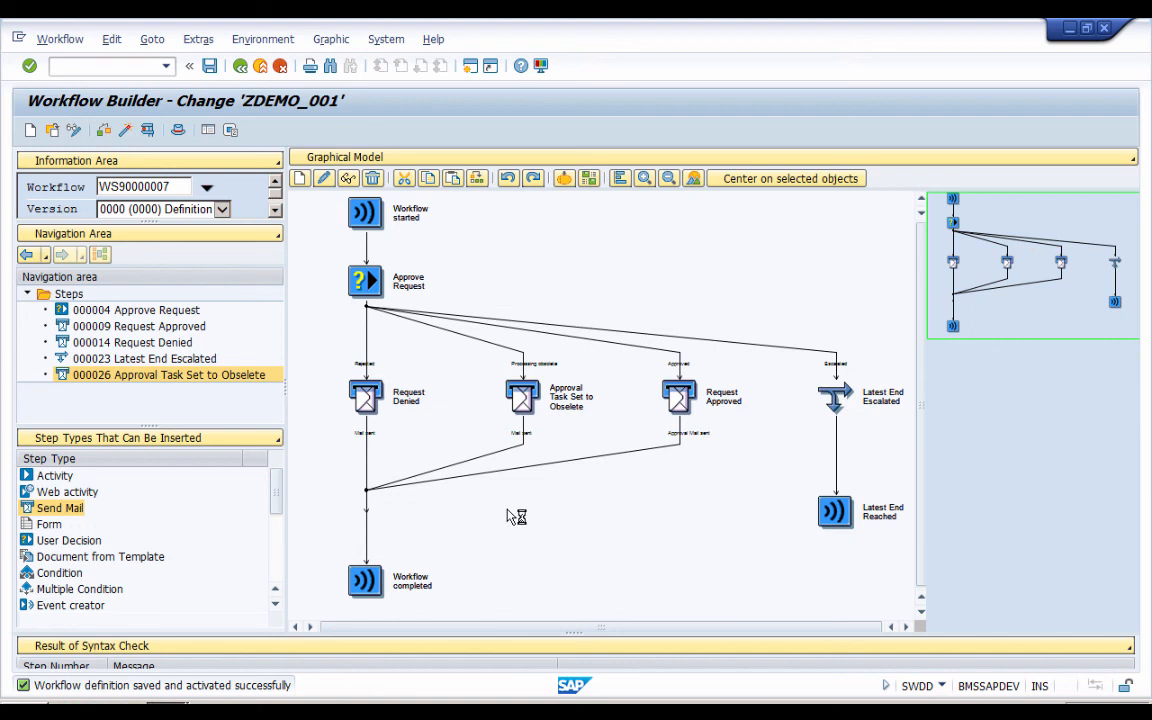
pyautogui.moveTo(312, 204)
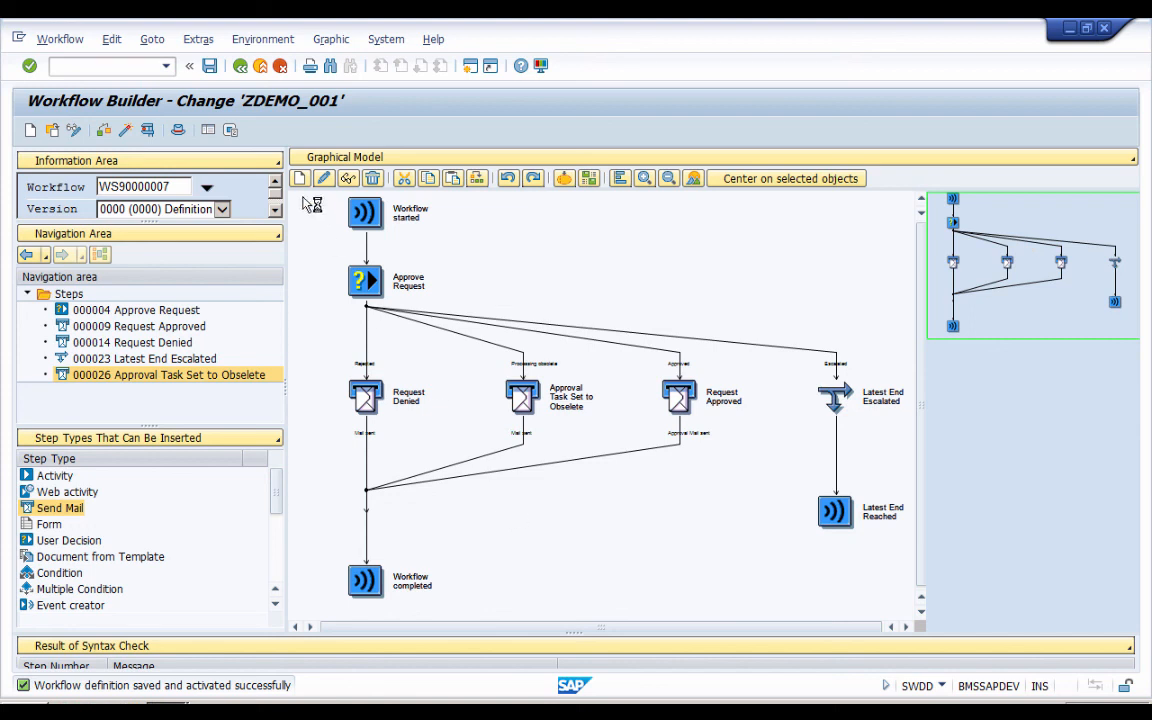